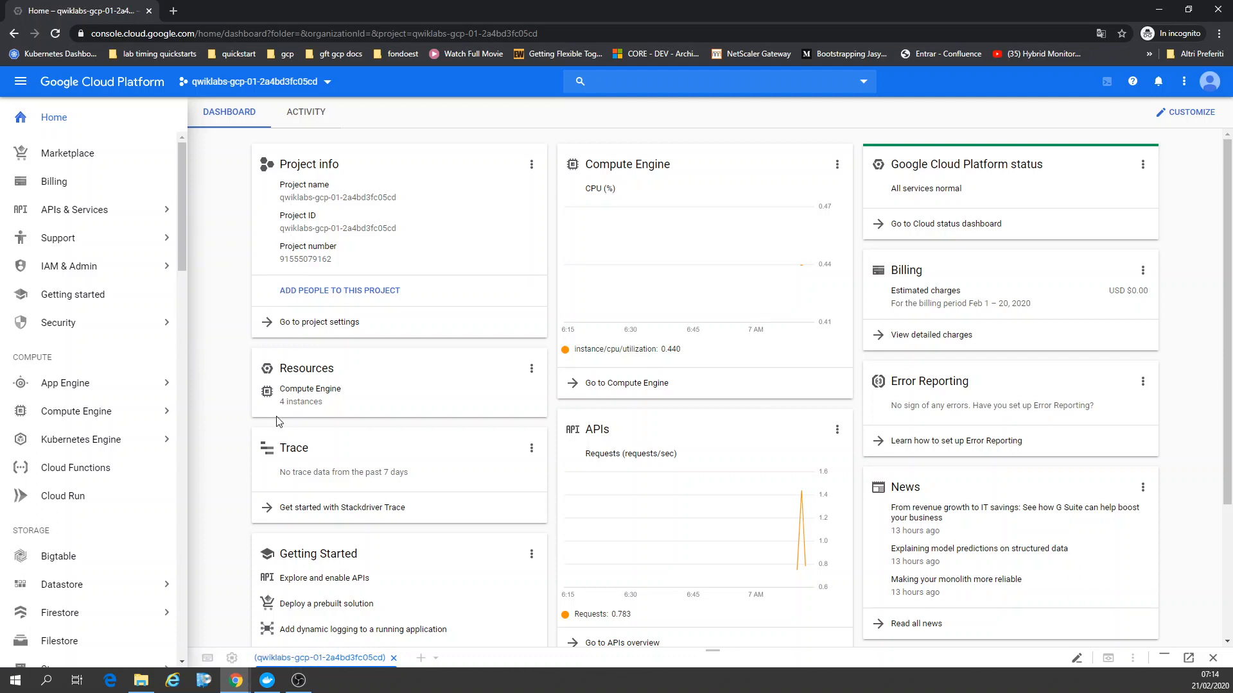
mouse_move(1164, 678)
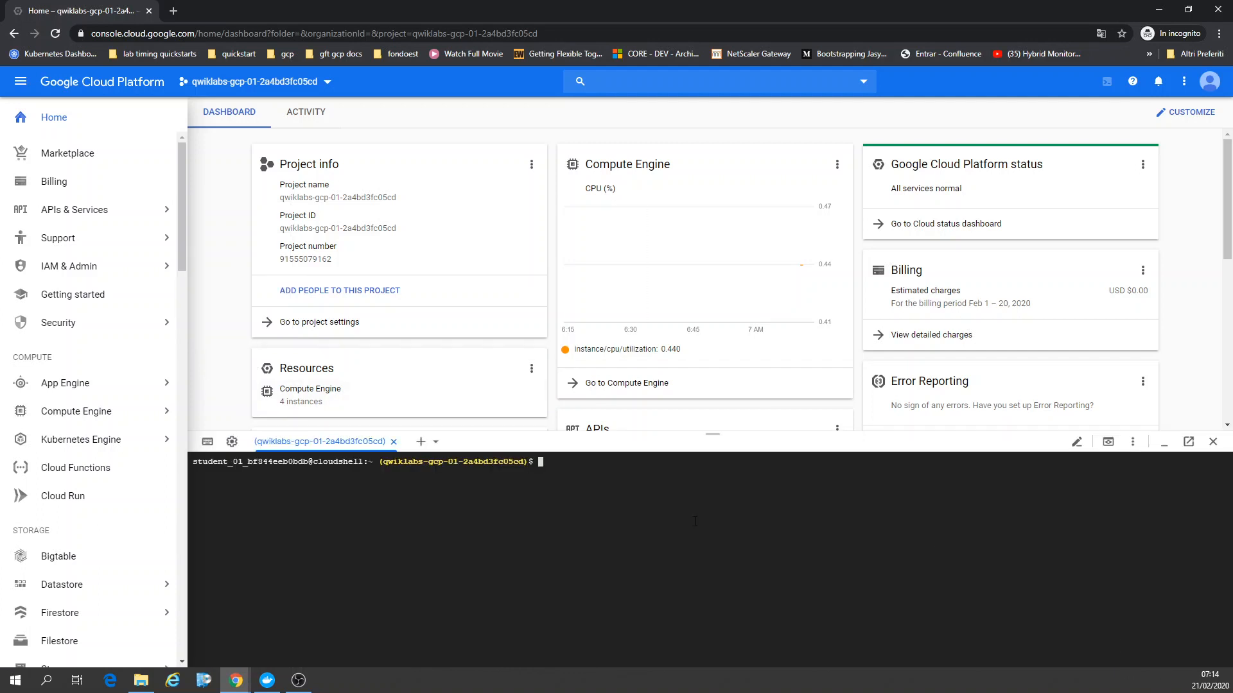
Run 'gcloud container clusters list' to confirm shop-cluster is running, then clear the terminal.
text(gcloud container clusters list)
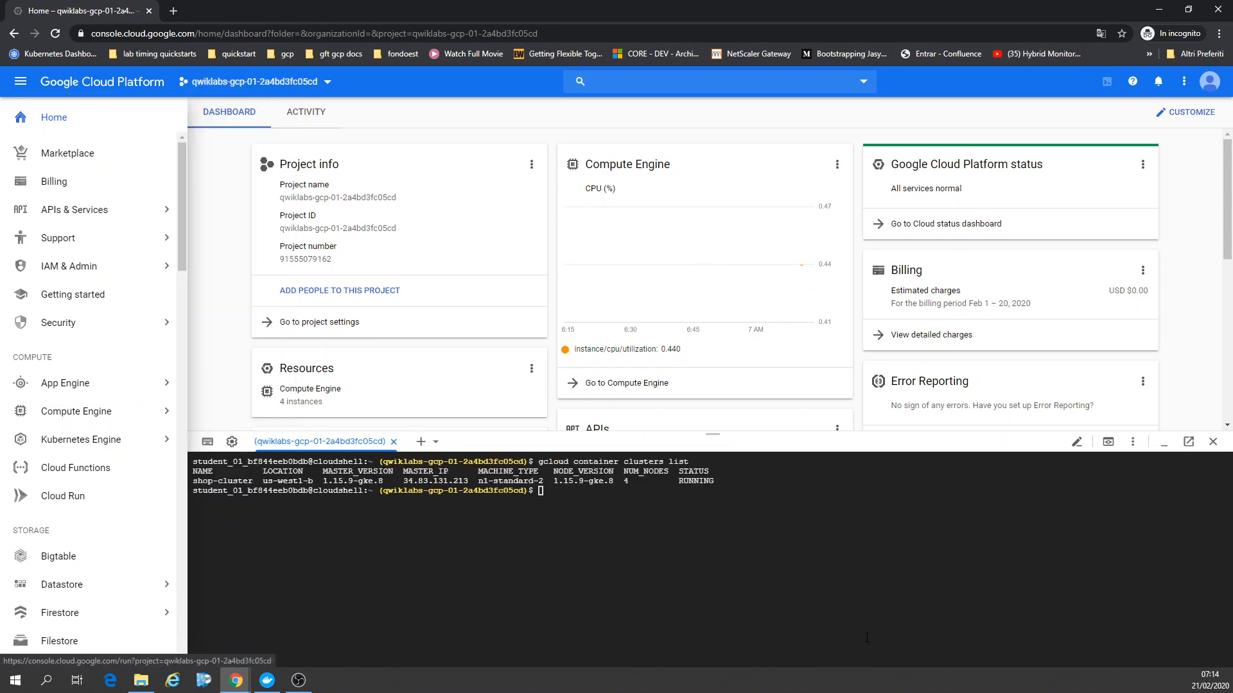
click(77, 411)
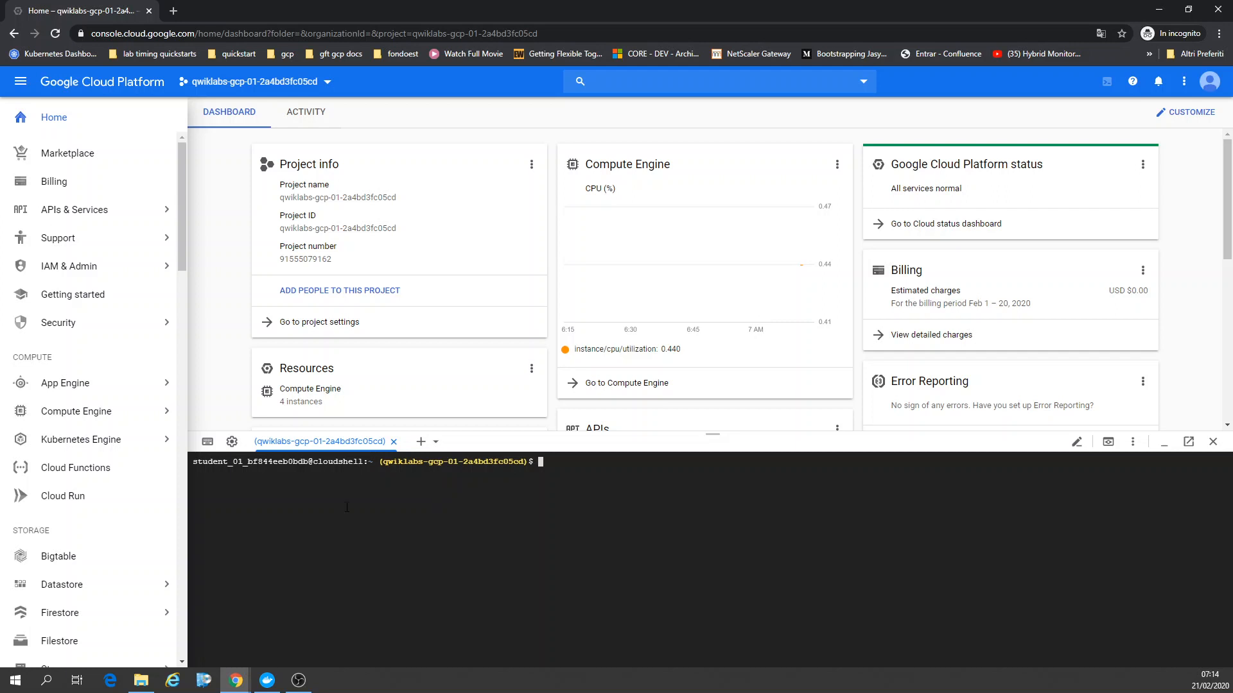
Fetch shop-cluster credentials for us-west1-b, then list secrets and confirm four Ready nodes.
click(81, 439)
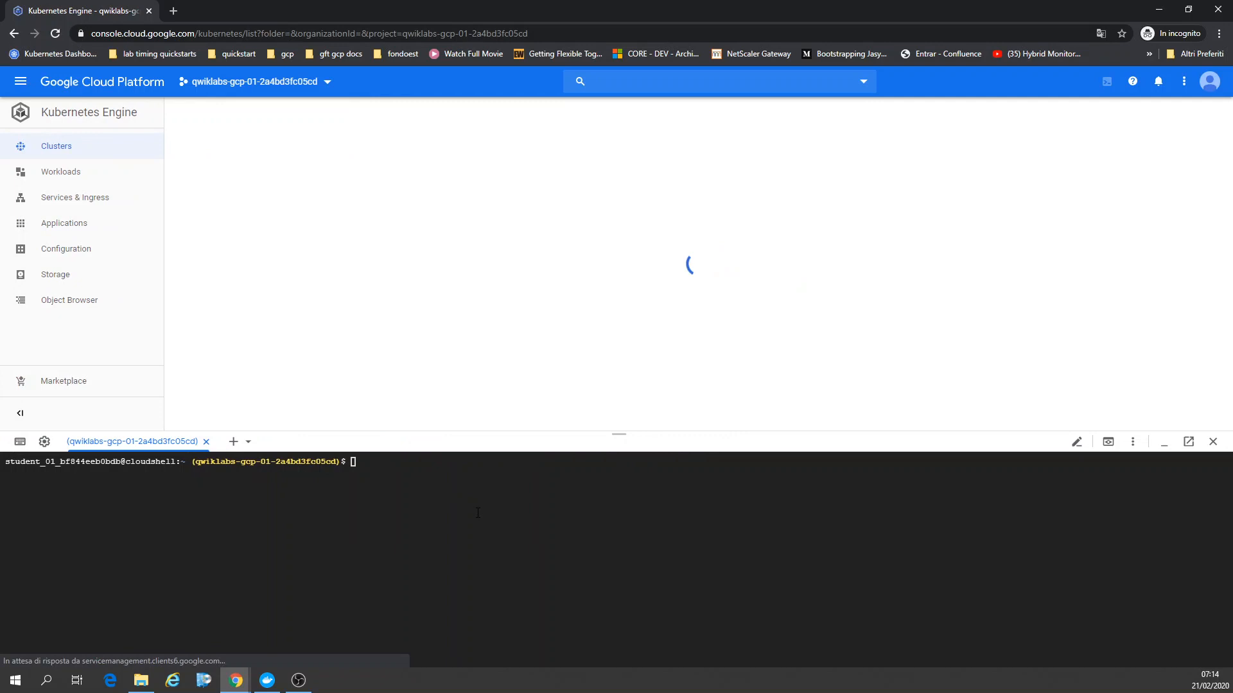
text(gcloud container clusters get-credentials shop-cluster --zone us-west1-b)
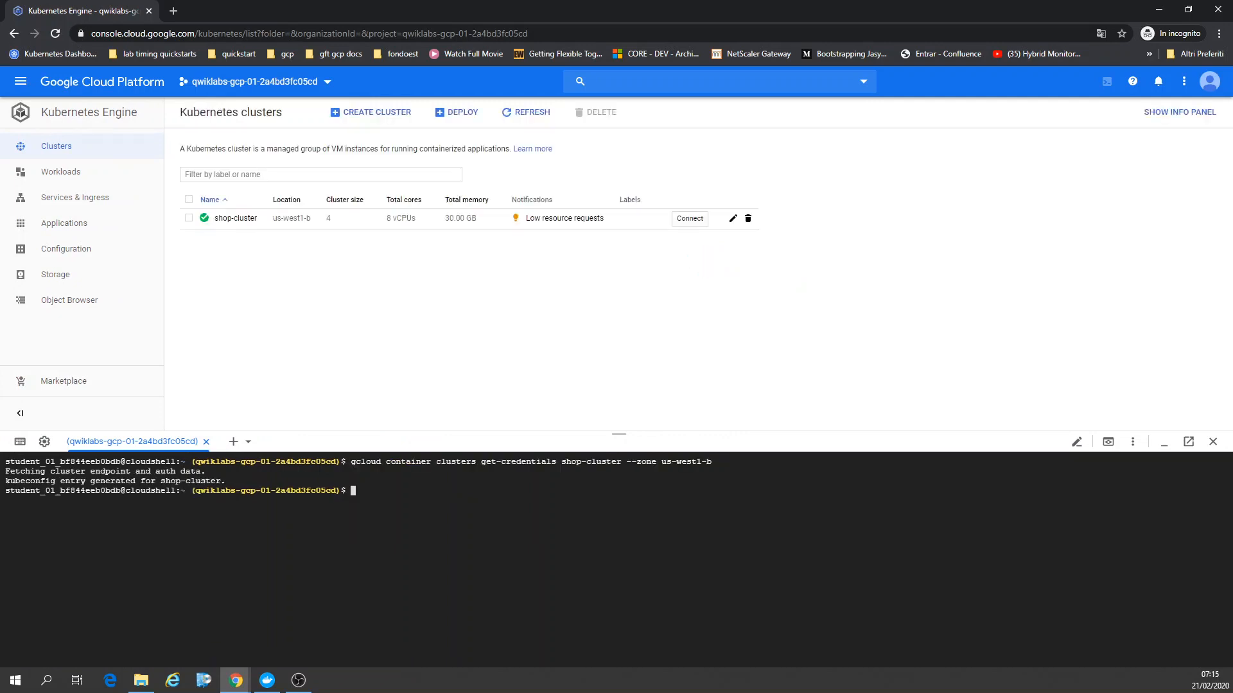
text(kubectl get)
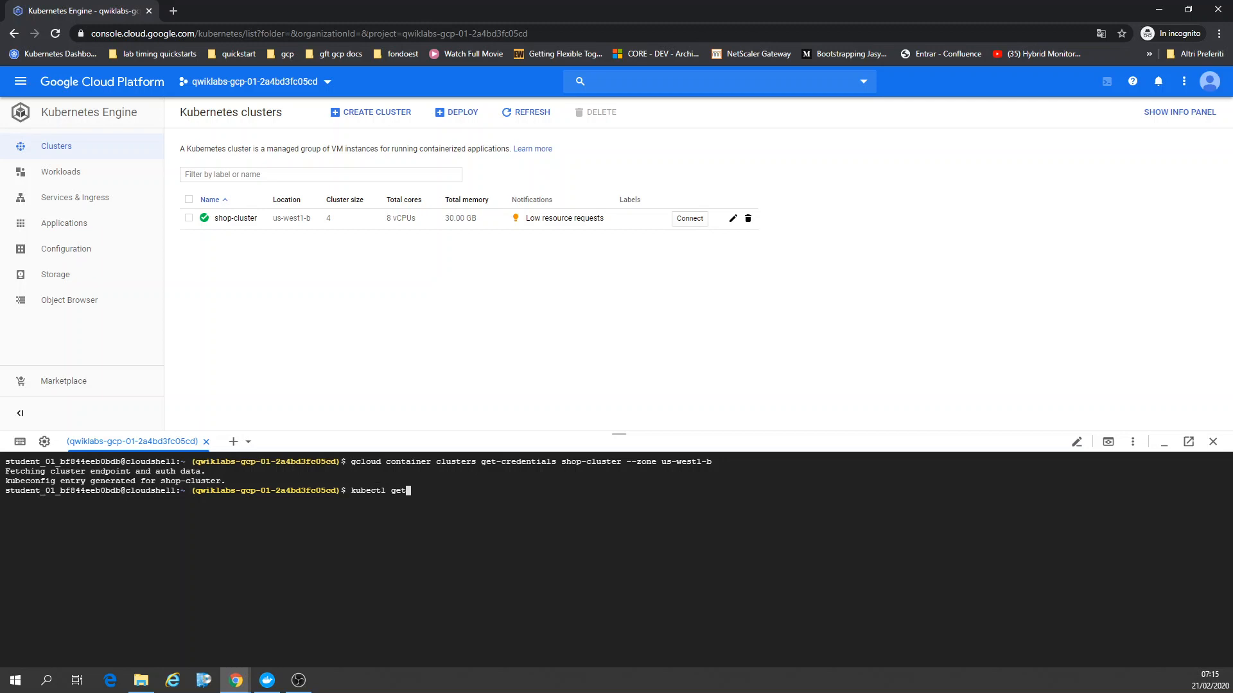
text(secrets)
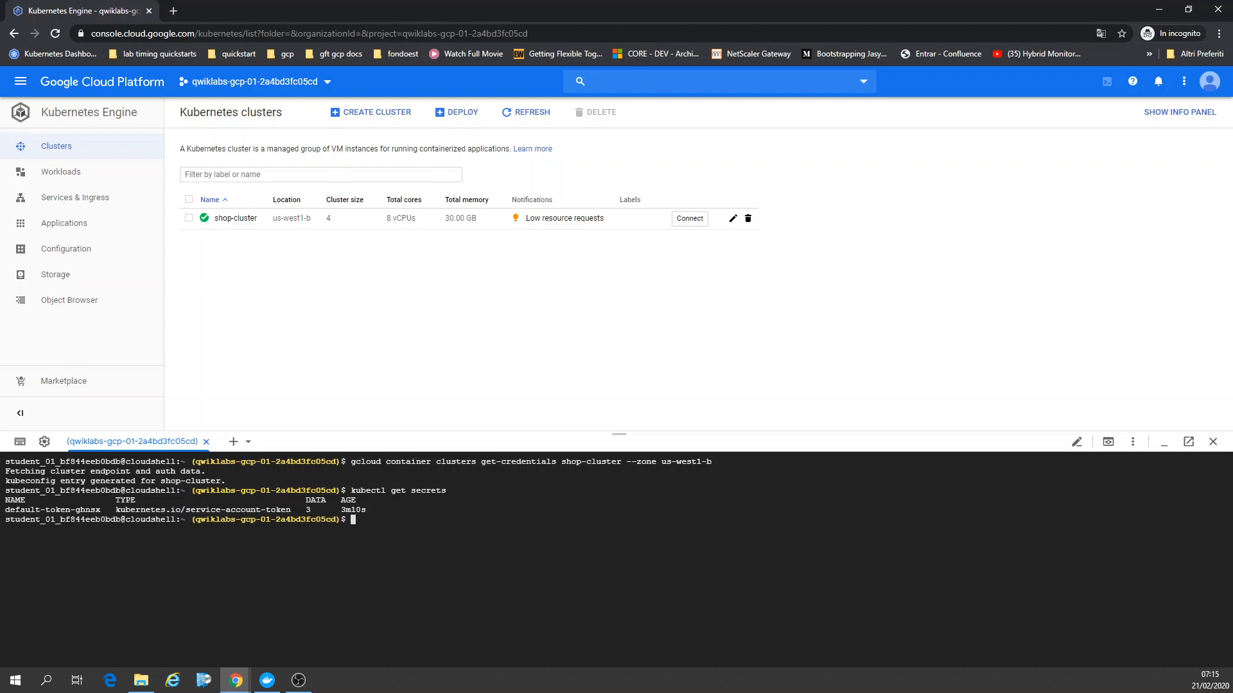
text(kubectl)
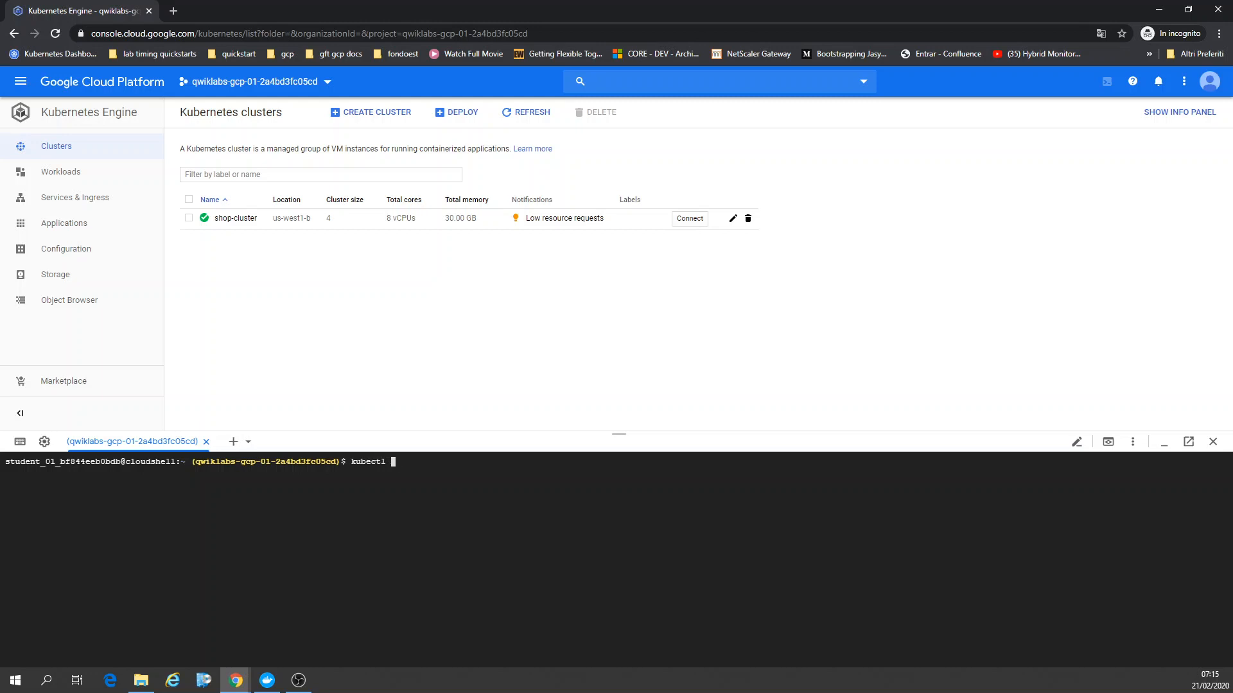
text(cluster-)
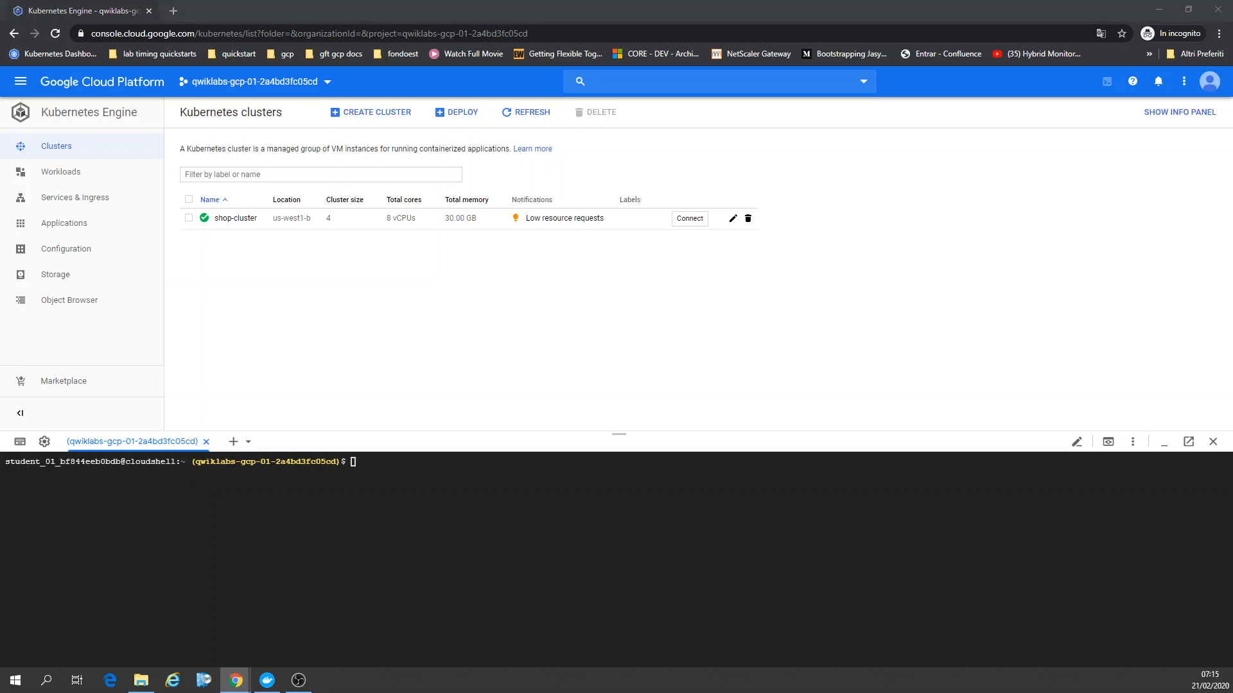
text(kubectl get nodes)
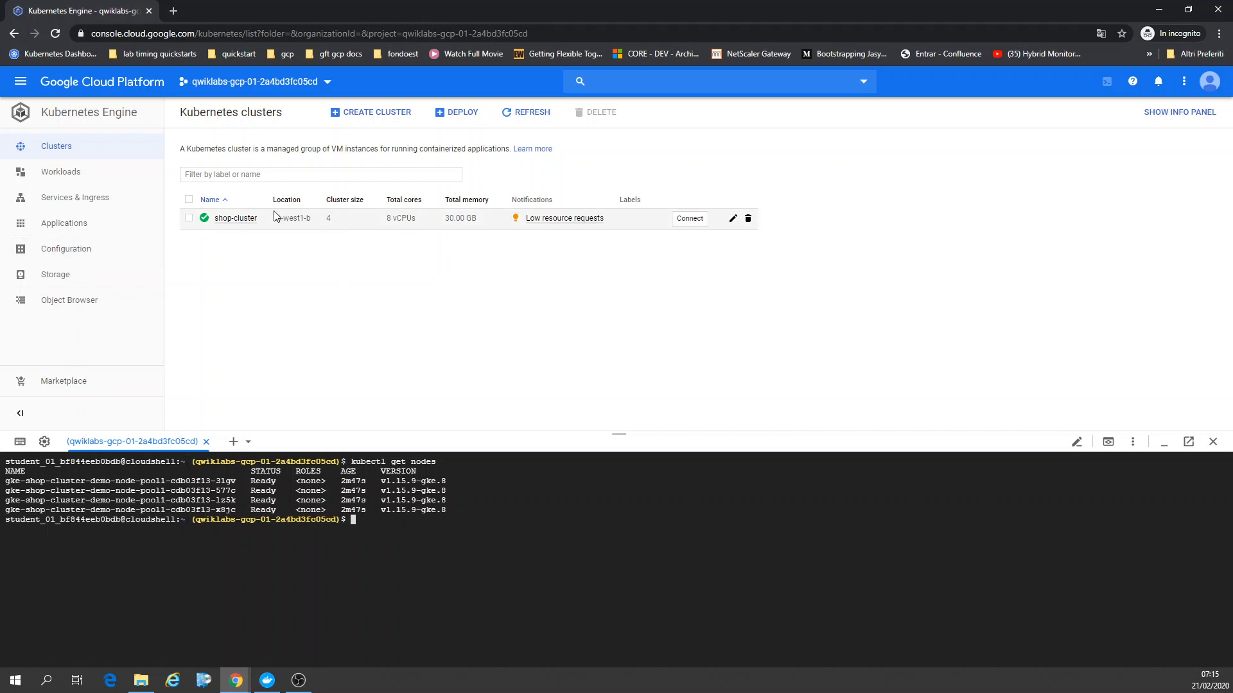
Check the empty Workloads and Services & Ingress pages and open Compute Engine in a new tab.
click(60, 172)
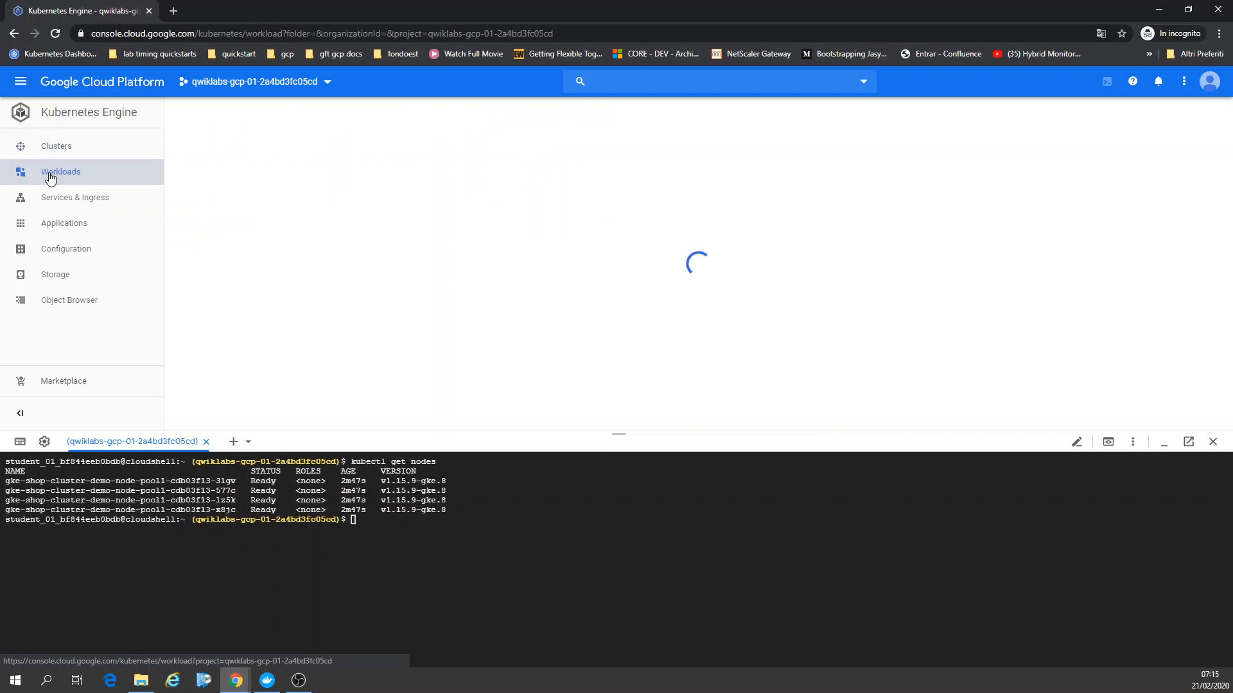
click(61, 171)
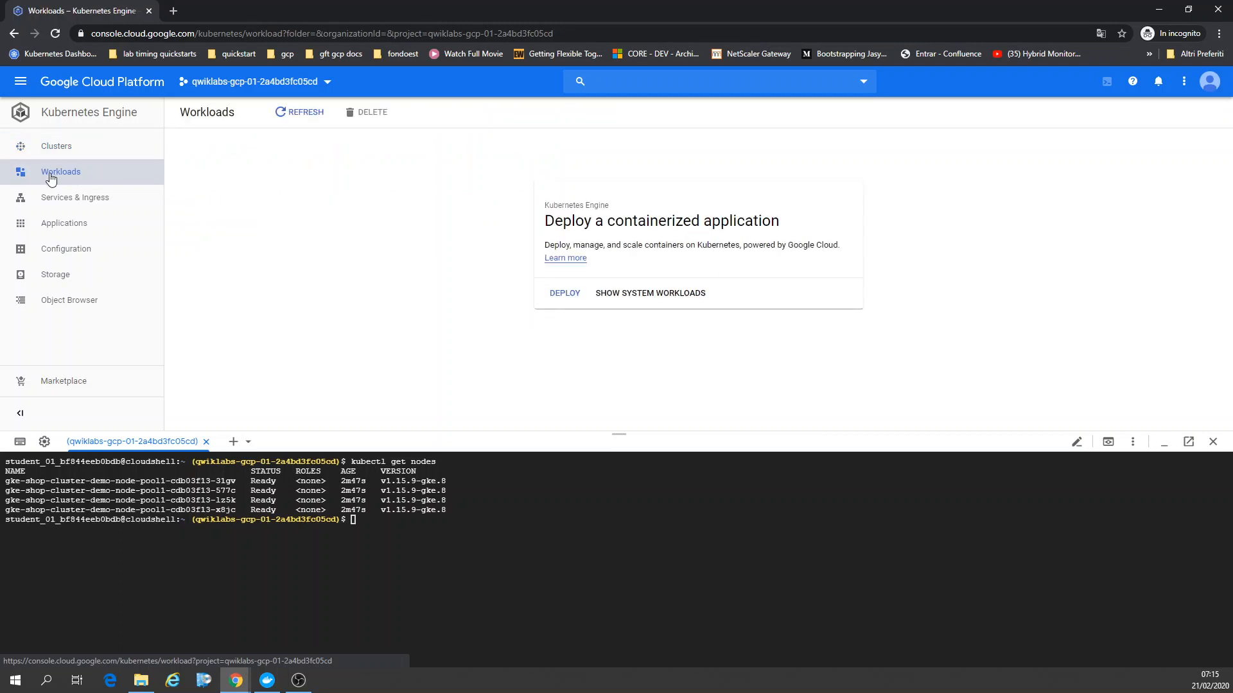
click(75, 197)
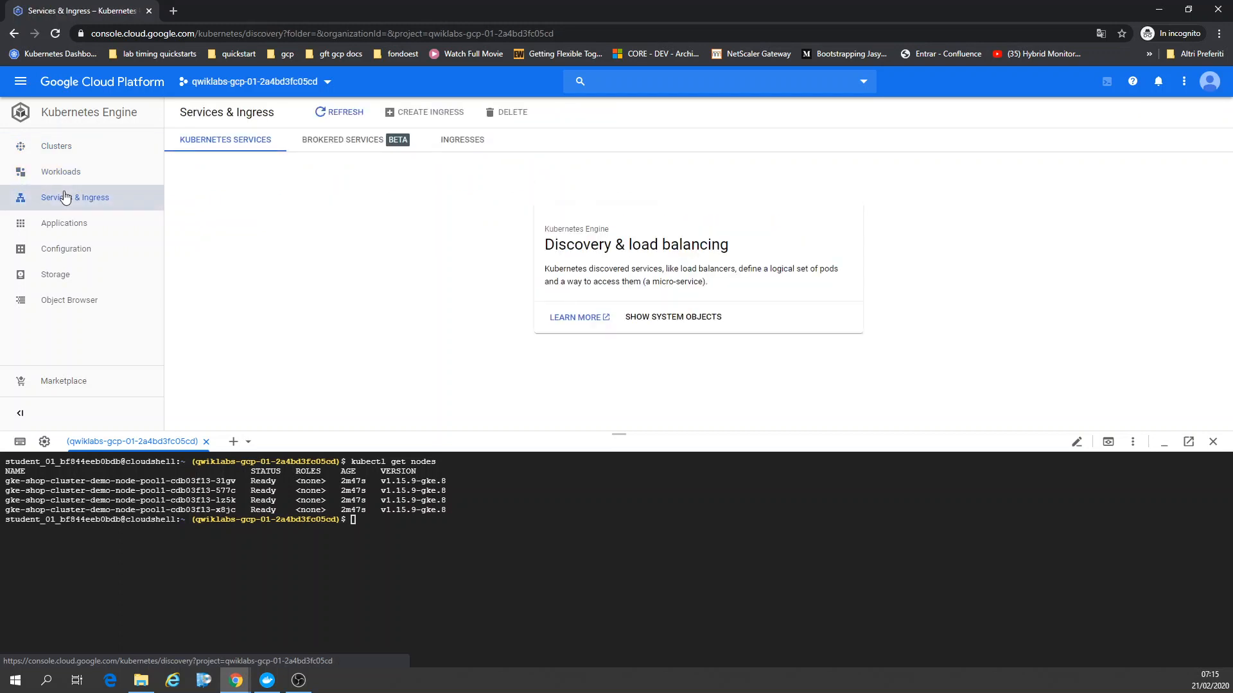
mouse_move(21, 81)
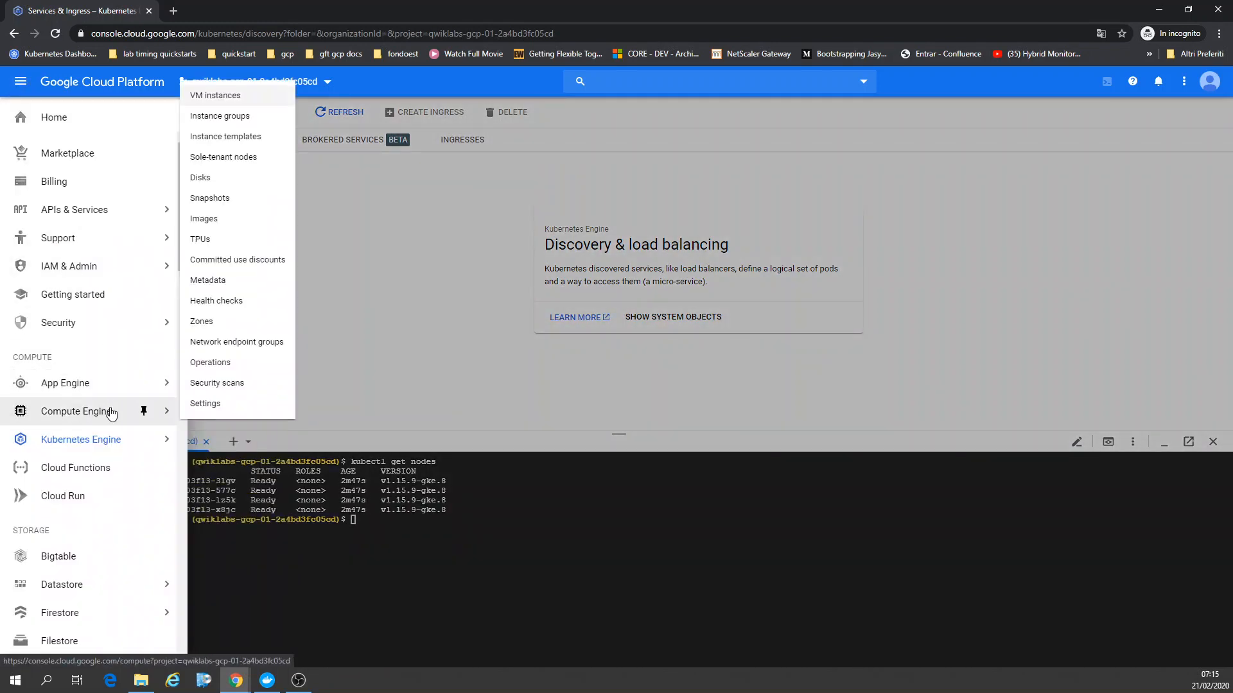
right_click(113, 411)
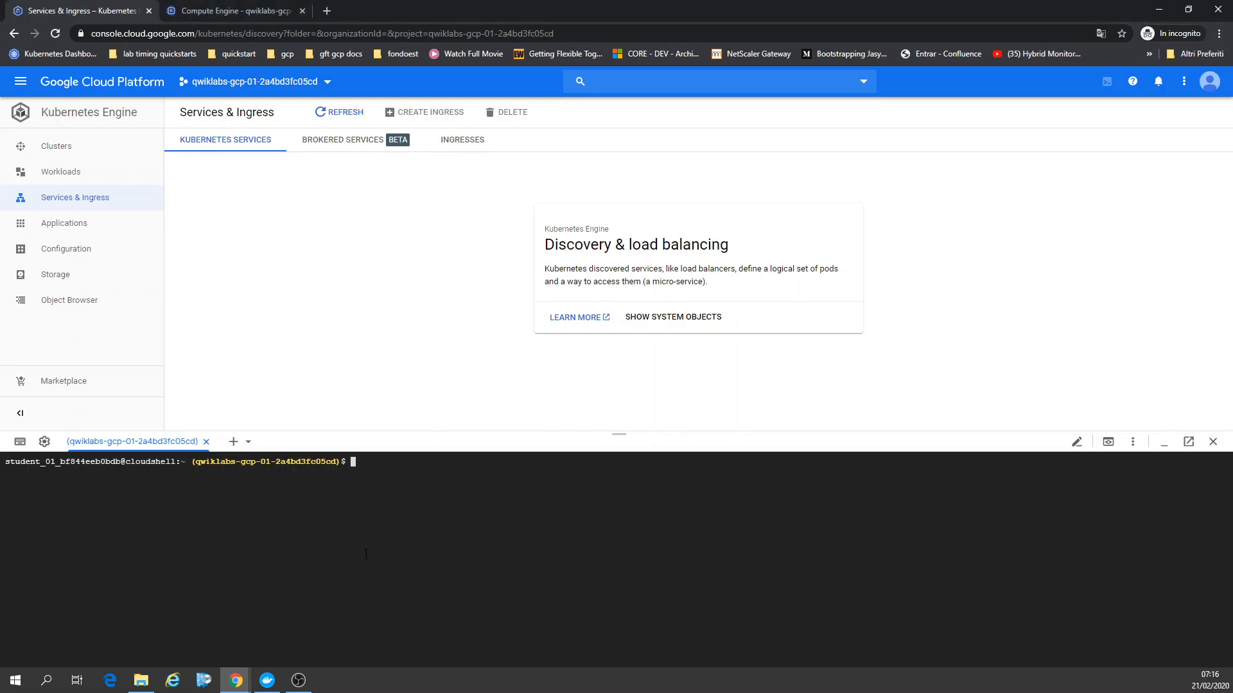
Install Skaffold v0.36.0, deploy the microservices demo, and list the resulting pods.
text(curl -Lo skaffold https://storage.googleapis.com/skaffold/releases/v0.36.0/skaffold-linux-amd64 && chmod +x skaffold && sudo mv skaffold /usr/local/bin)
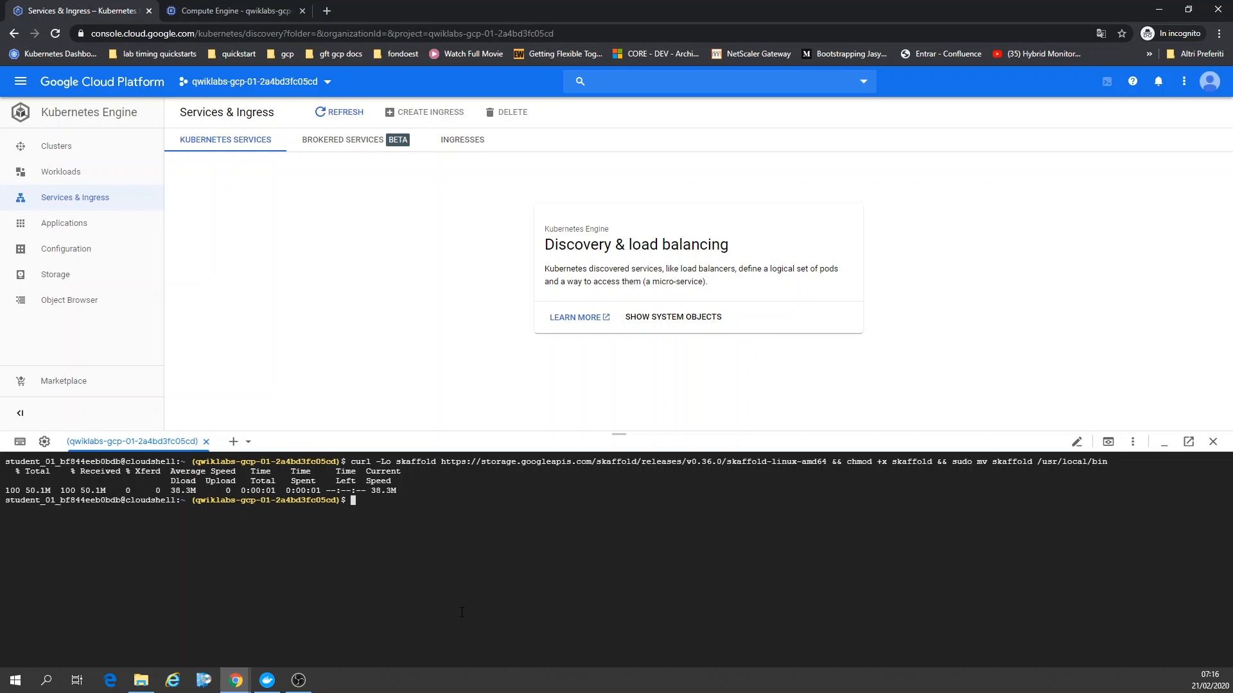
mouse_move(456, 606)
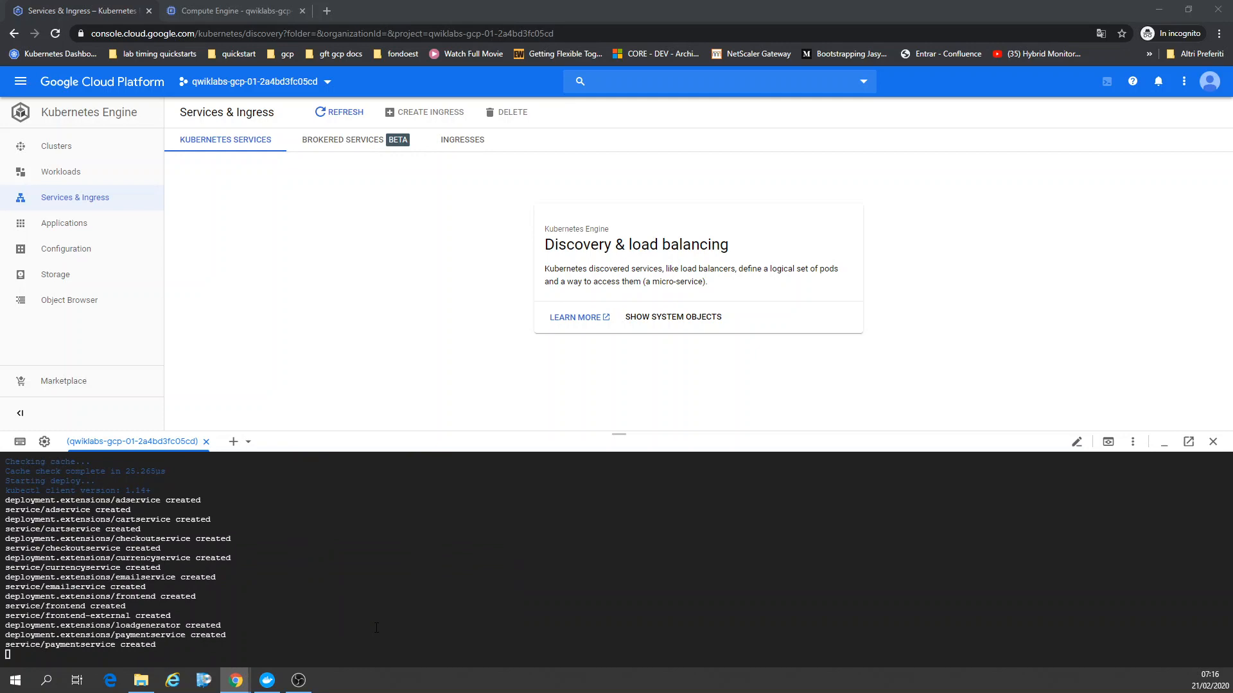
scroll(down, 3)
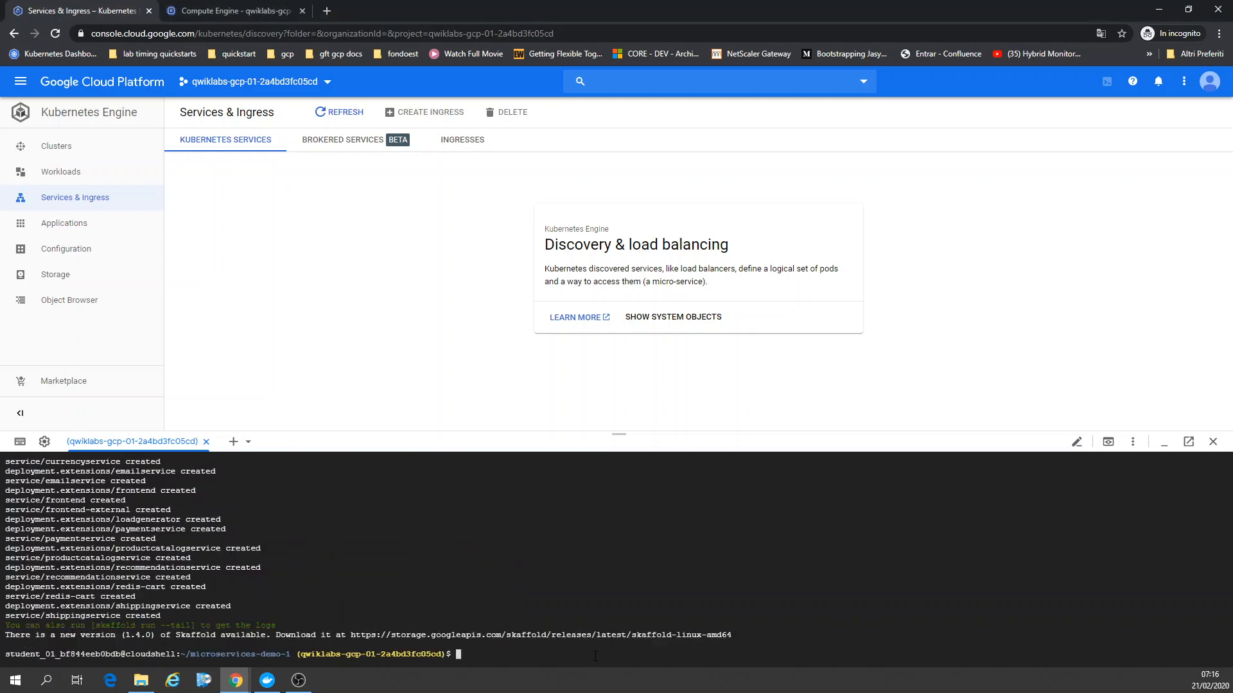
text(kubectl get pods)
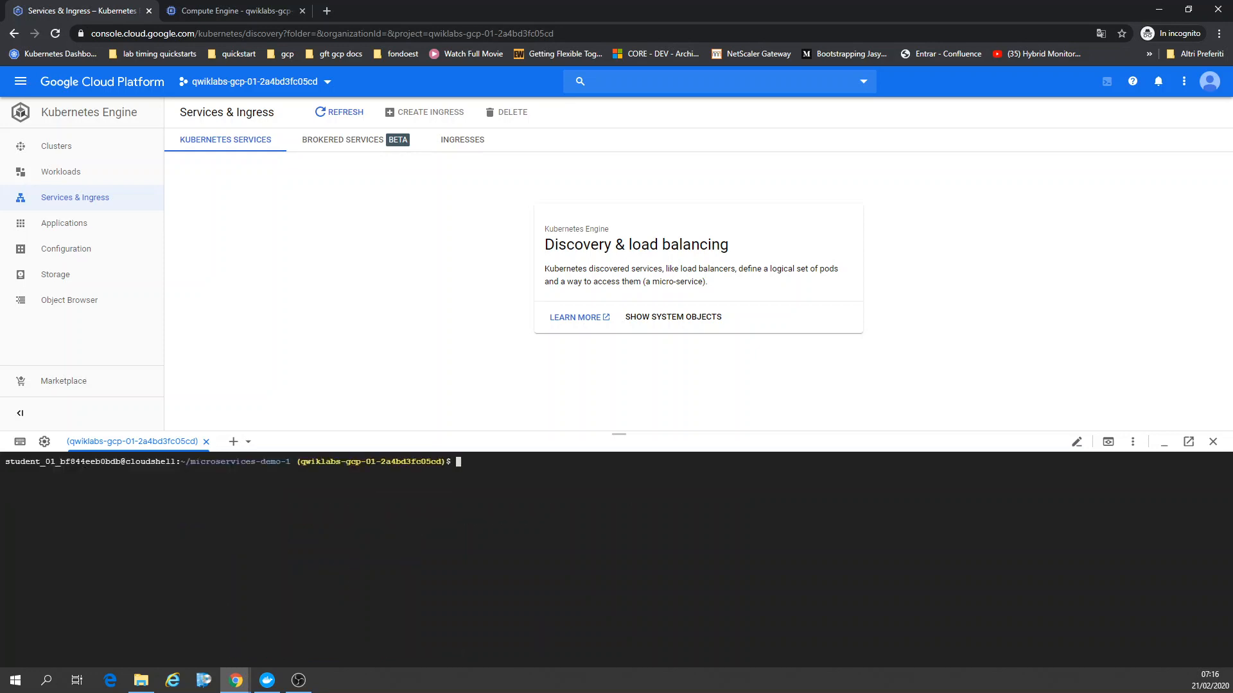
Show the twelve shop deployments on Workloads, enlarge the list, and refresh their statuses.
click(60, 171)
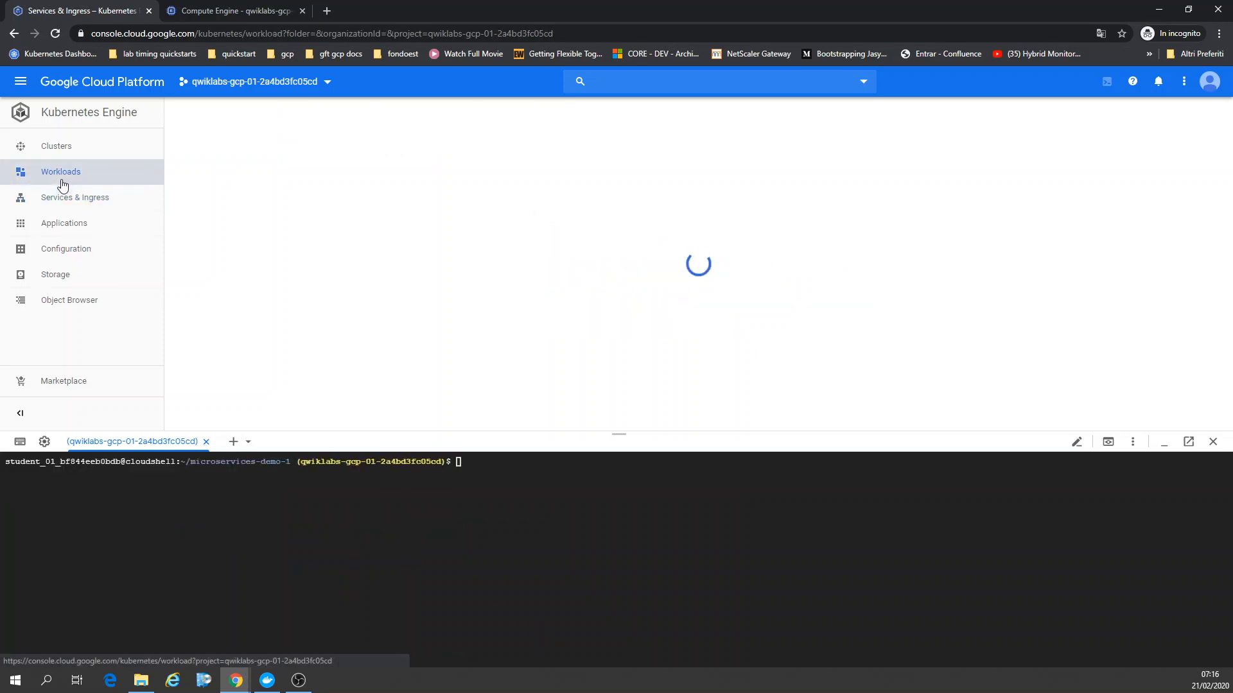
click(60, 172)
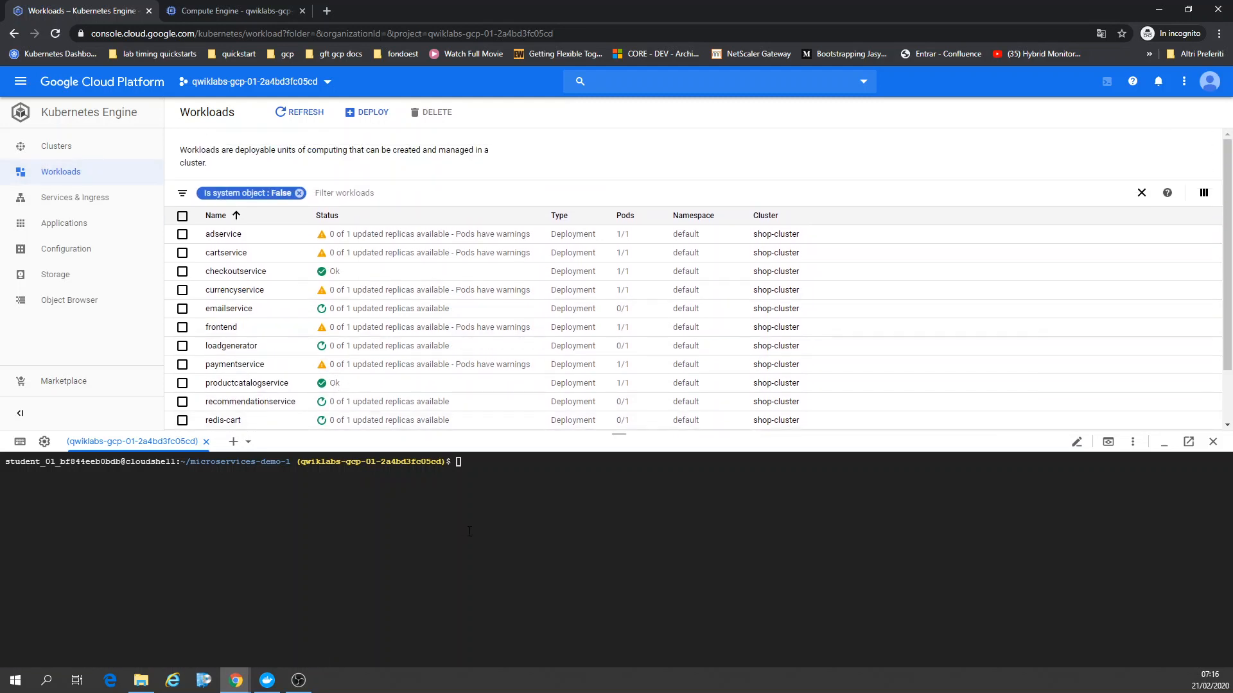
text(ls)
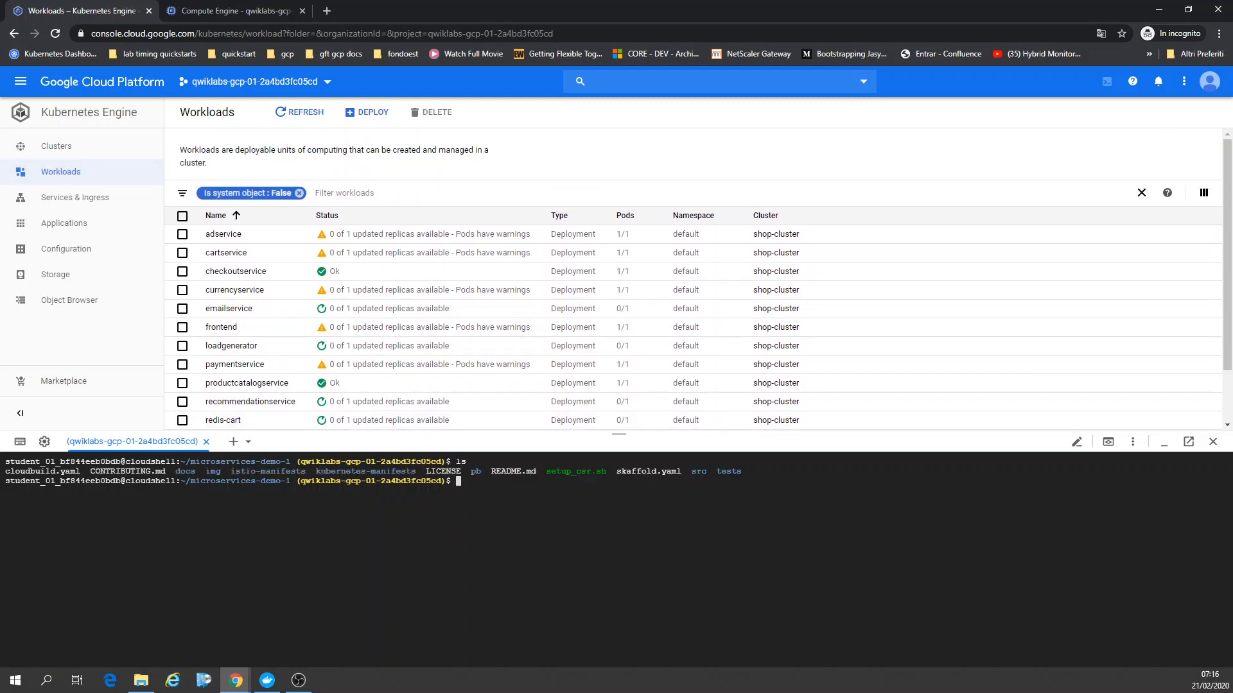
text(c)
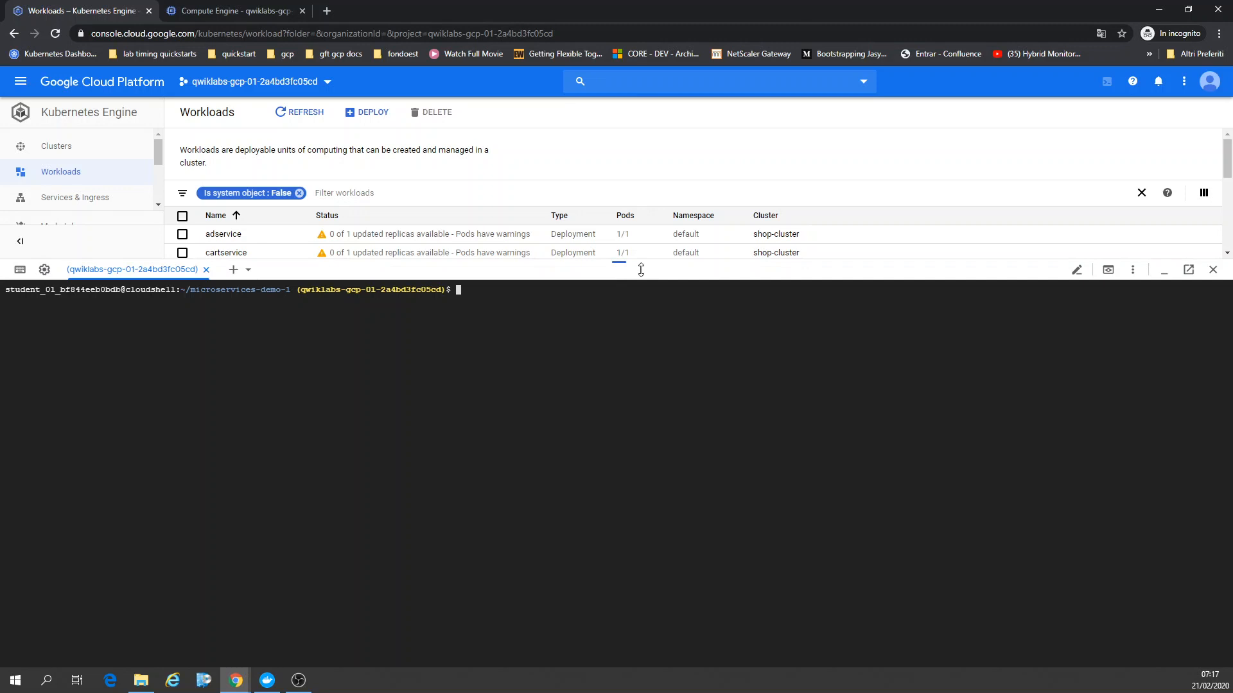
click(304, 112)
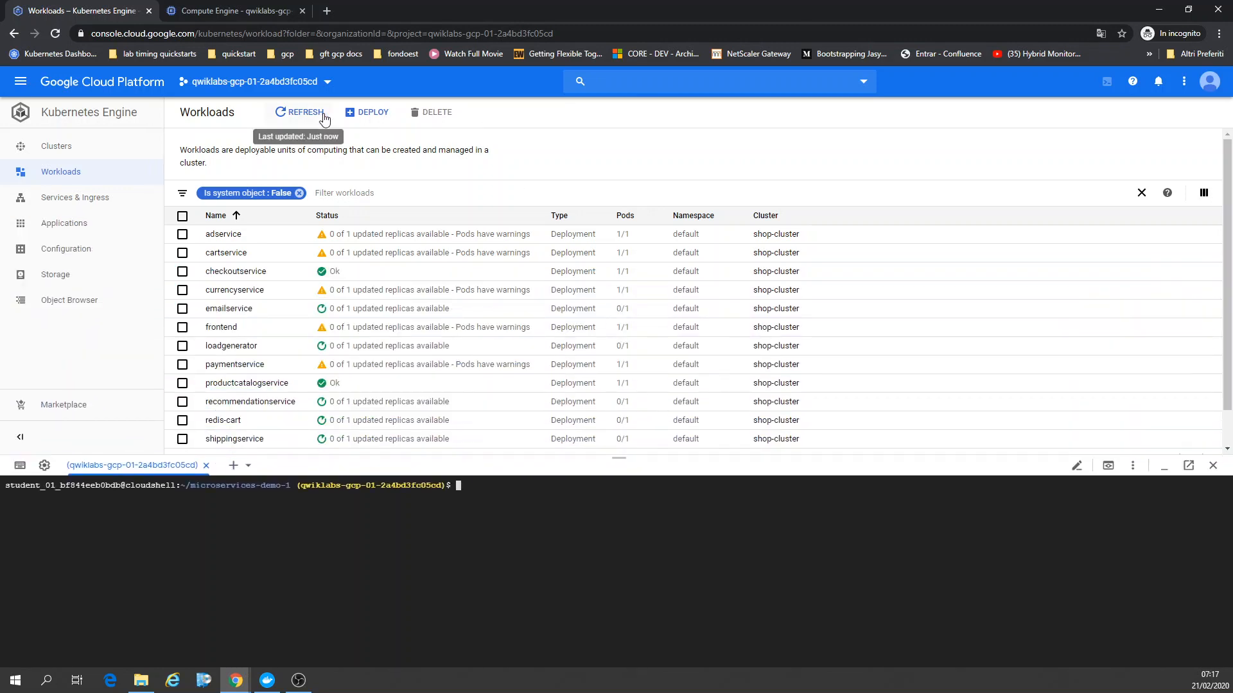
click(298, 112)
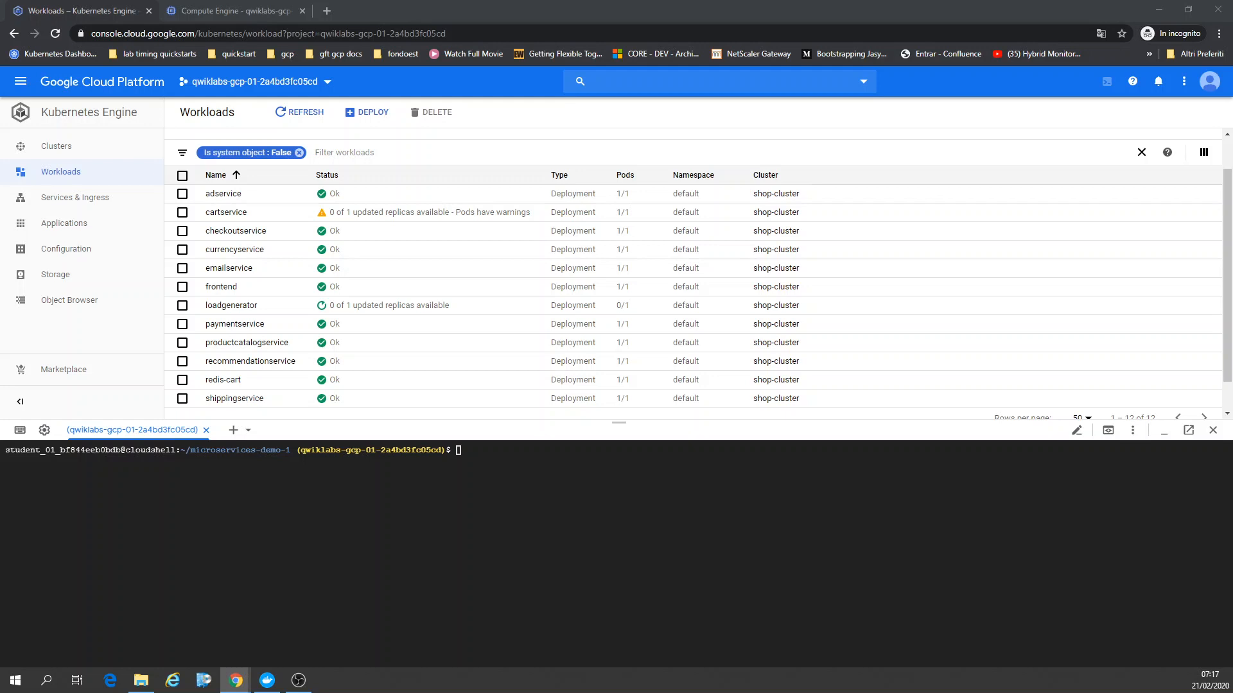
Export the frontend-external service IP as EXTERNAL_IP and curl it for the HTTP code.
text(export EXTERNAL_IP=$(kubectl get service frontend-external | awk 'BEGIN { cnt=0; } { cnt+=1; if (cnt > 1) print $4; }'))
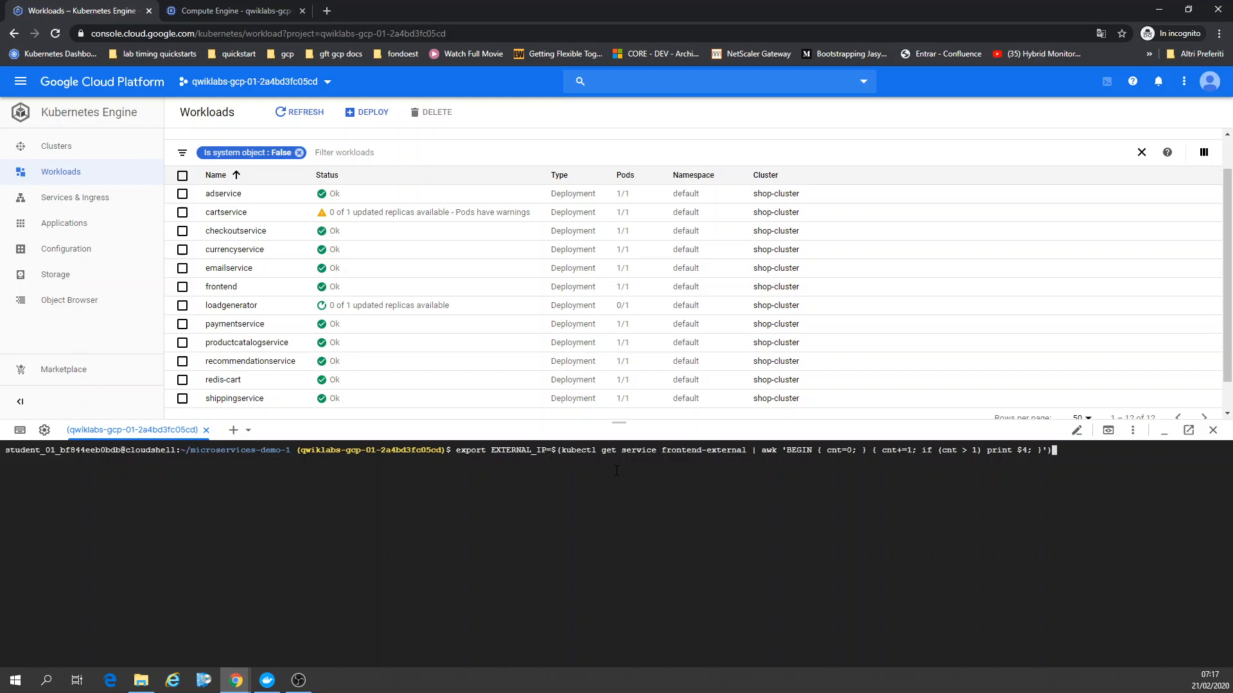
click(298, 153)
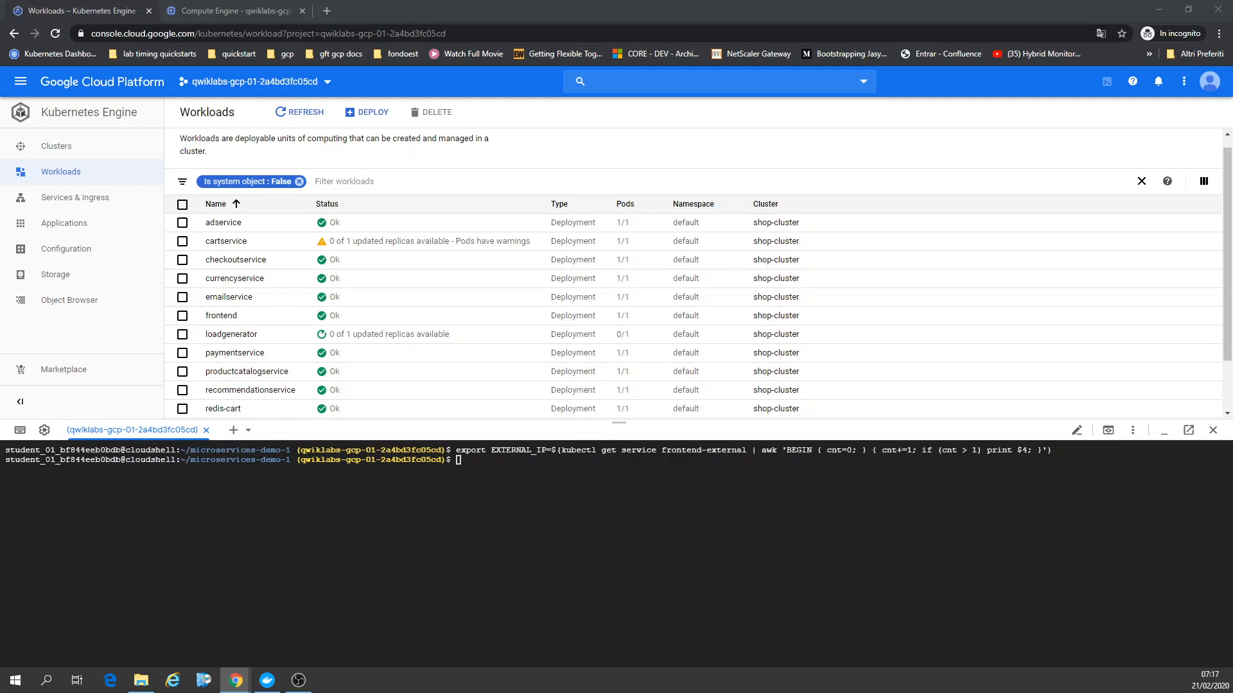
text(curl -o /dev/null -s -w "%{http_code}\n"  http://$EXTERNAL_IP)
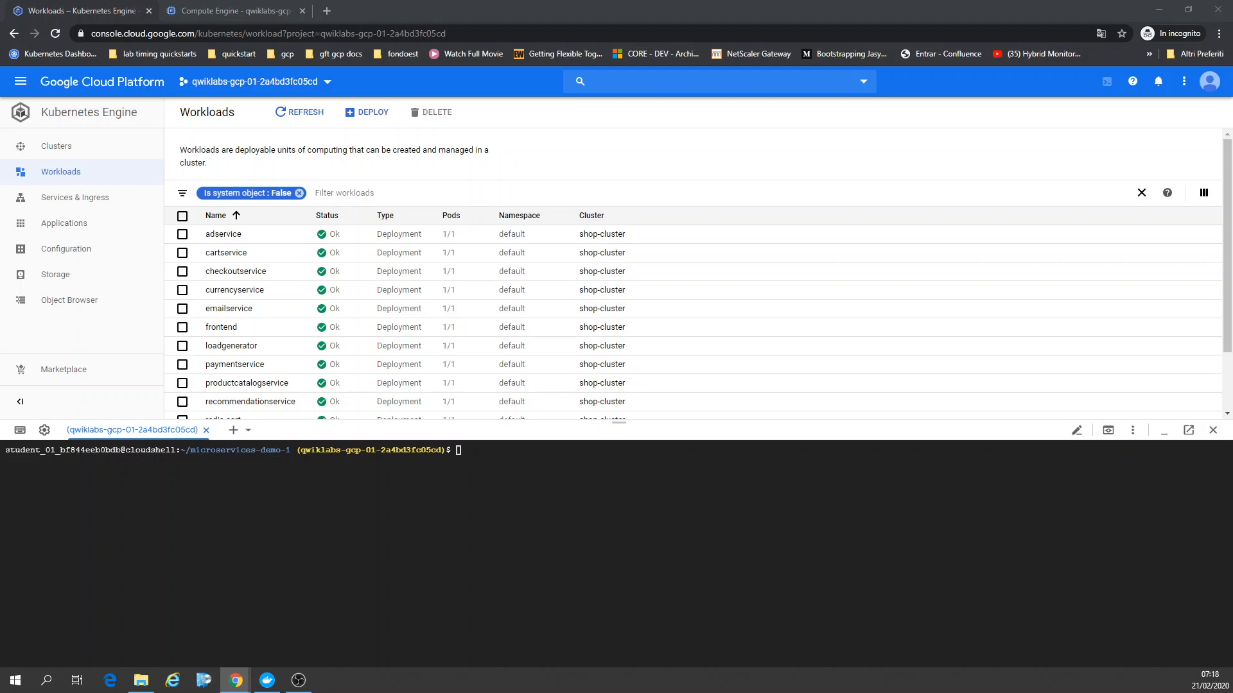
Review and run ./setup_csr.sh, then switch to the Compute Engine VM instances tab.
text(ls)
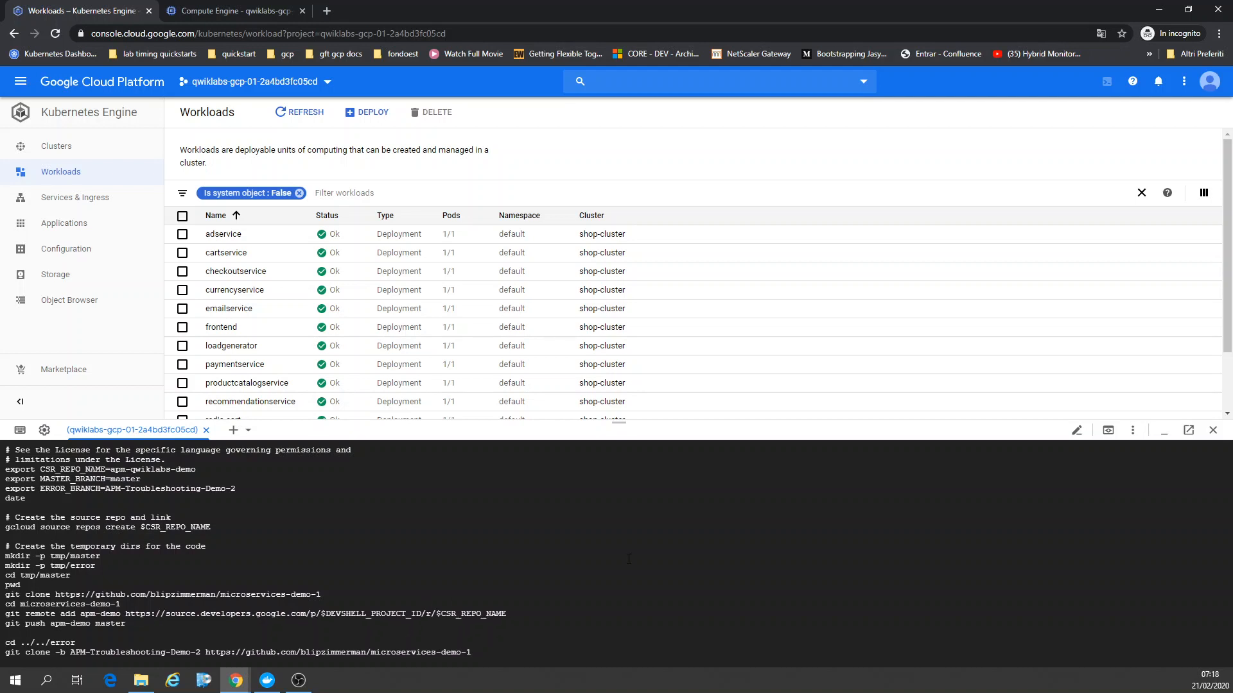
mouse_move(627, 558)
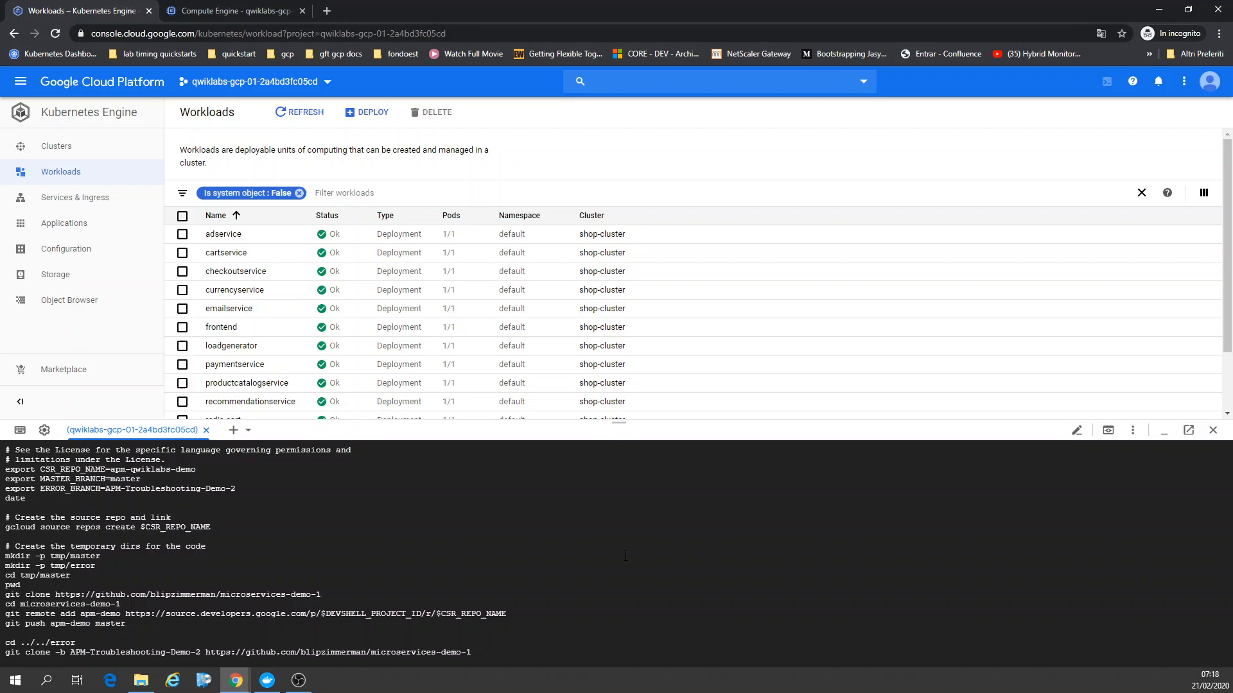
scroll(down, 3)
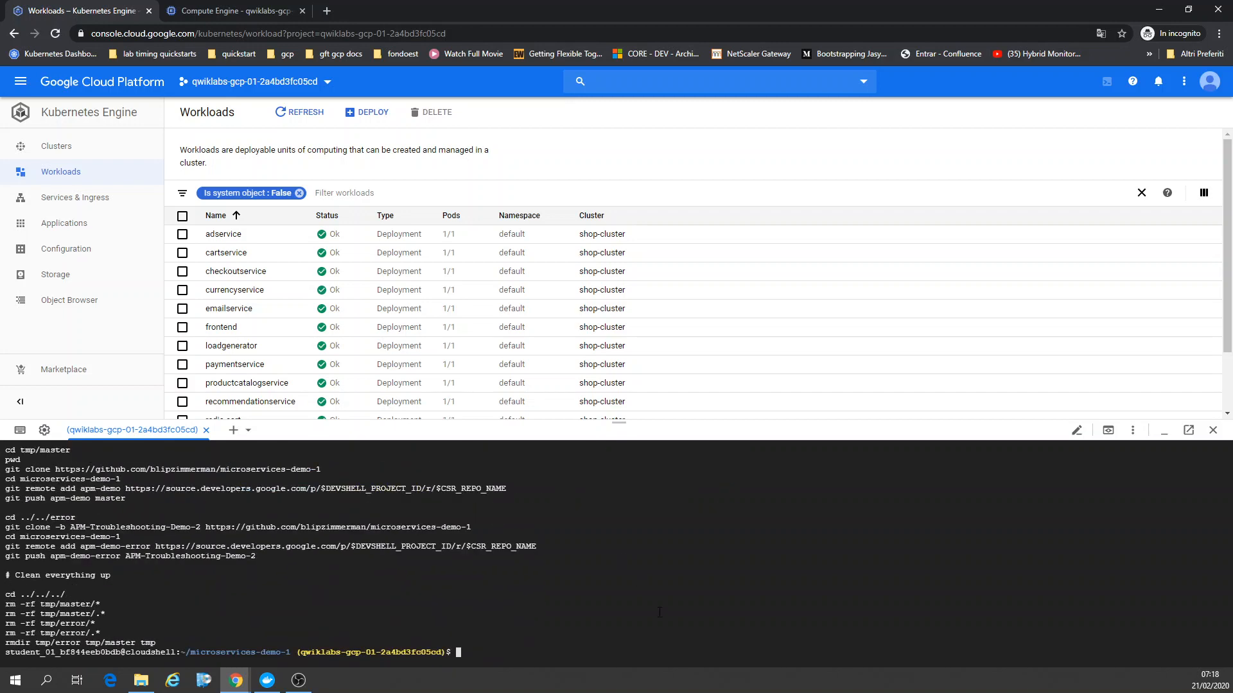
text(./setup_csr.sh)
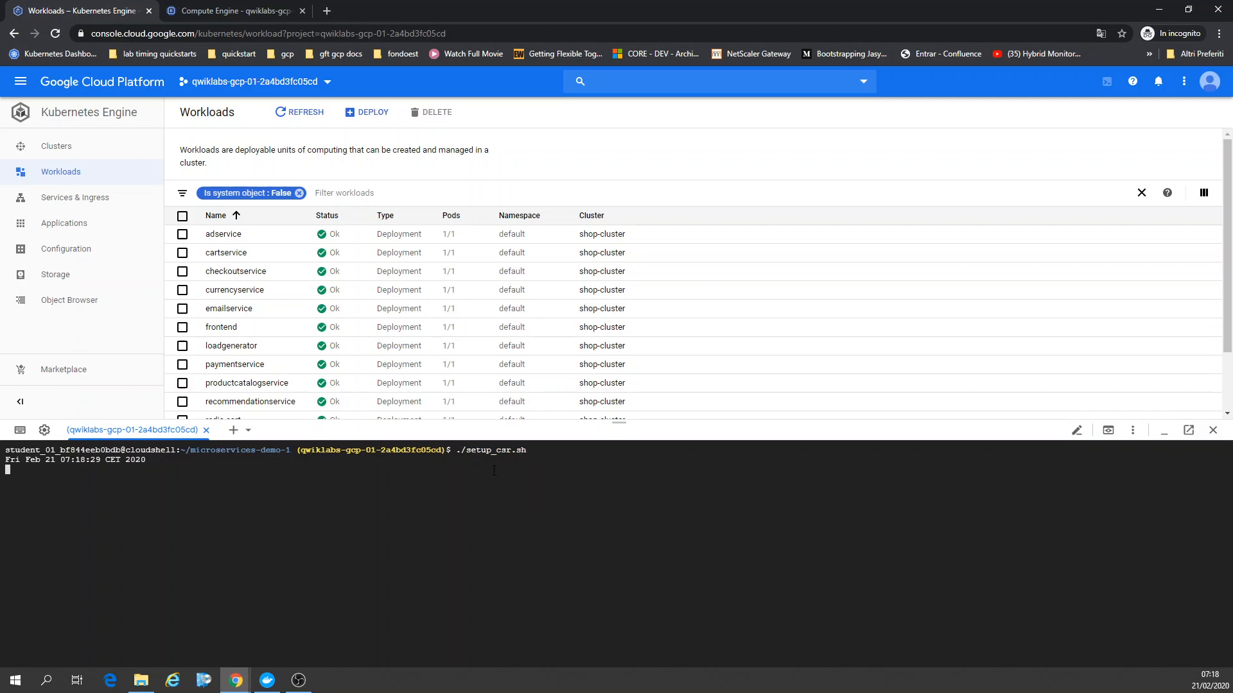
click(229, 11)
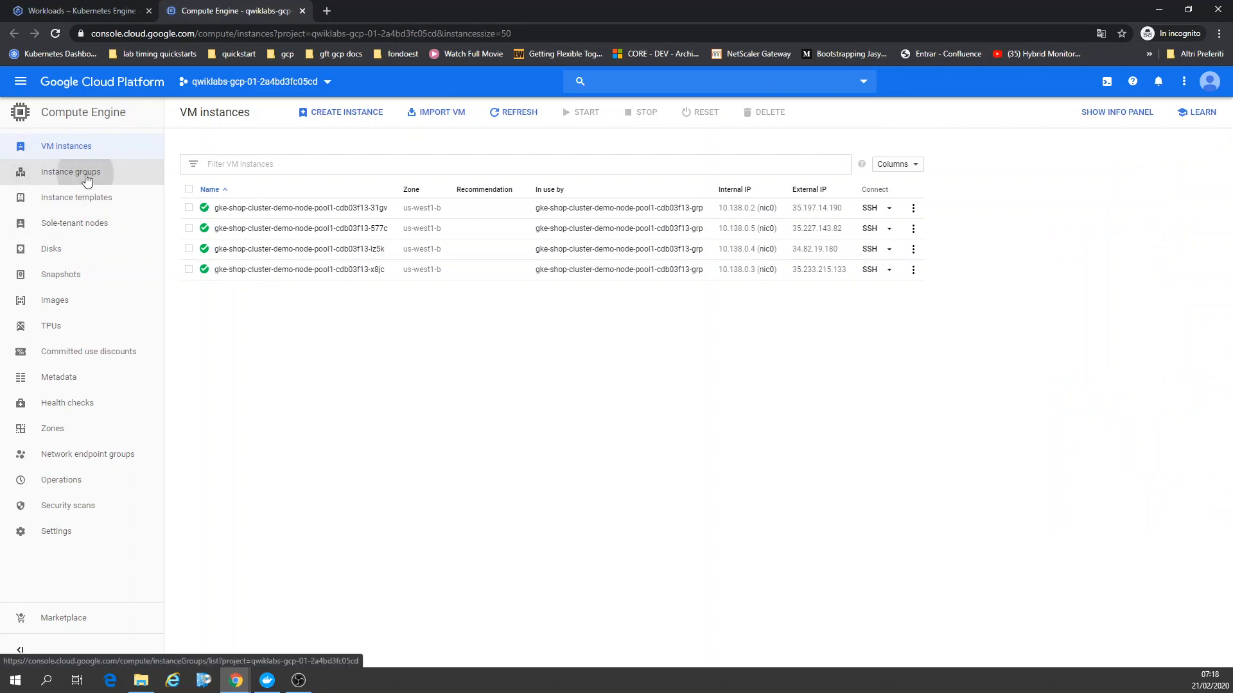
Check the node pool's instance groups and instance templates, then return to VM instances.
click(70, 171)
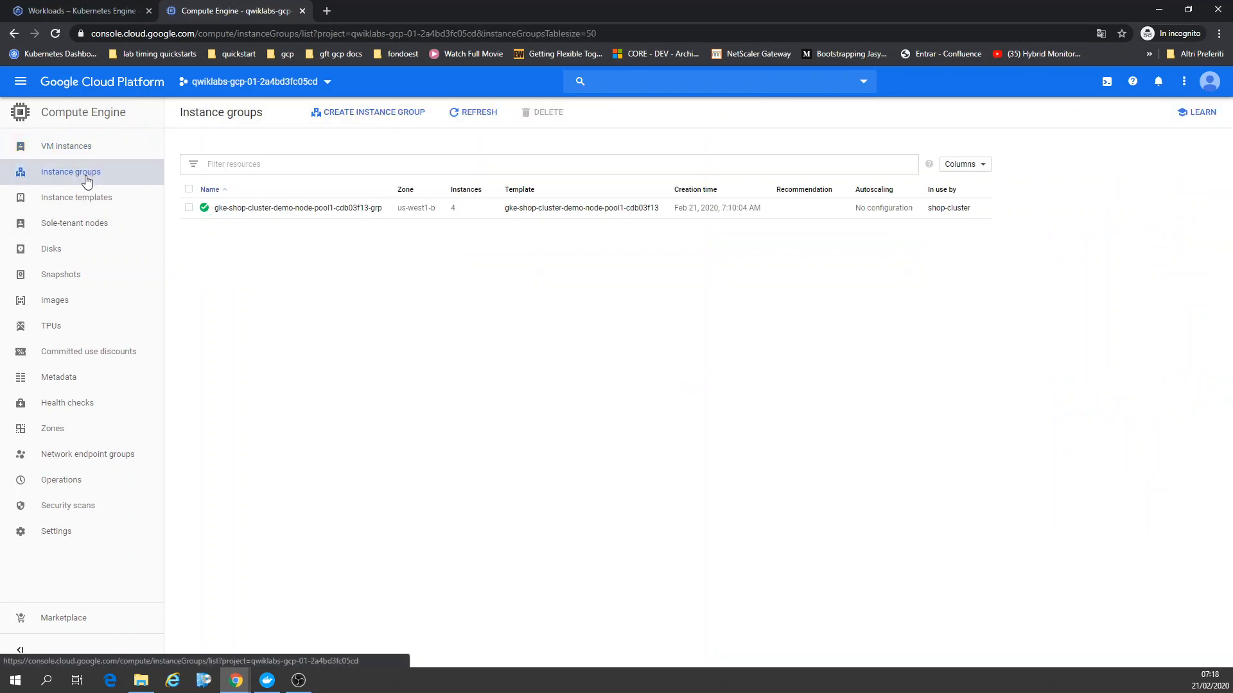
click(76, 198)
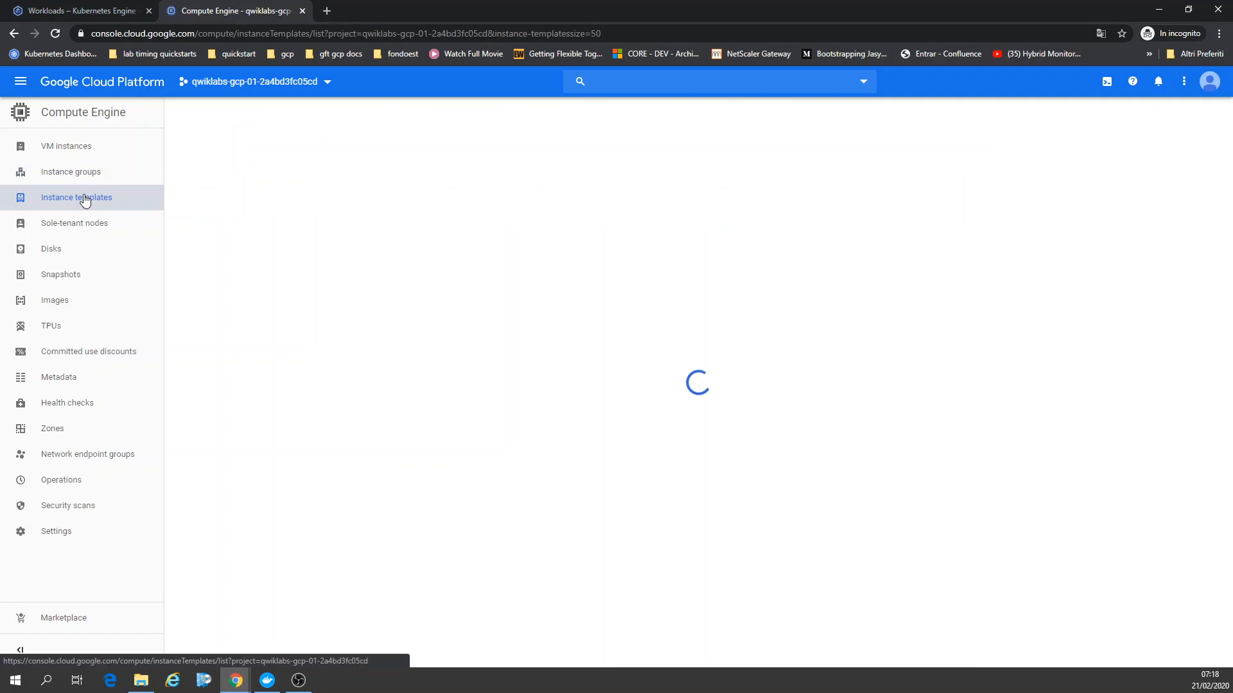
click(76, 197)
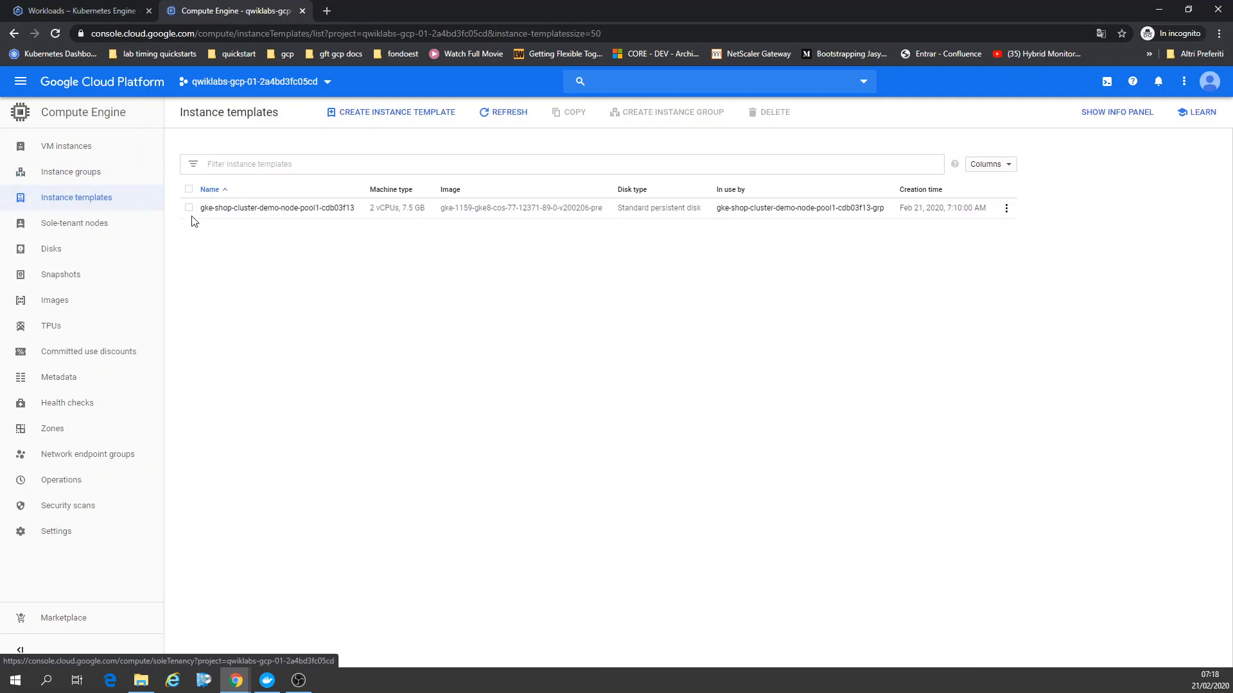
click(66, 146)
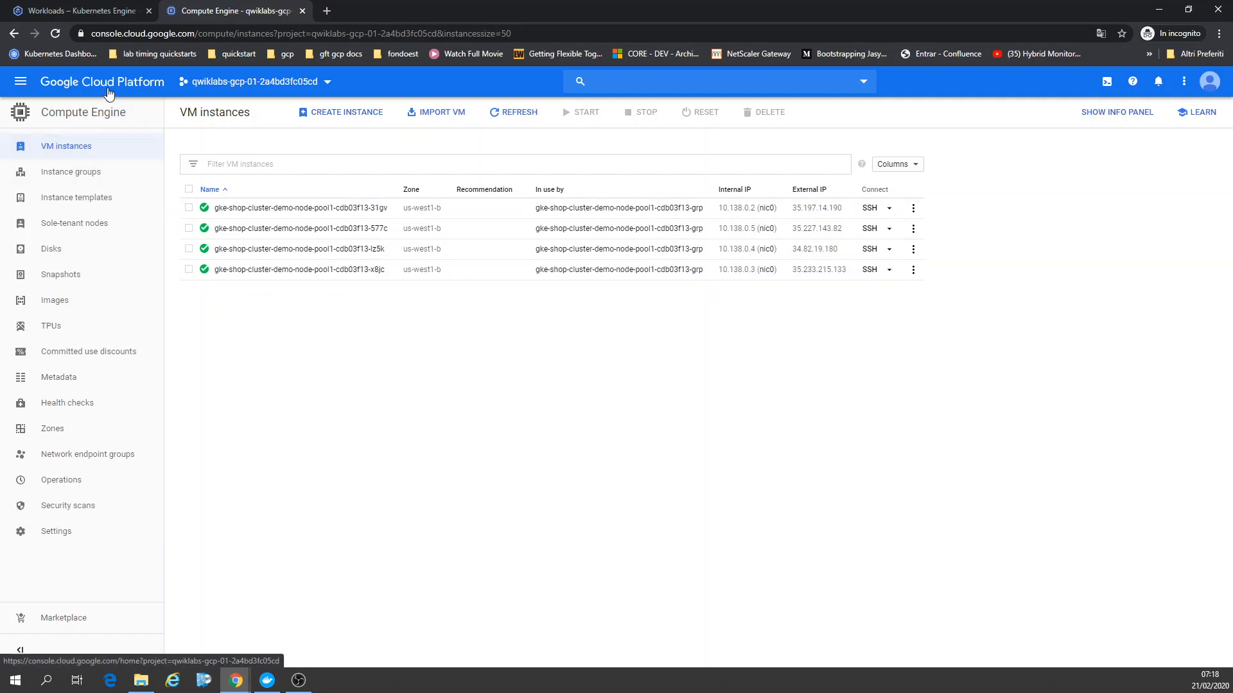
Go to Container Registry > Images through the navigation menu.
click(20, 81)
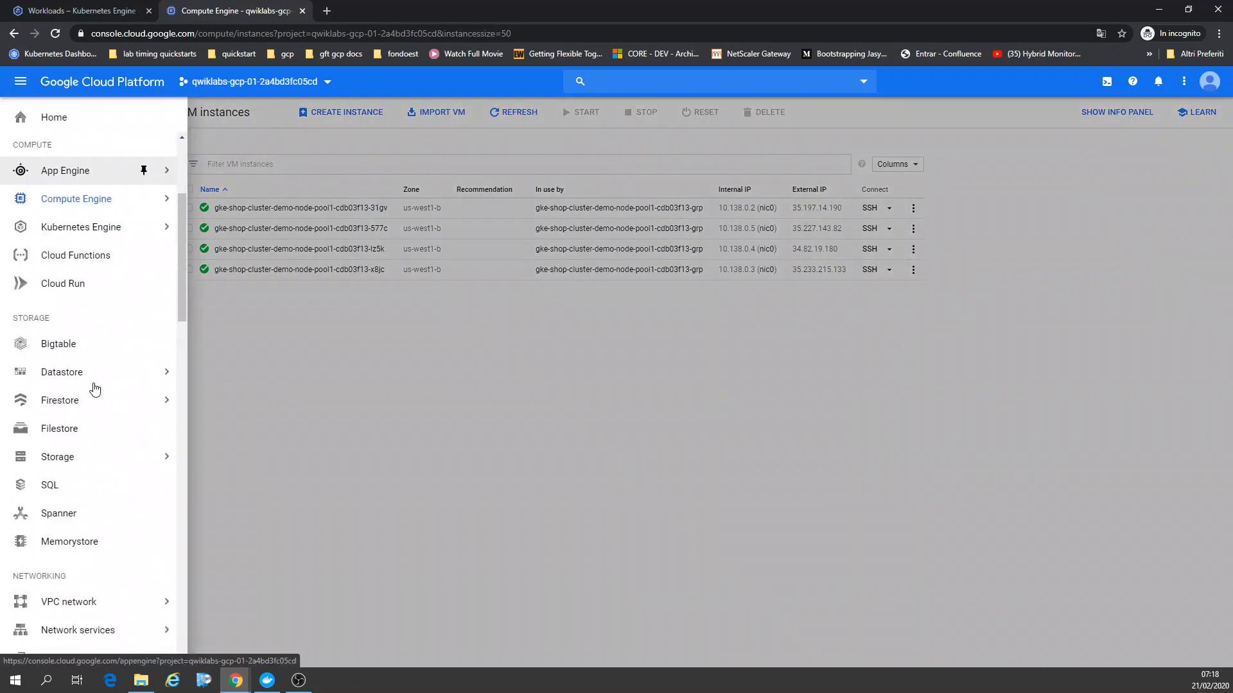
scroll(down, 3)
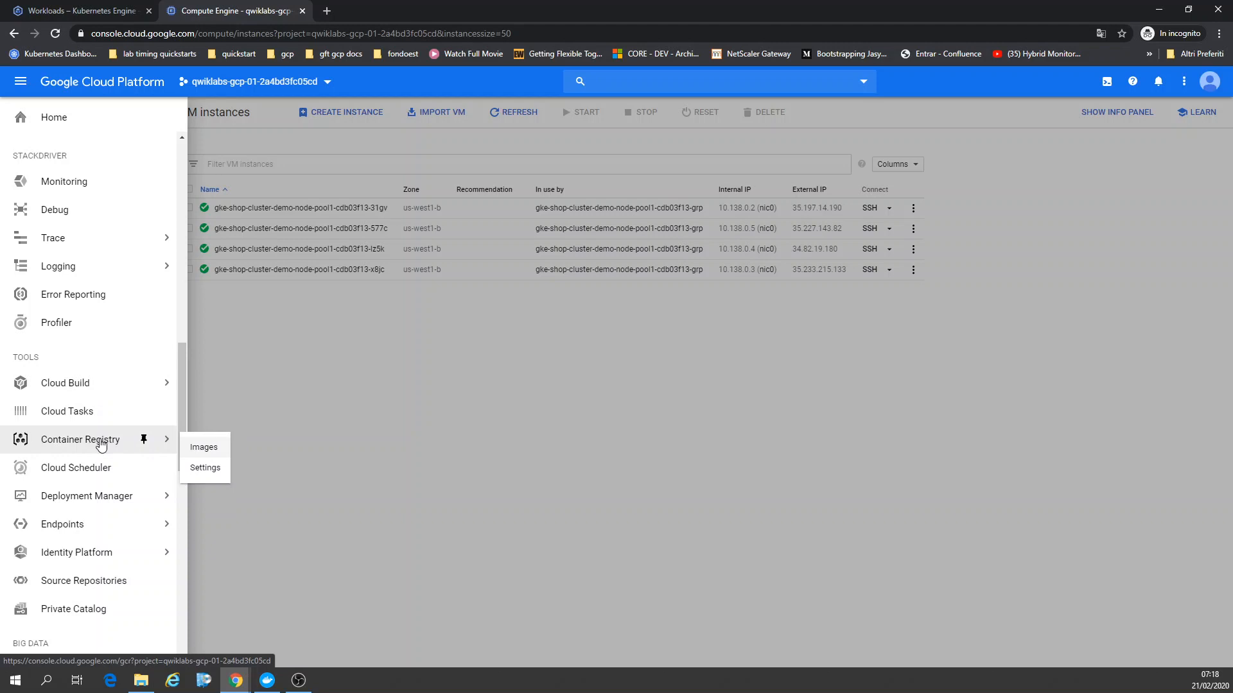
click(203, 447)
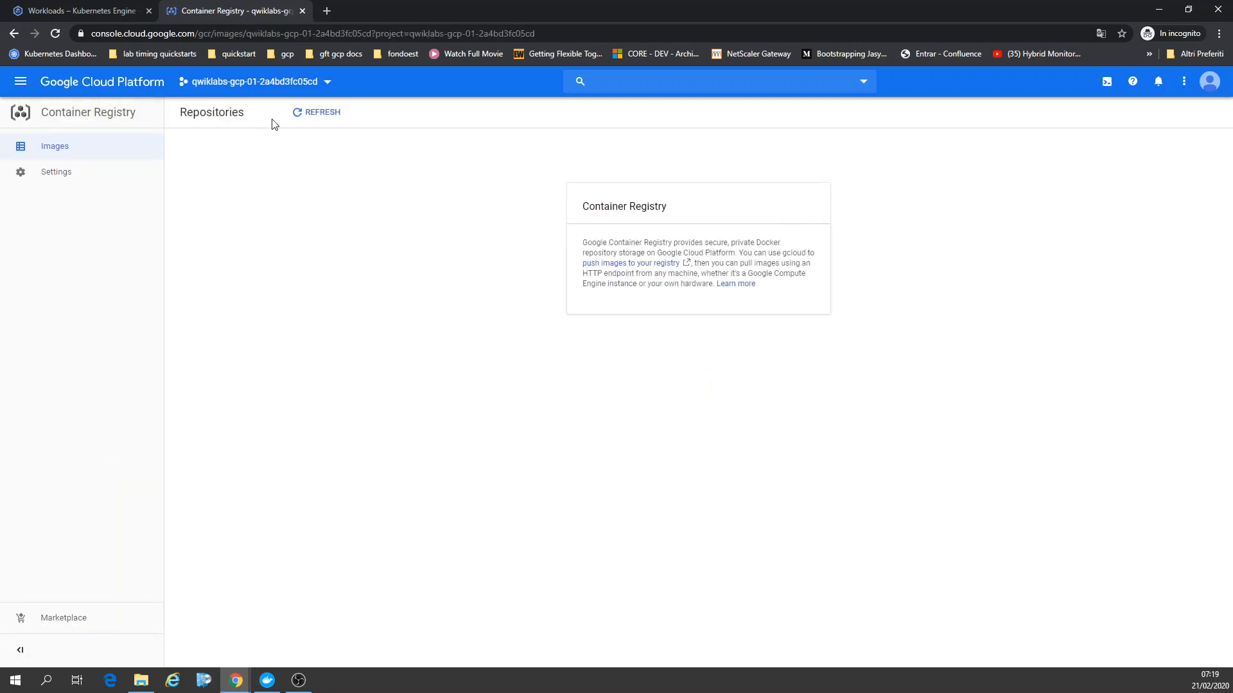
click(315, 33)
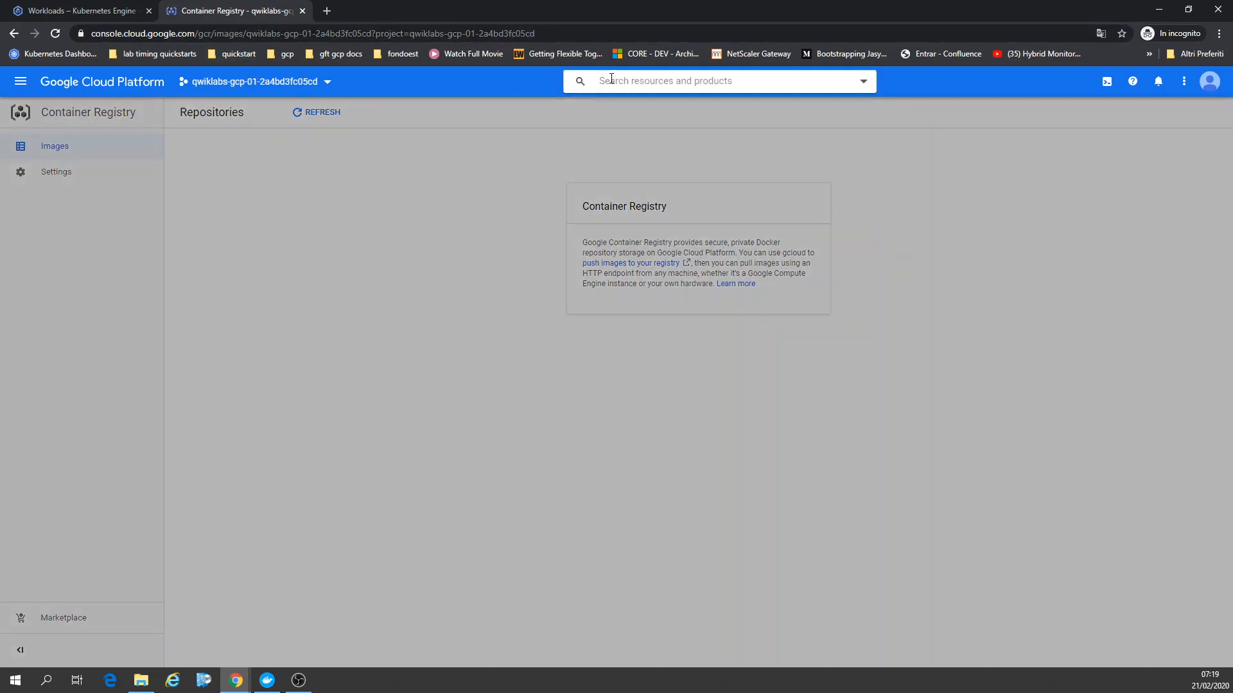
text(cloud repos)
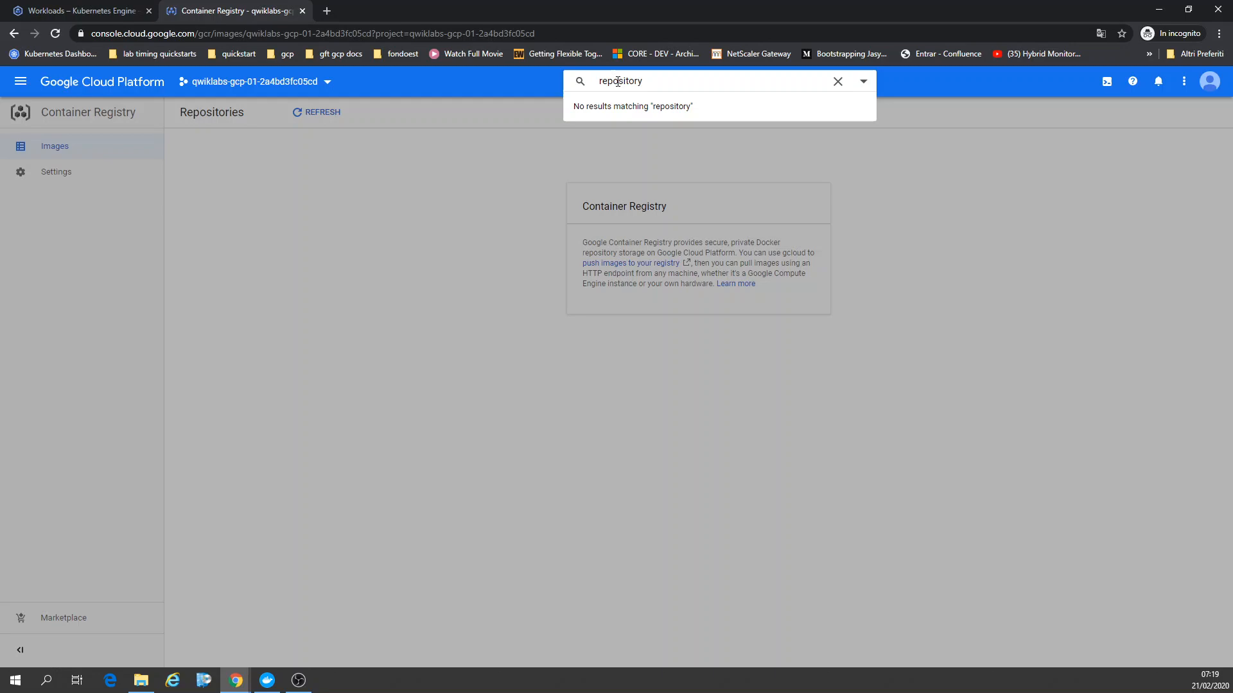
click(315, 33)
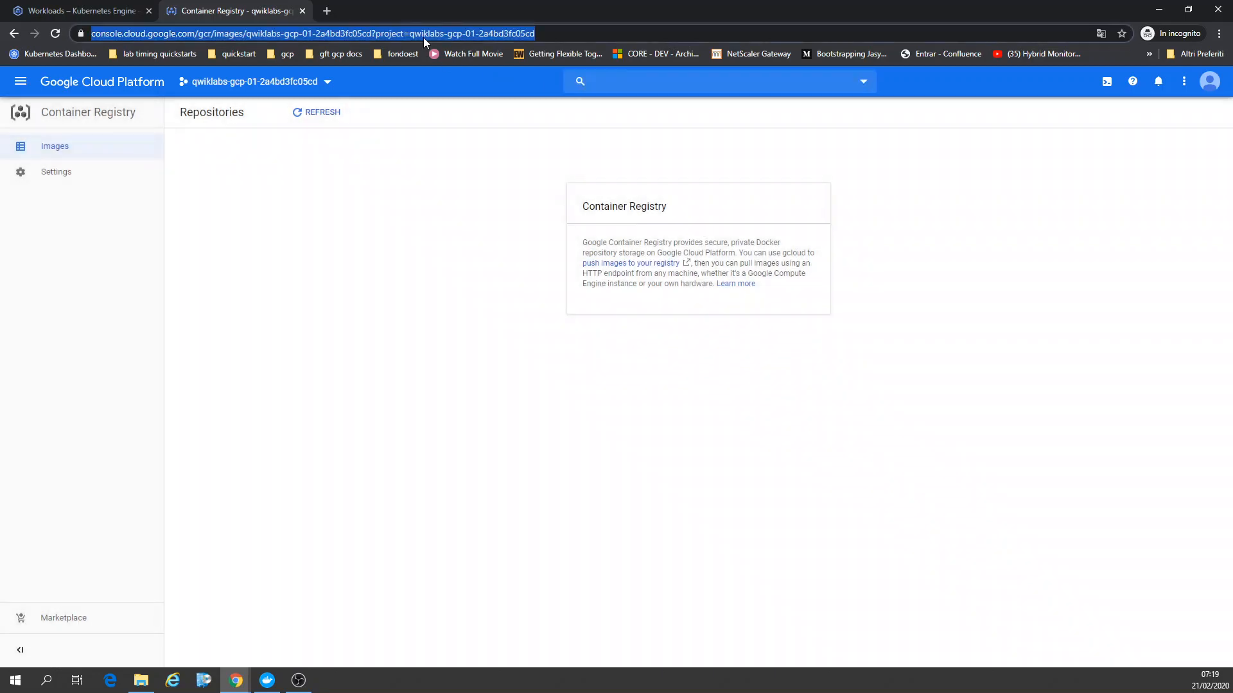
Search 'cloud repo' and open, then close, a project selection tab.
text(cloud)
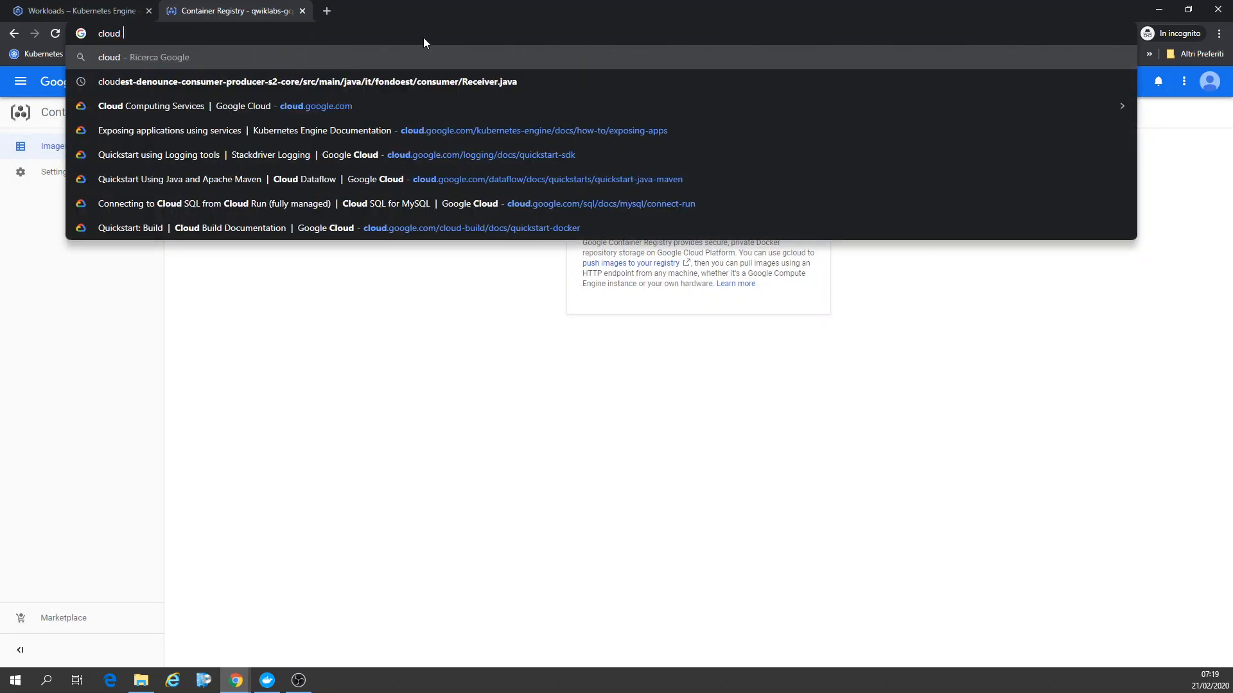
text(repo)
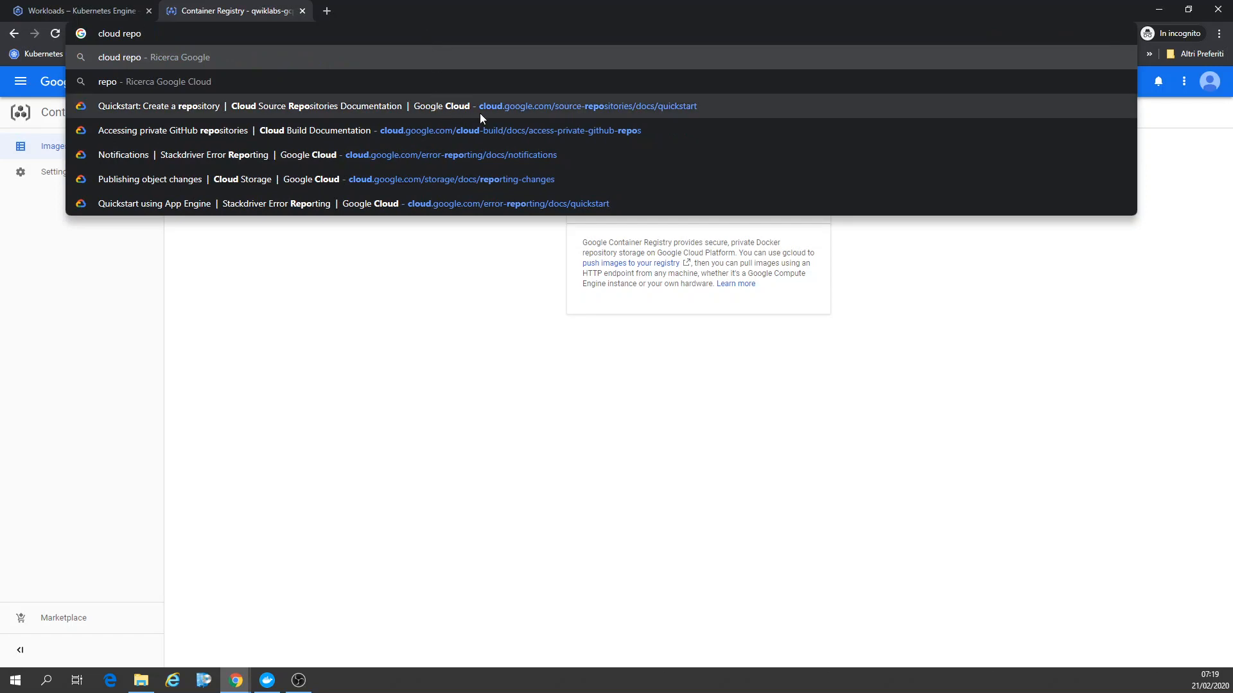
mouse_move(506, 119)
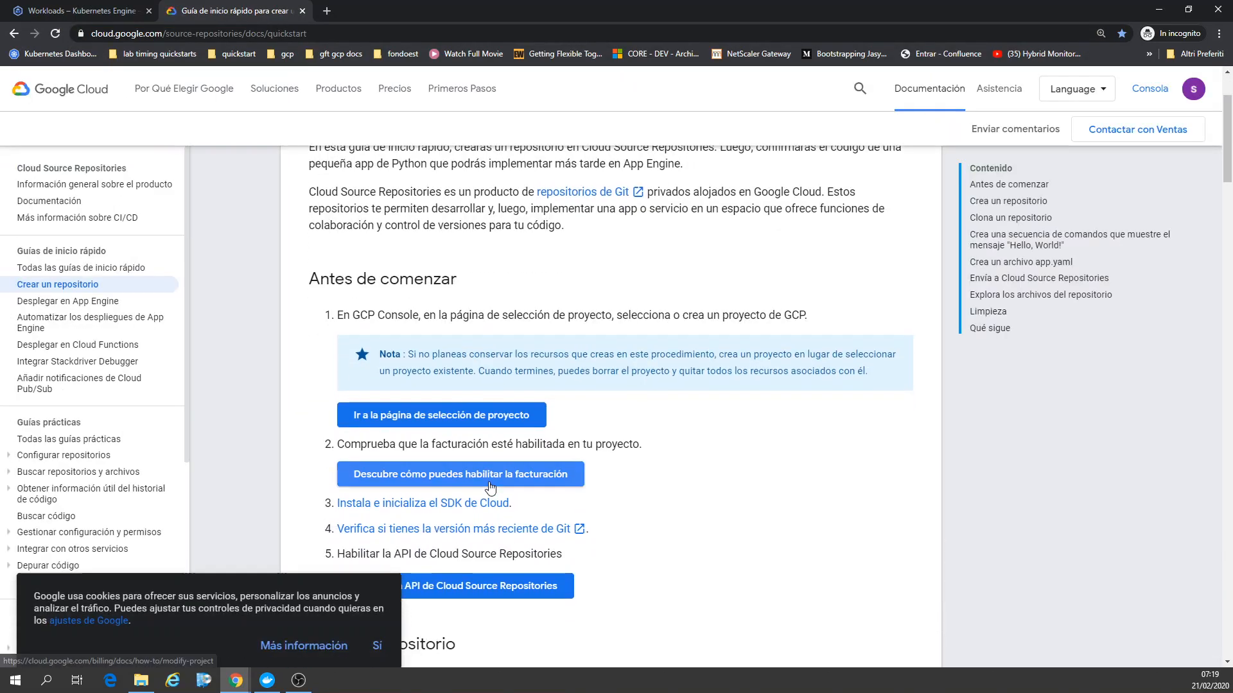
click(440, 415)
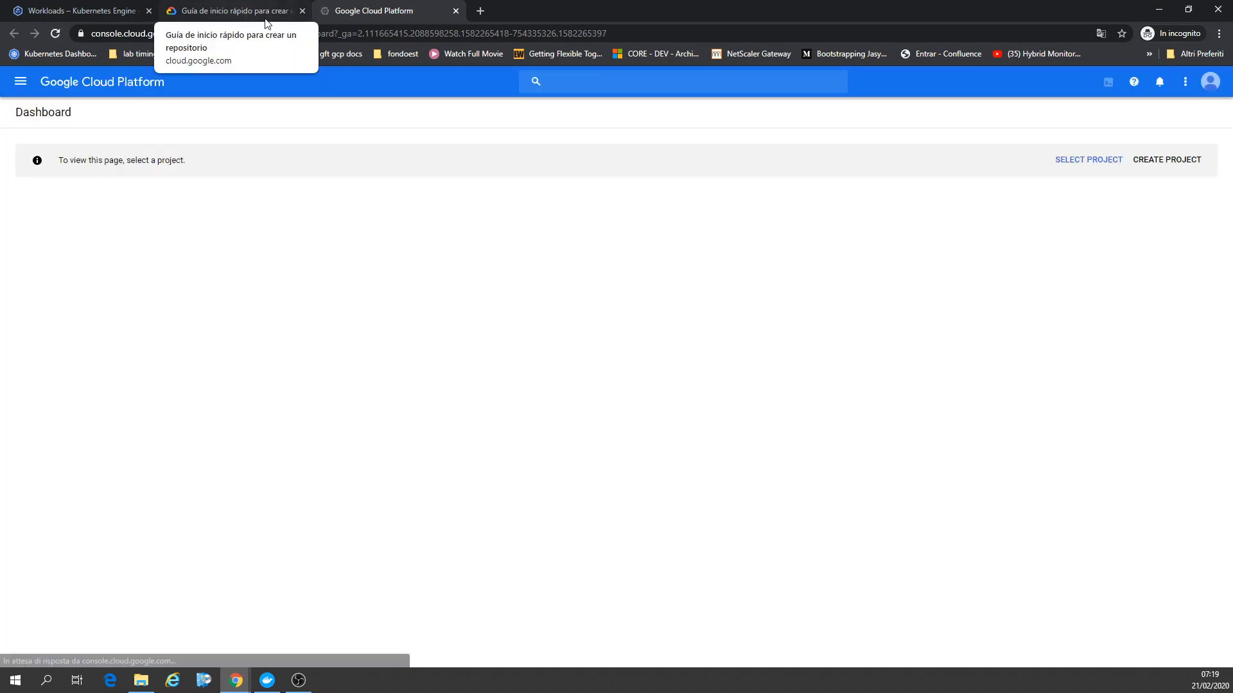
click(21, 81)
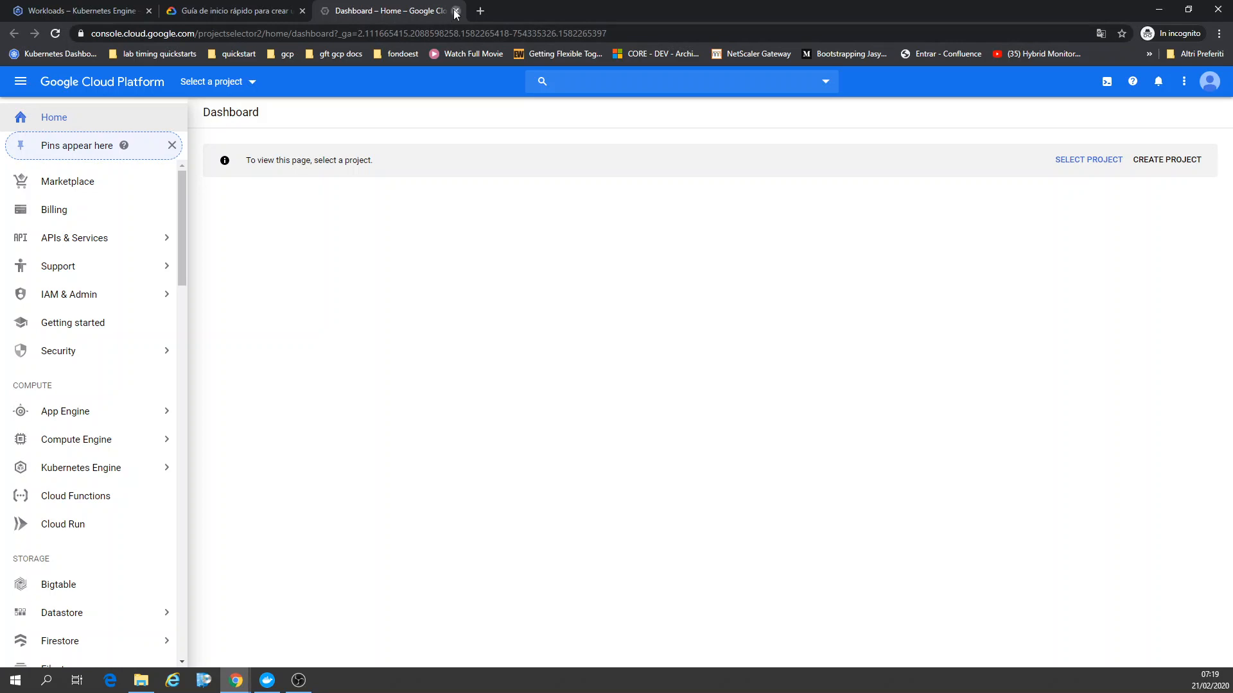
click(455, 10)
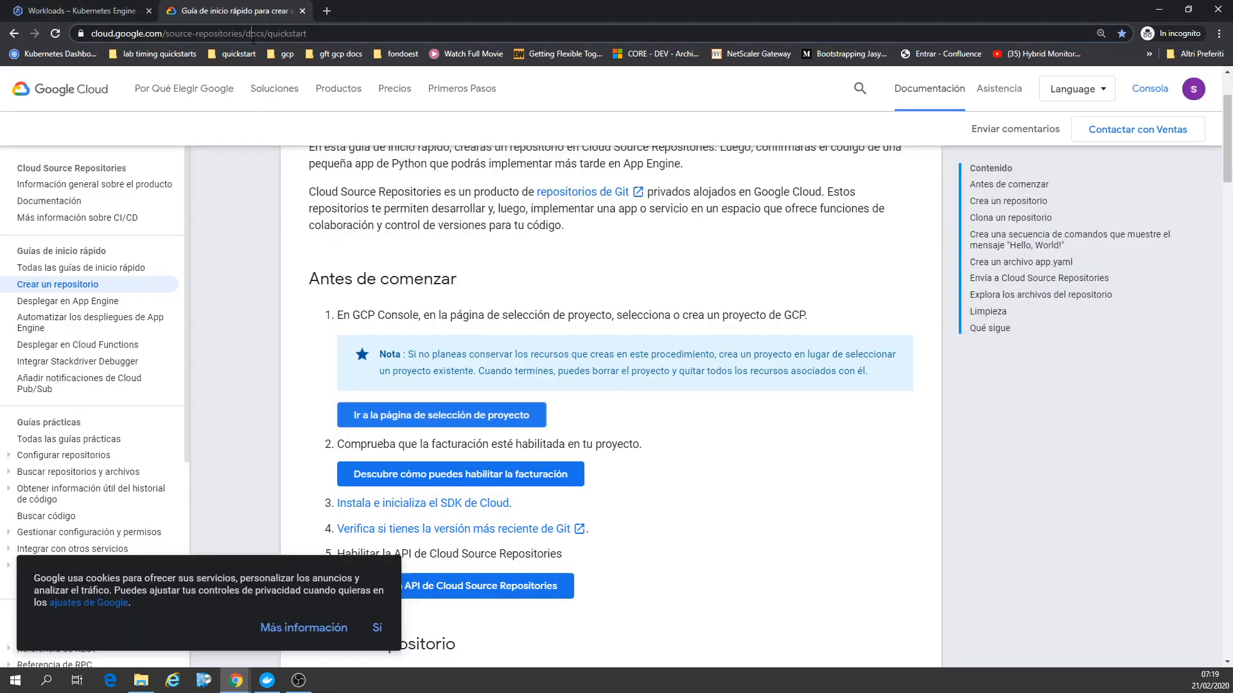
Search 'cloud repository', open Cloud Source Repositories, and return to the Workloads tab.
click(133, 33)
text(cloud repository)
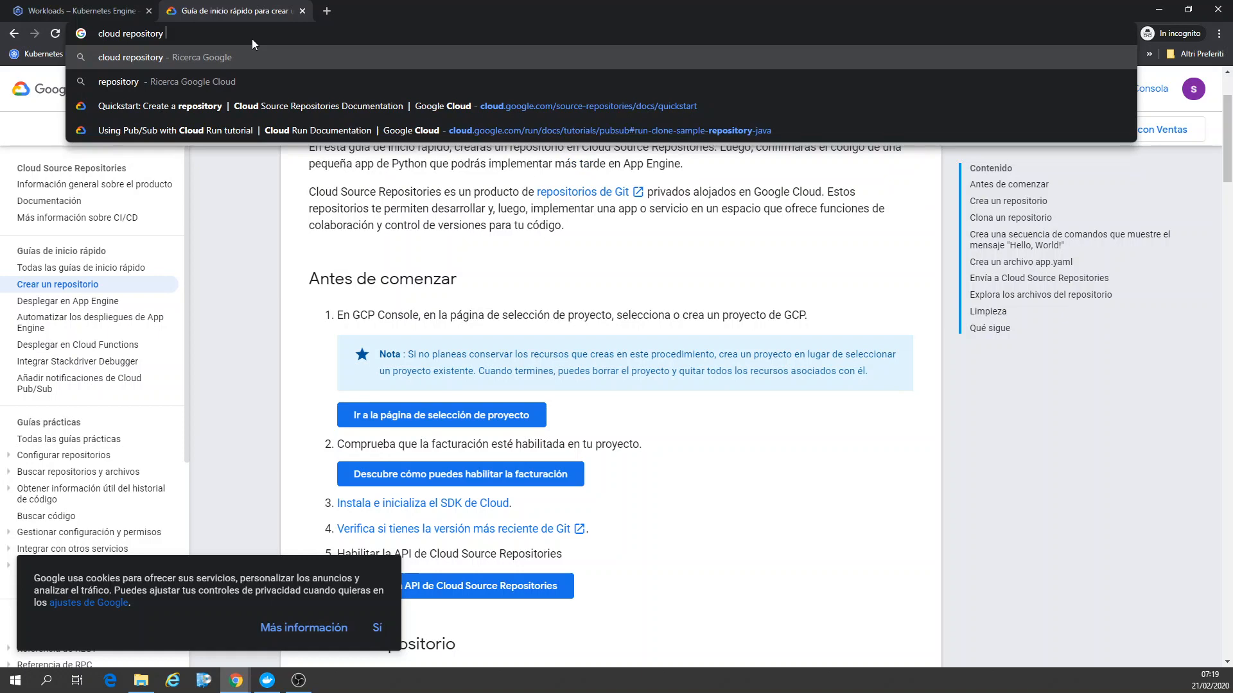
key(Enter)
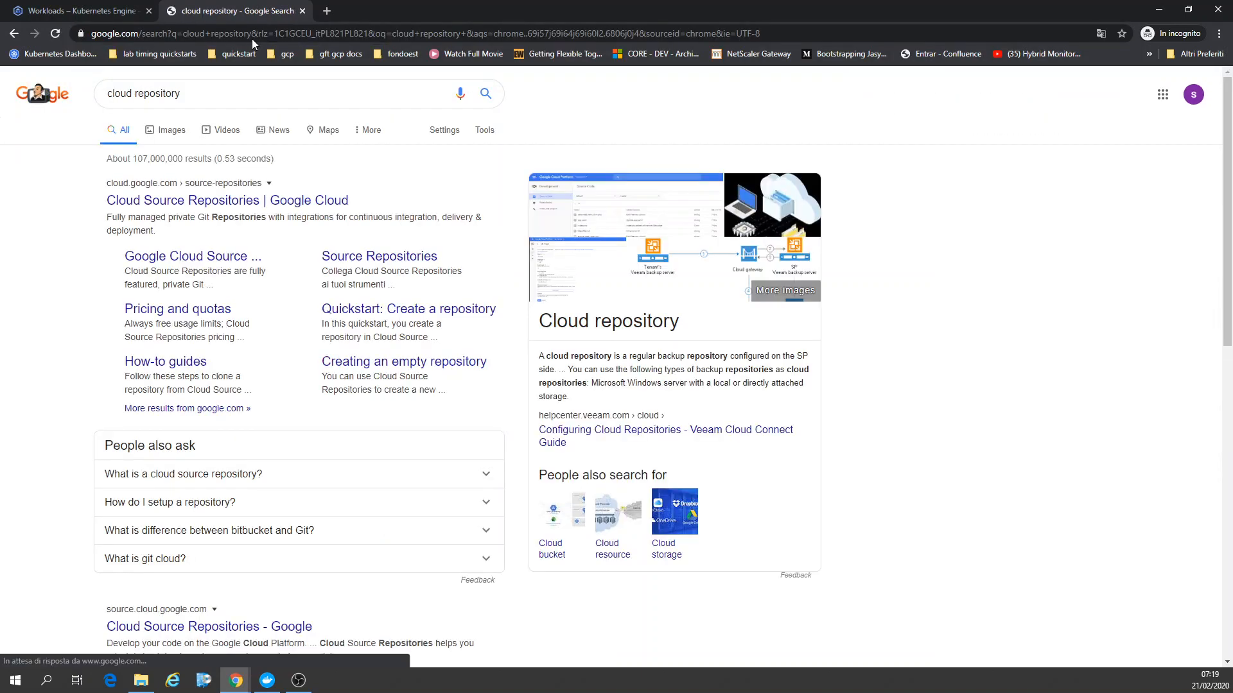
click(227, 200)
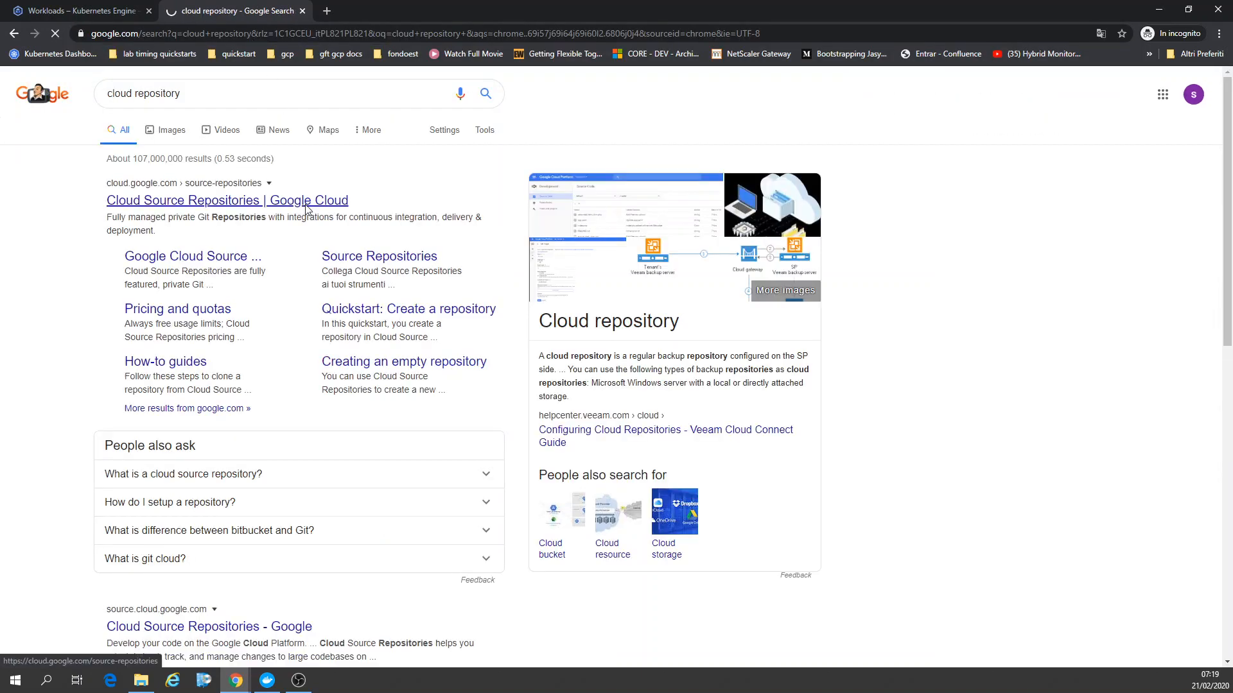
click(227, 199)
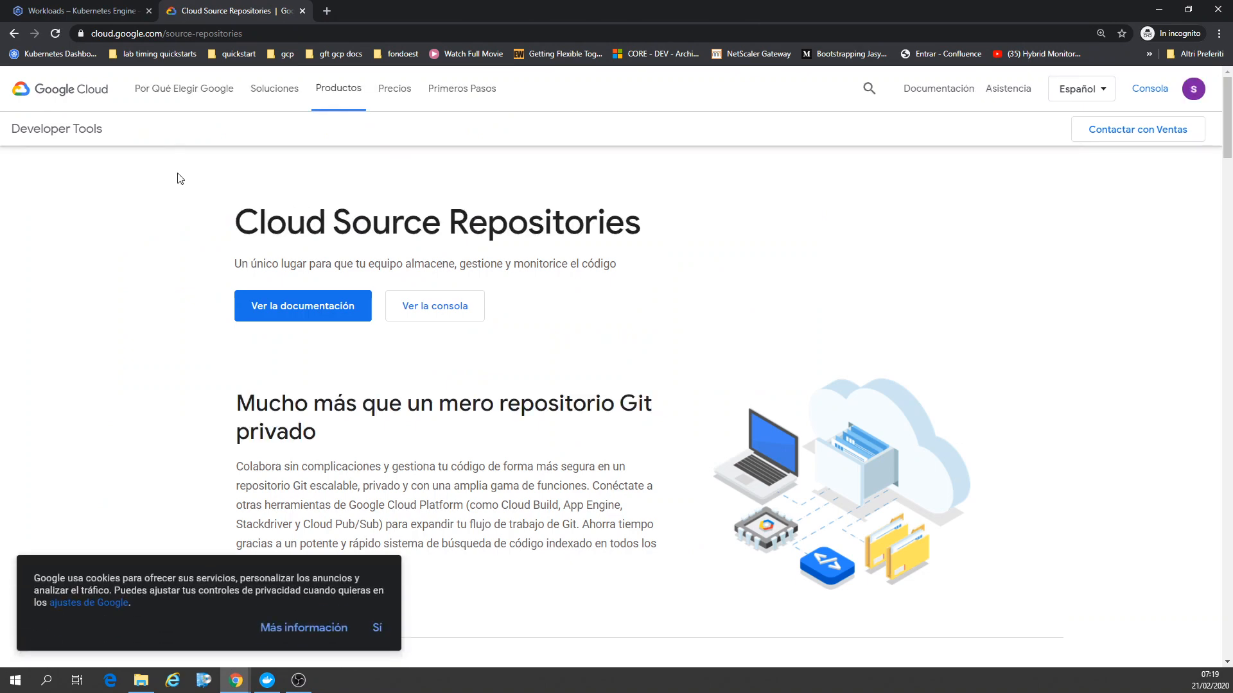
click(75, 10)
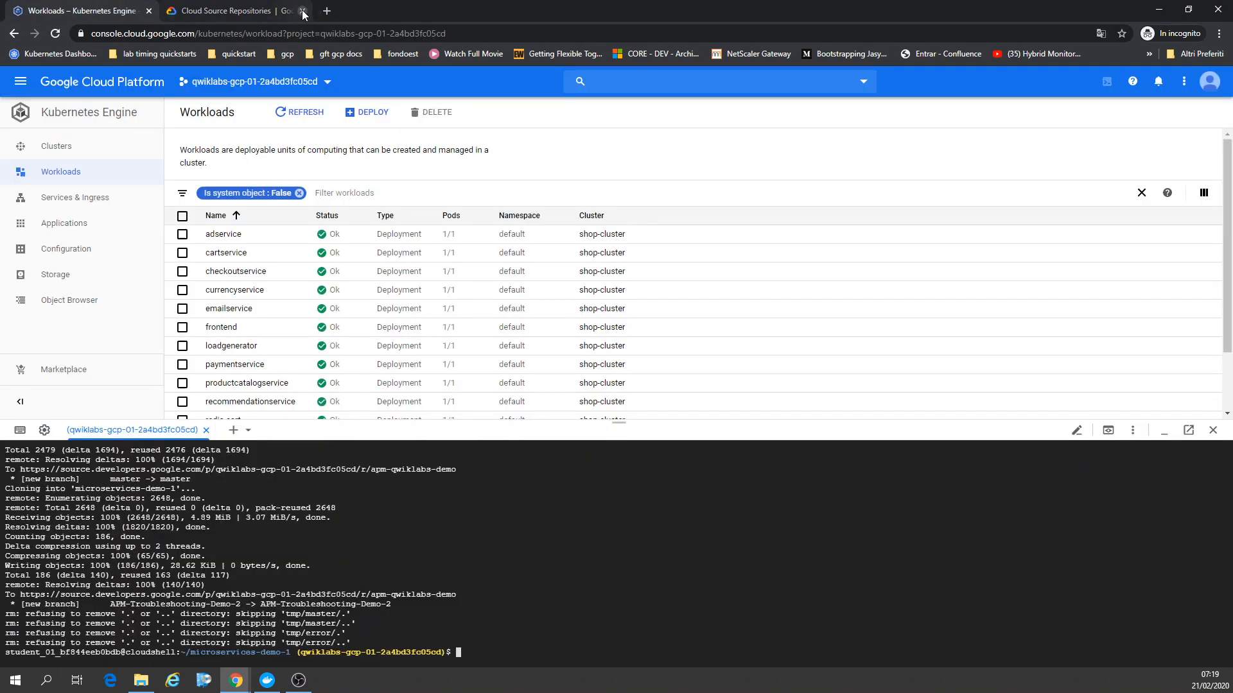
Close the Cloud Source Repositories tab and scroll the navigation menu to Home.
click(302, 10)
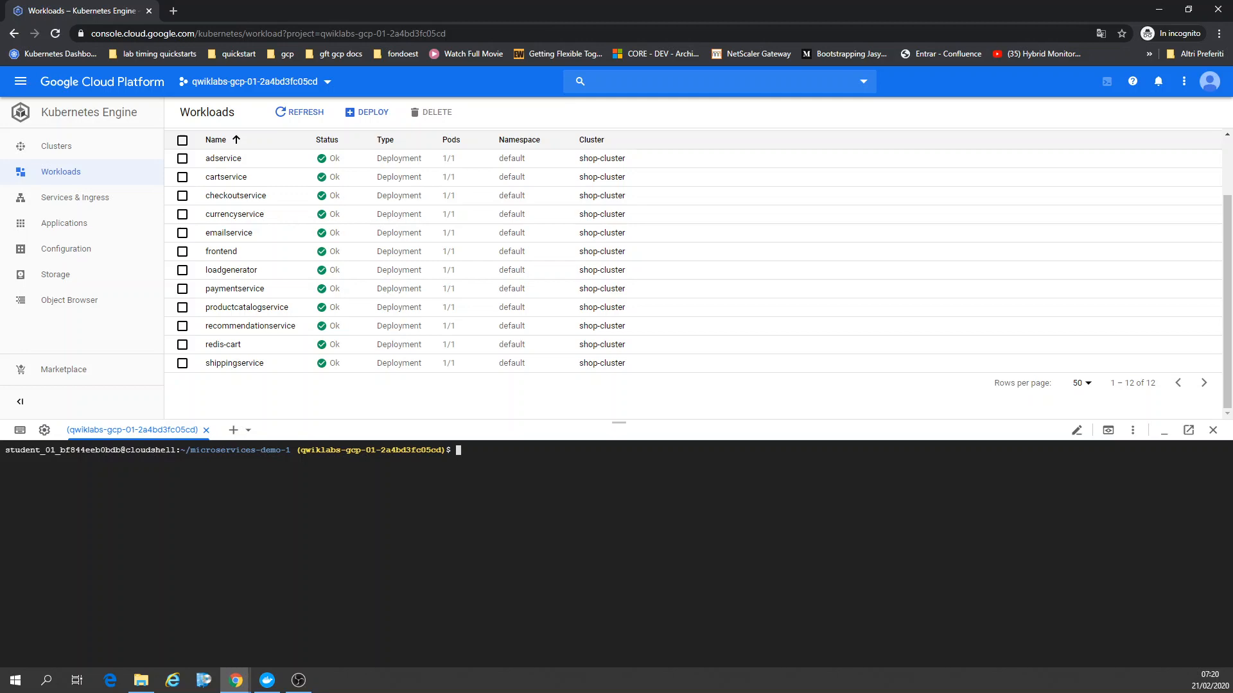
click(21, 81)
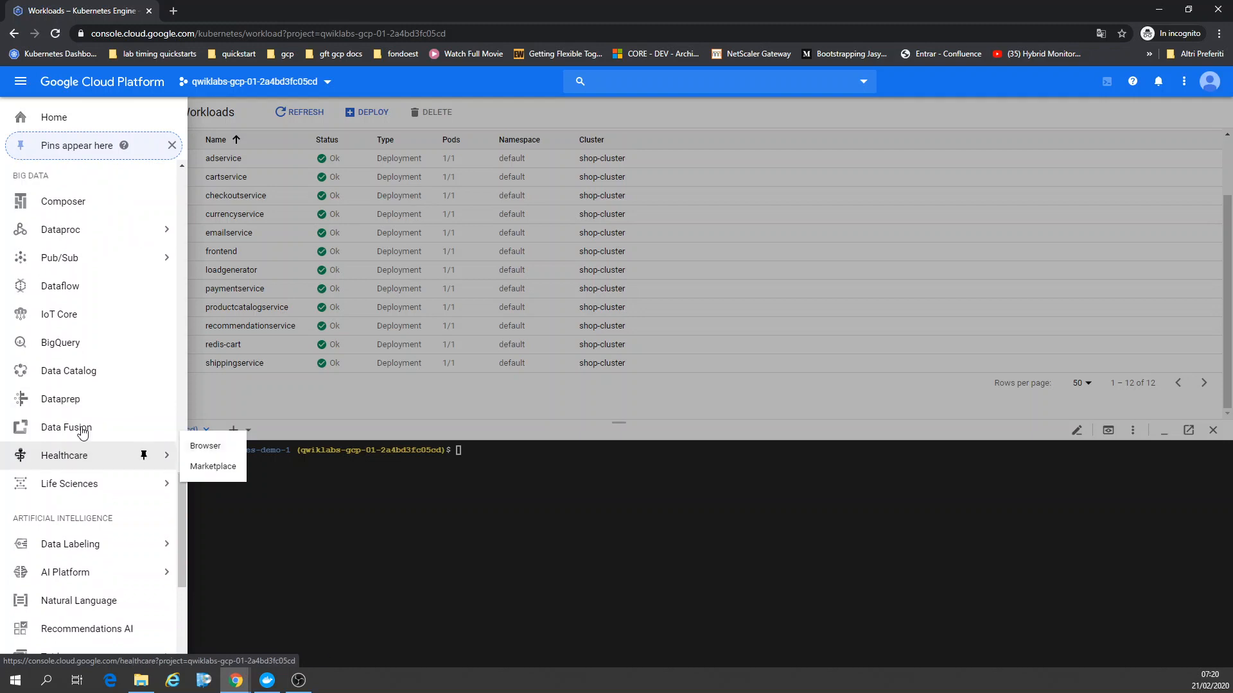
scroll(down, 3)
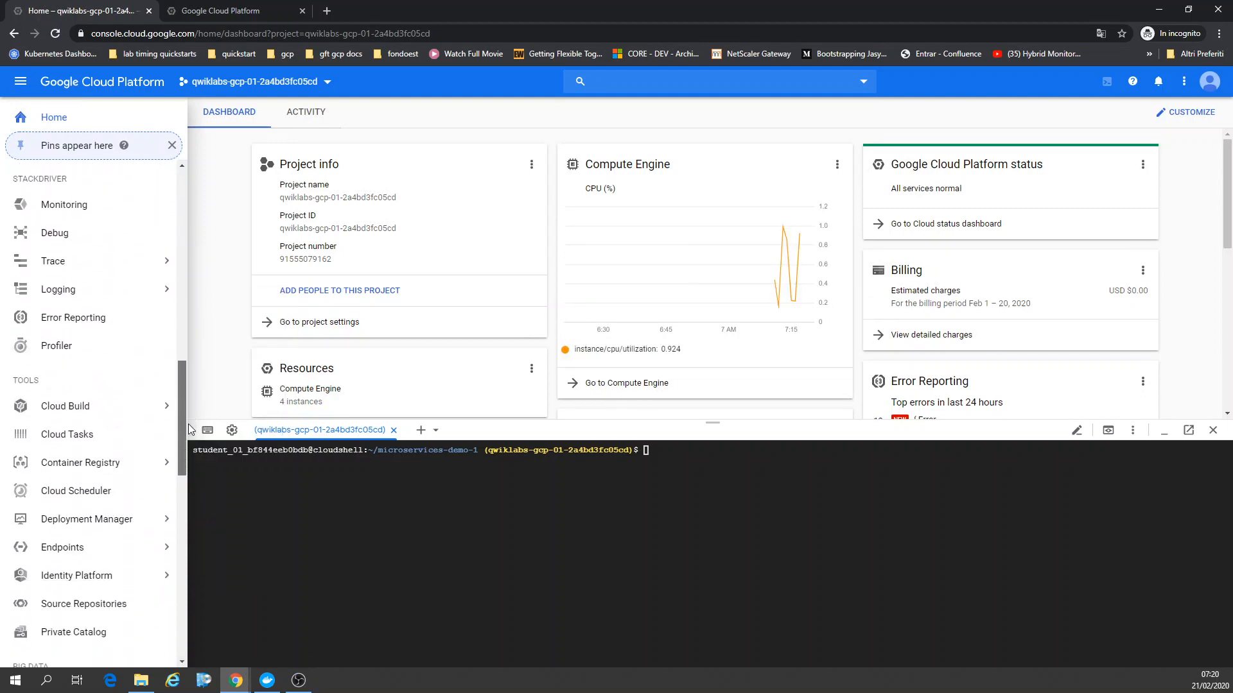
Open Source Repositories from the navigation menu in a new browser tab.
scroll(down, 3)
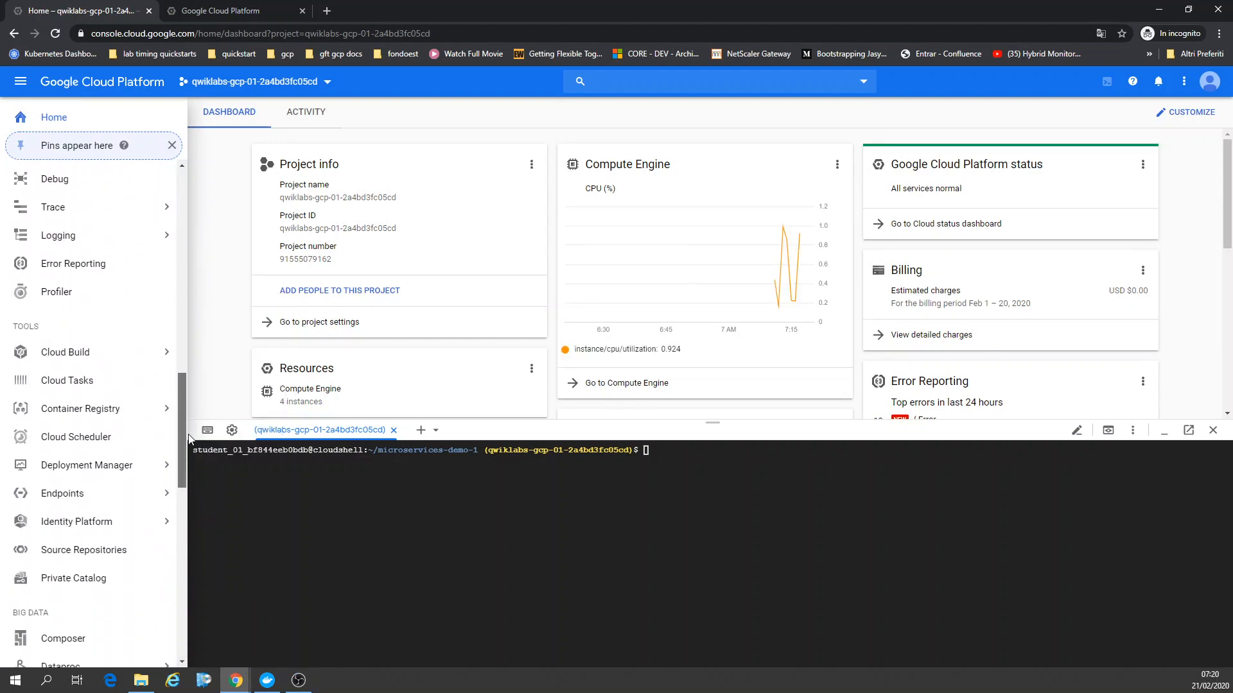
right_click(83, 550)
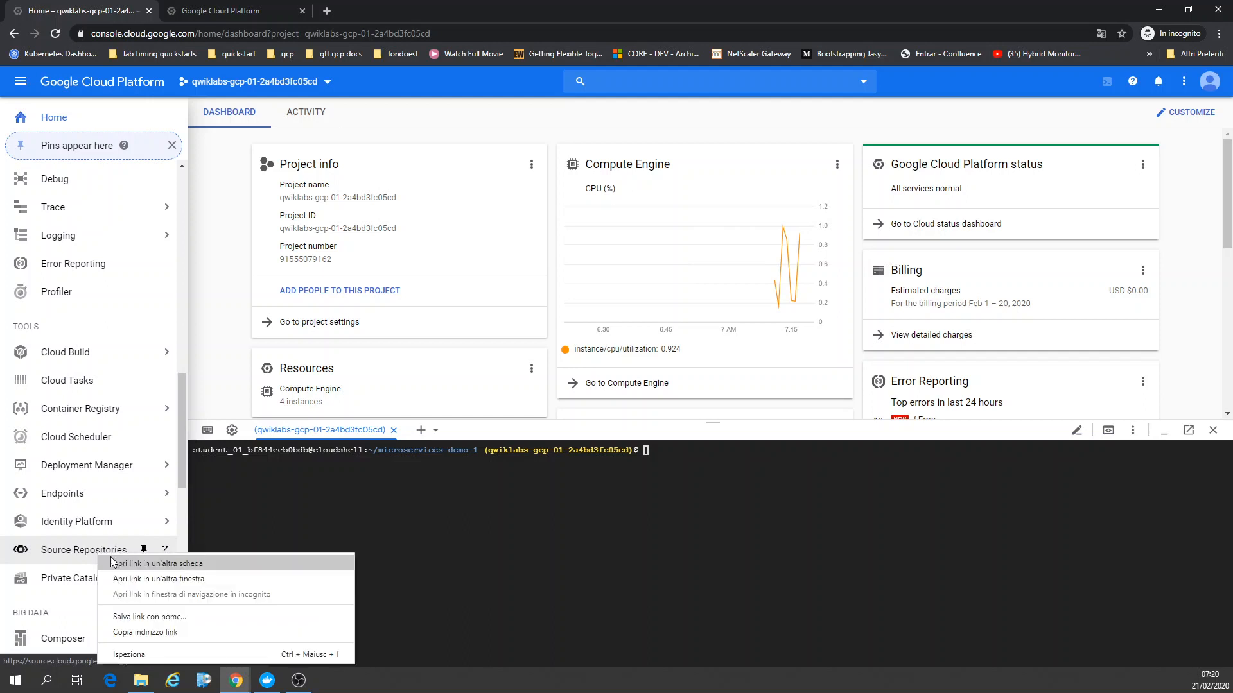
click(157, 563)
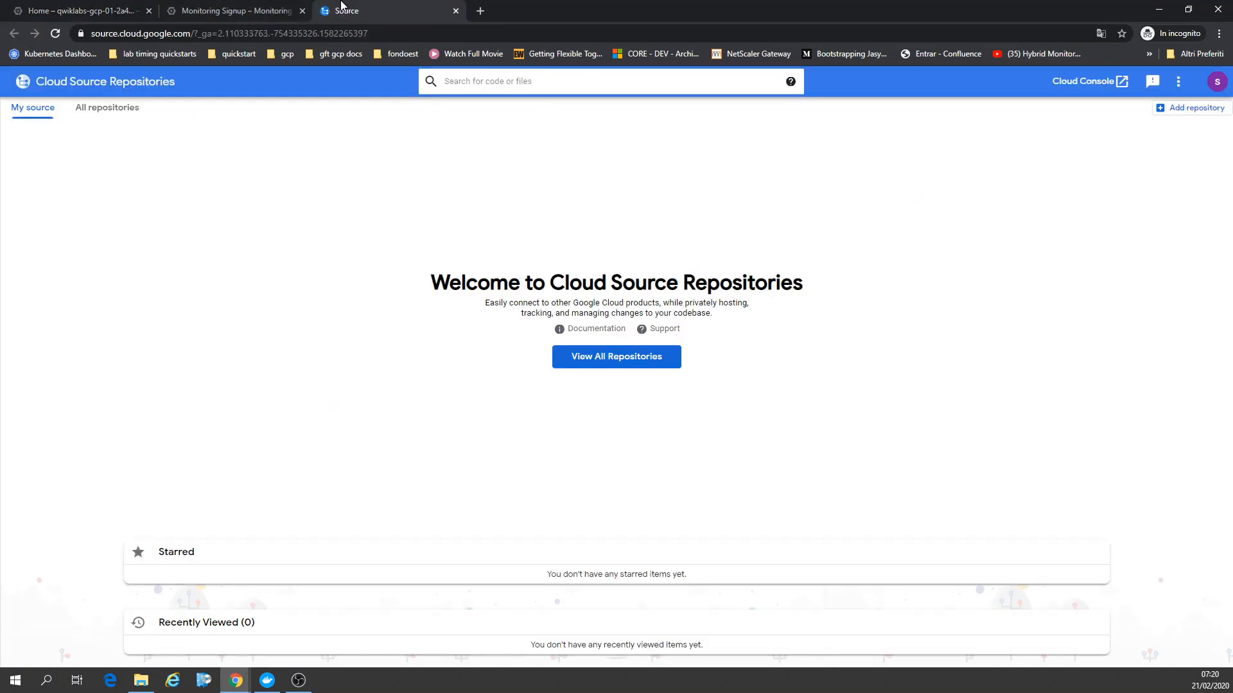
List all repositories filtered to the qwiklabs lab project, showing apm-qwiklabs-demo.
click(107, 108)
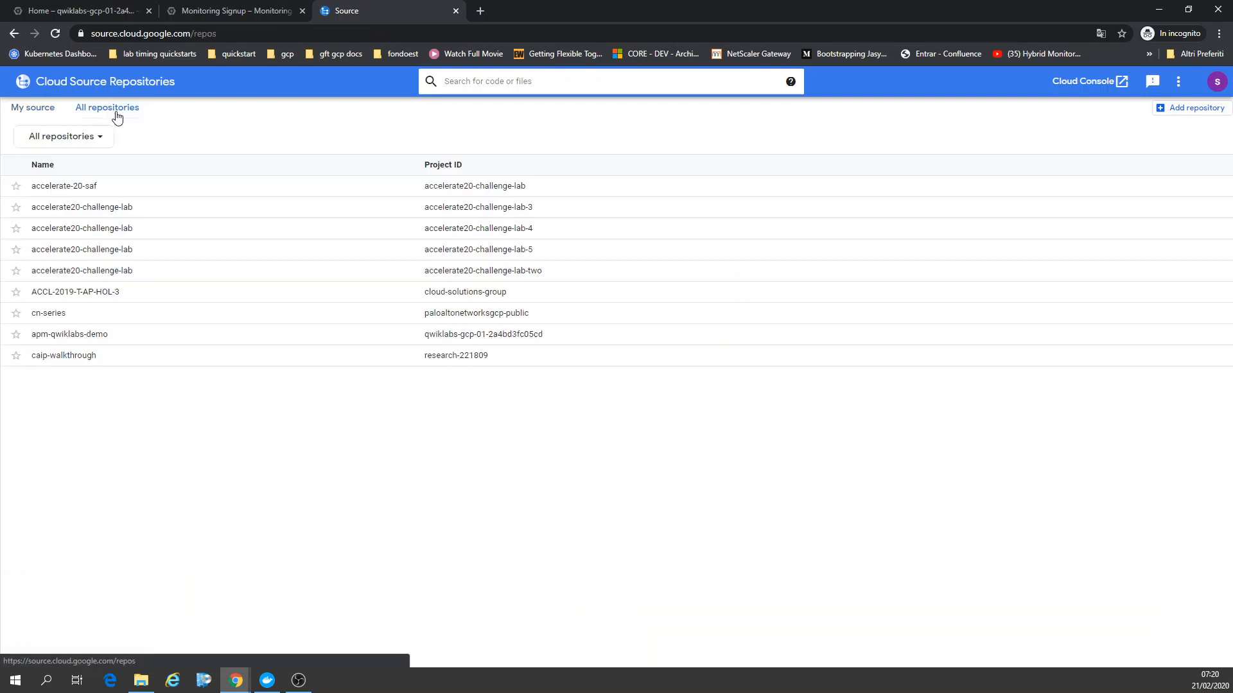
click(107, 108)
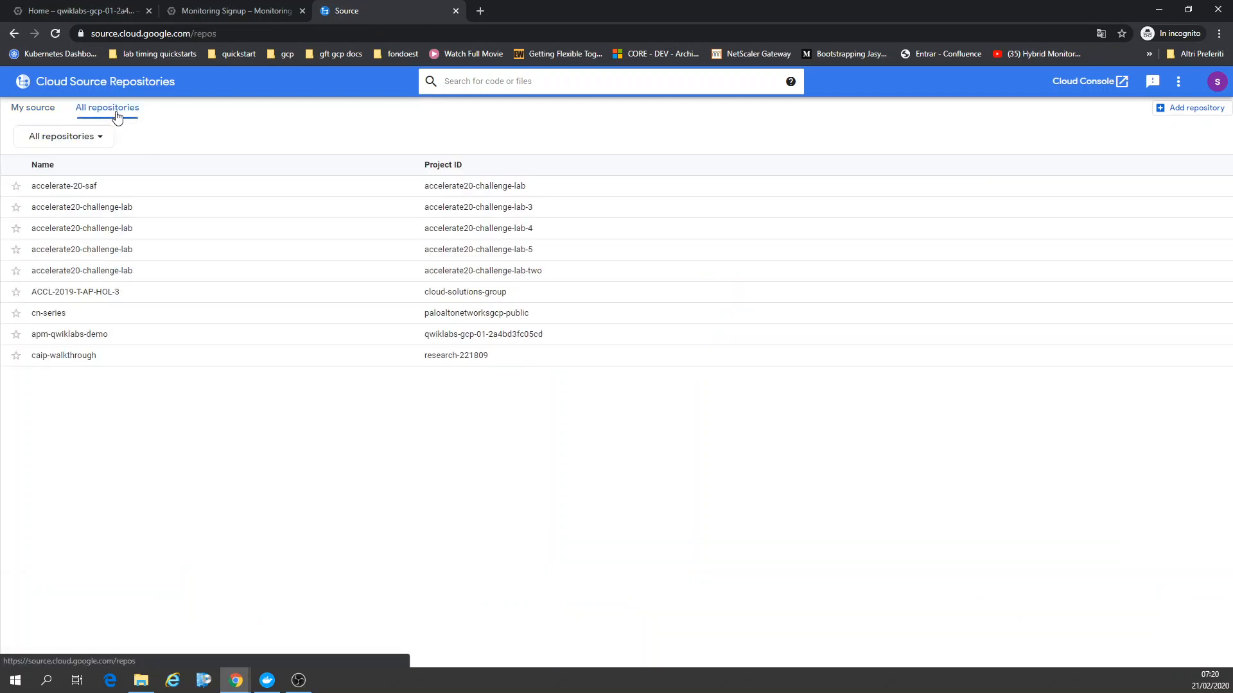
click(63, 137)
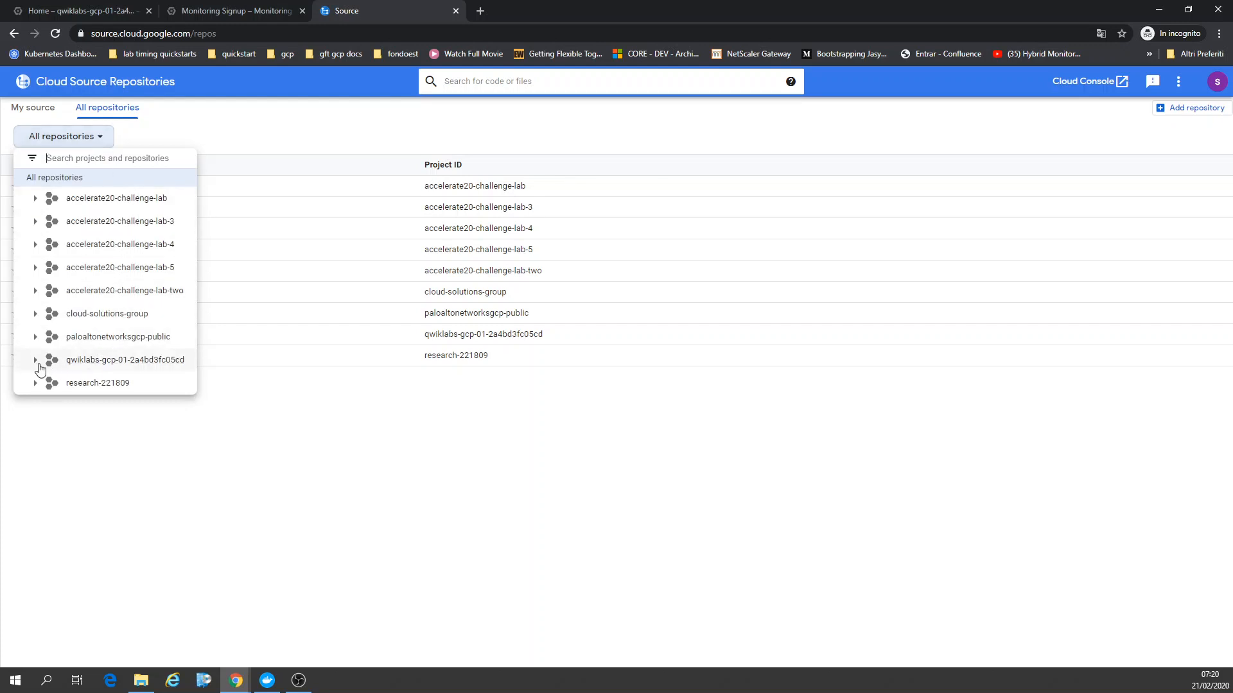
click(124, 360)
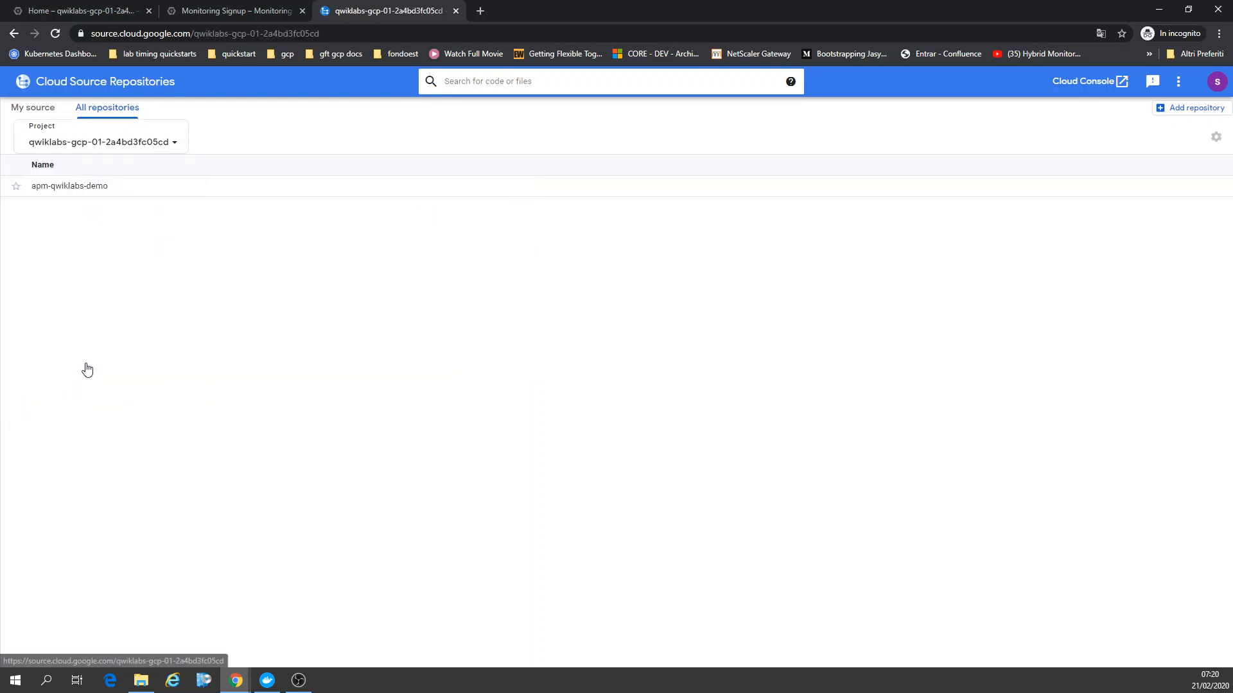
Open apm-qwiklabs-demo, skim its README and kubernetes-manifests, and view skaffold.yaml.
click(69, 186)
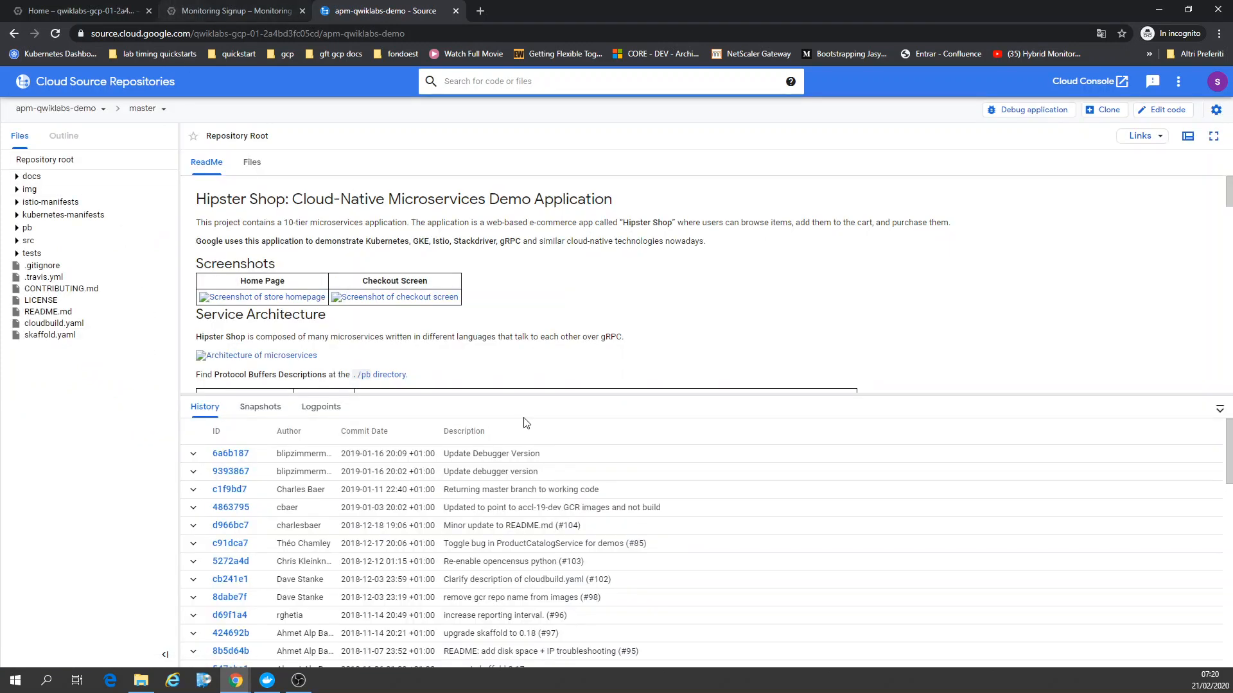
scroll(down, 3)
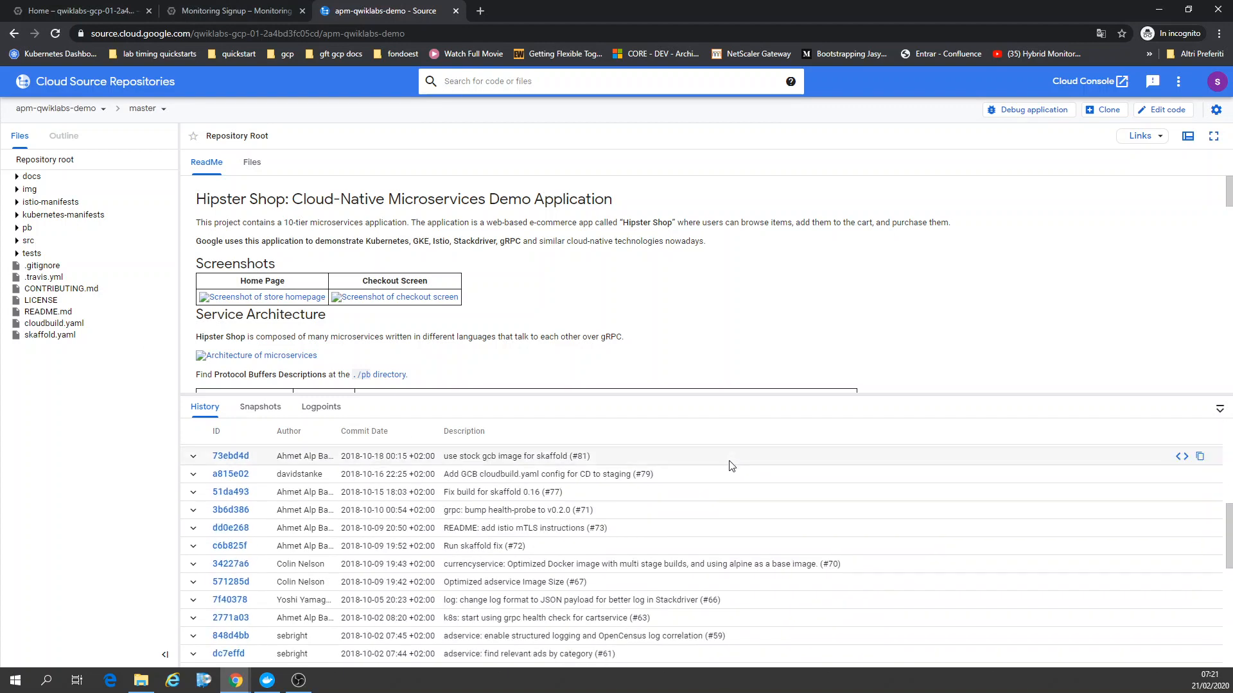
scroll(down, 3)
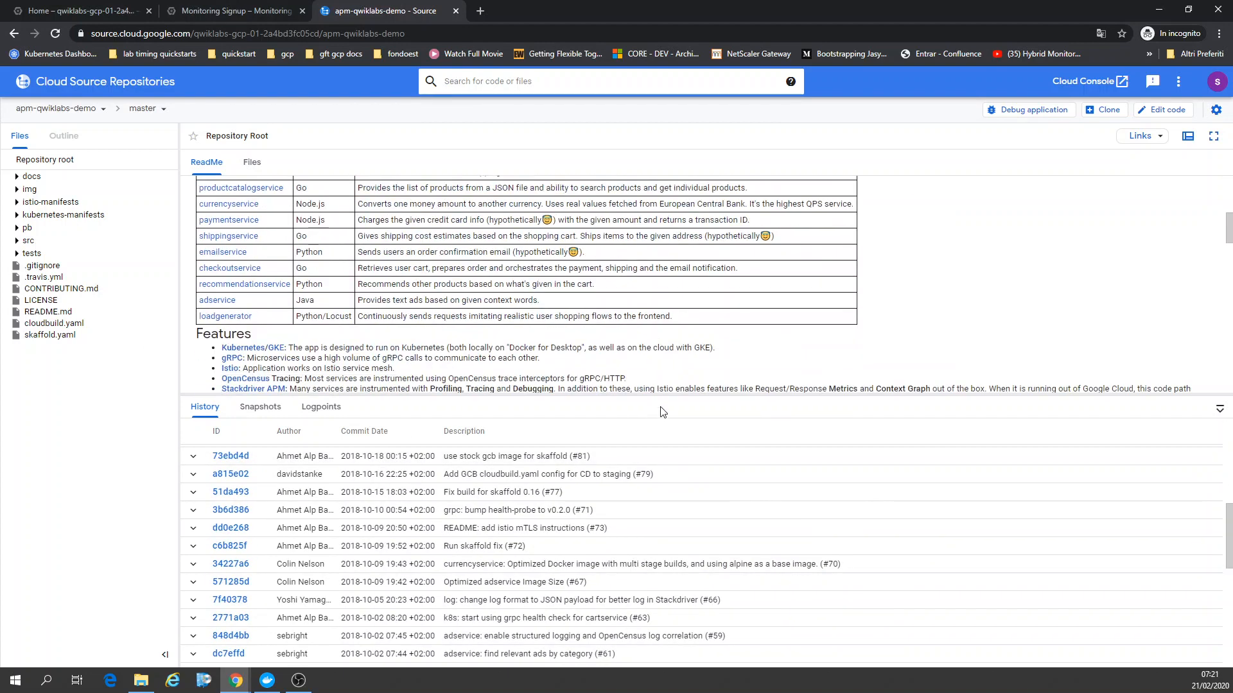
mouse_move(133, 306)
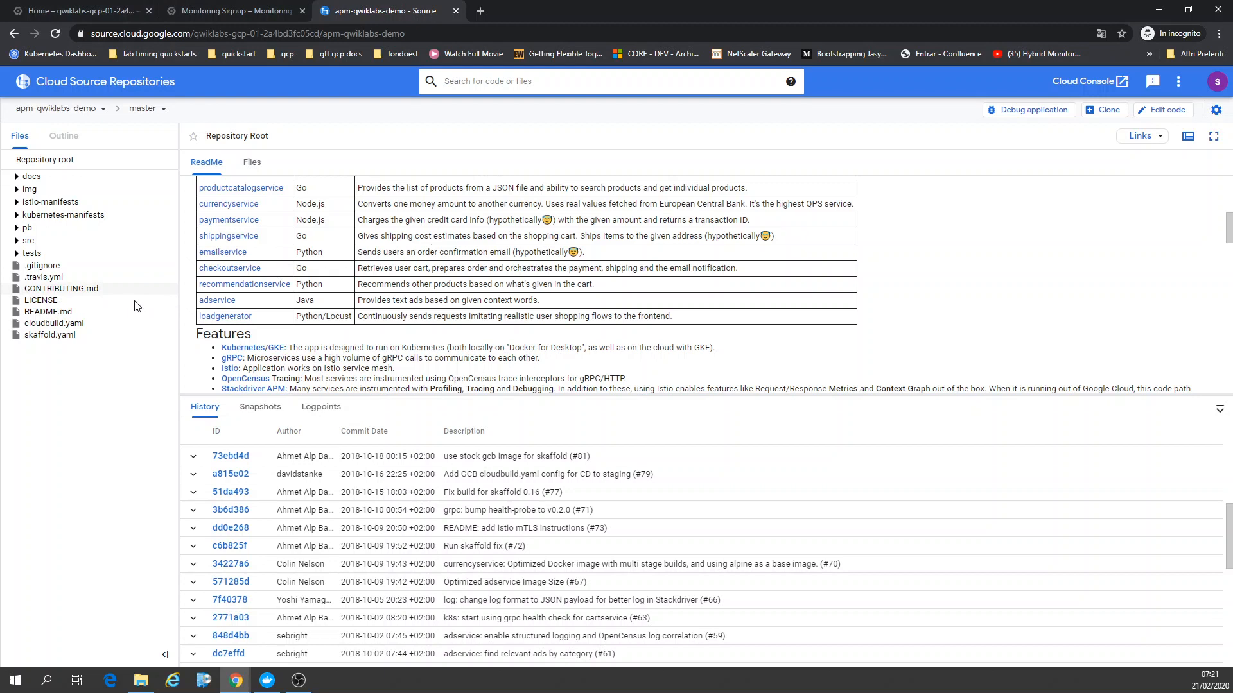
click(63, 214)
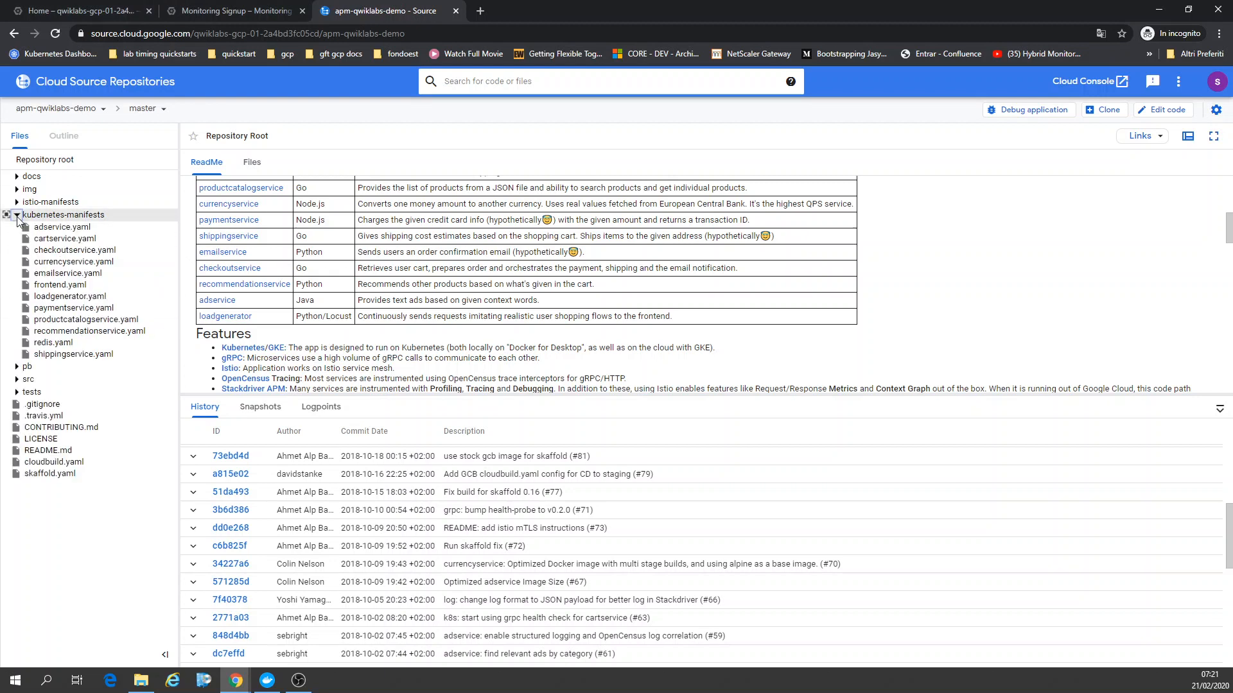
click(15, 215)
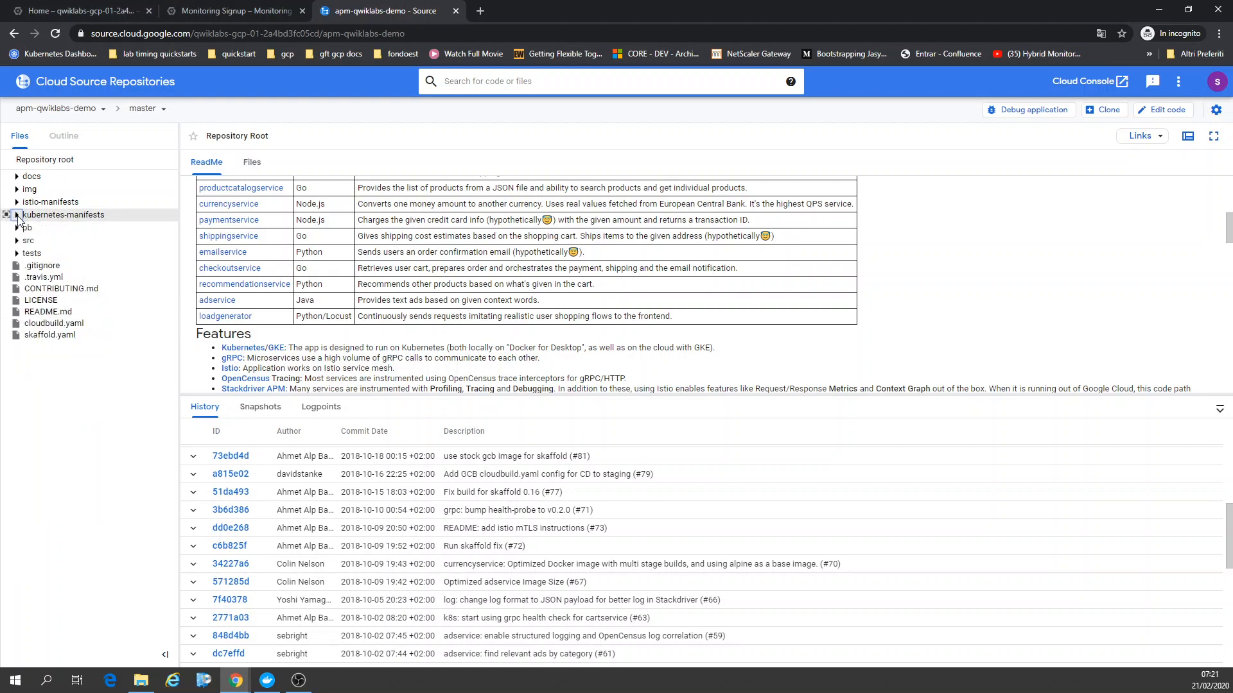
click(50, 334)
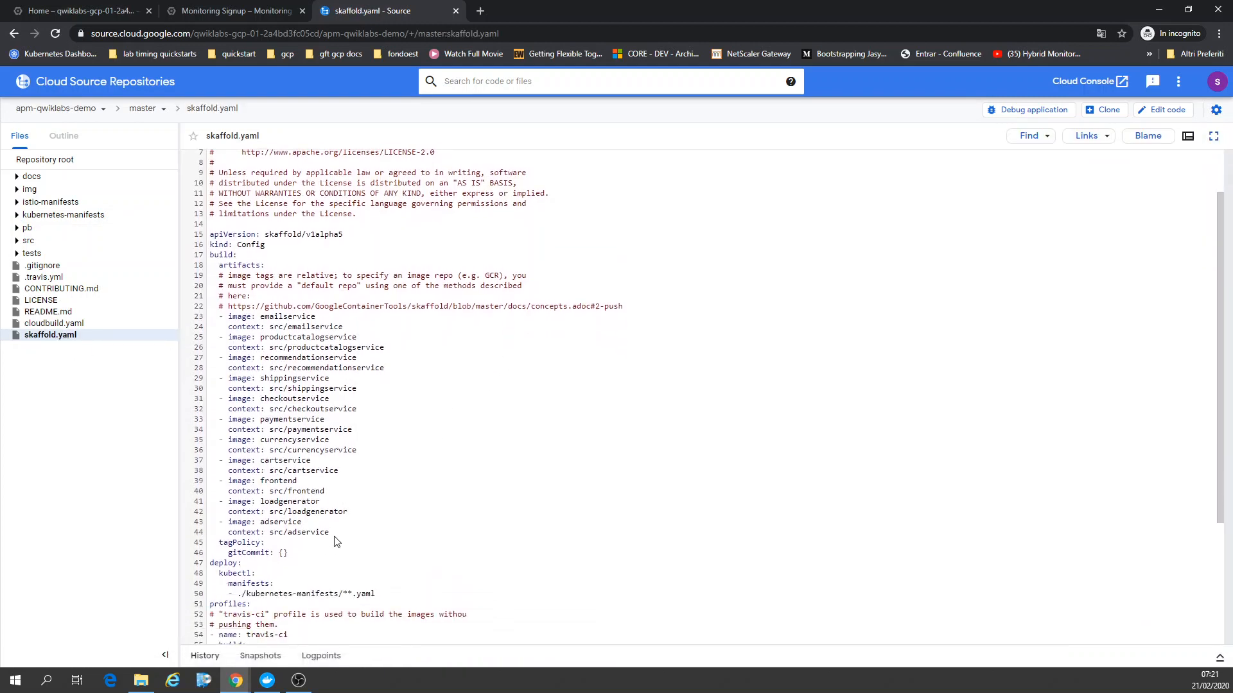
Highlight skaffold.yaml's list of service images and expand kubernetes-manifests.
drag(224, 316, 330, 532)
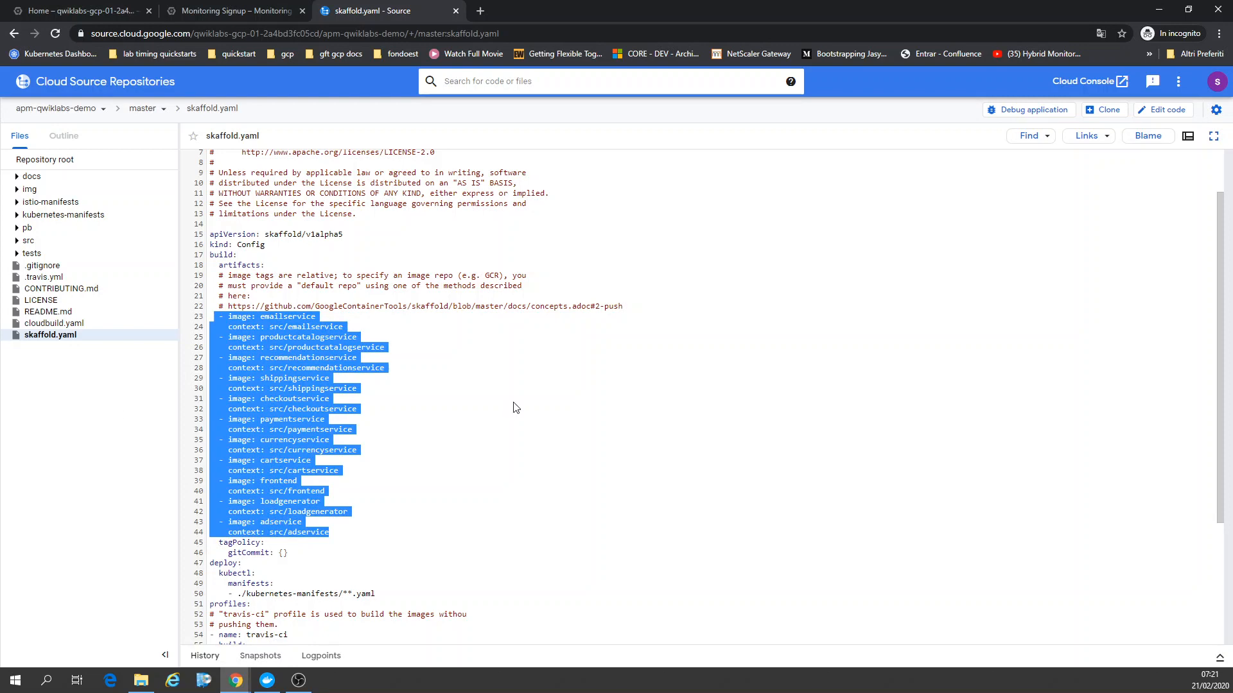
scroll(down, 3)
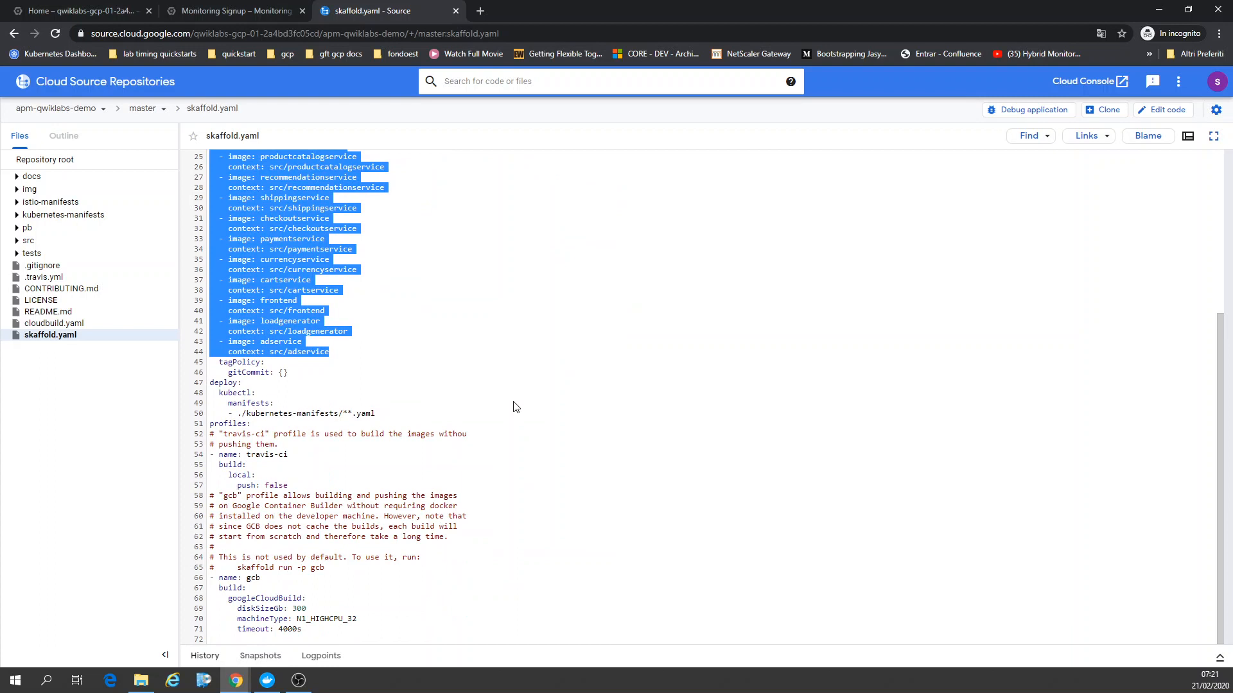
mouse_move(378, 417)
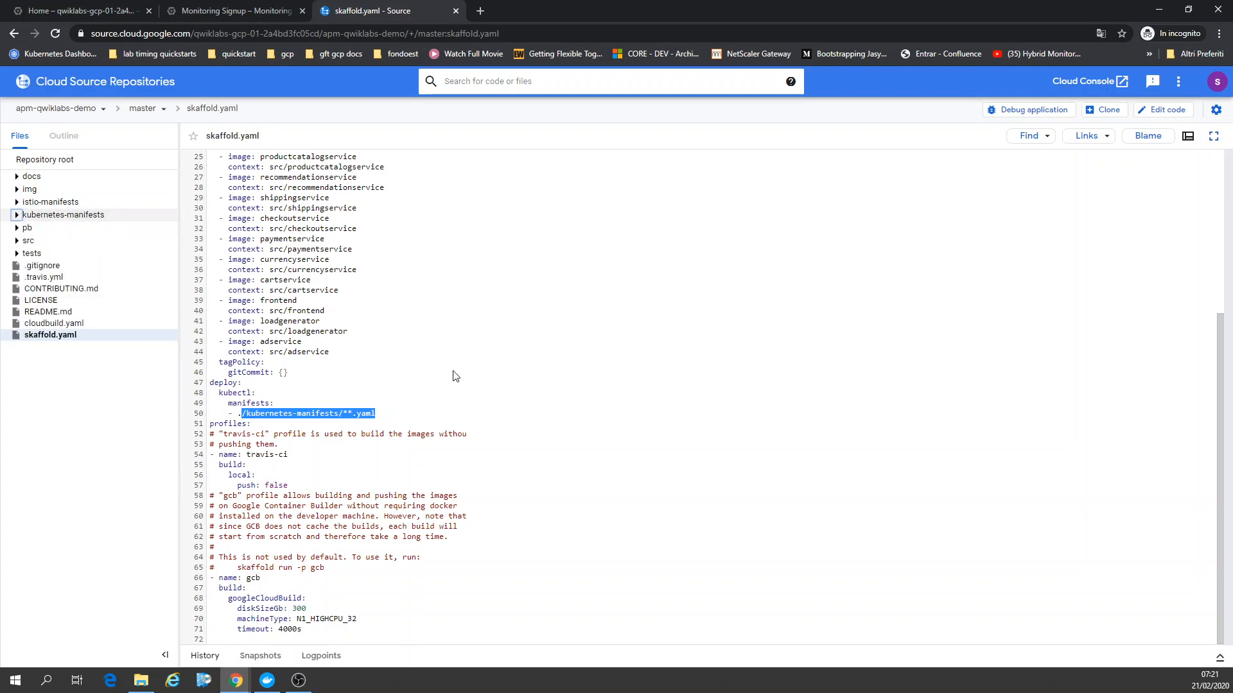
mouse_move(539, 409)
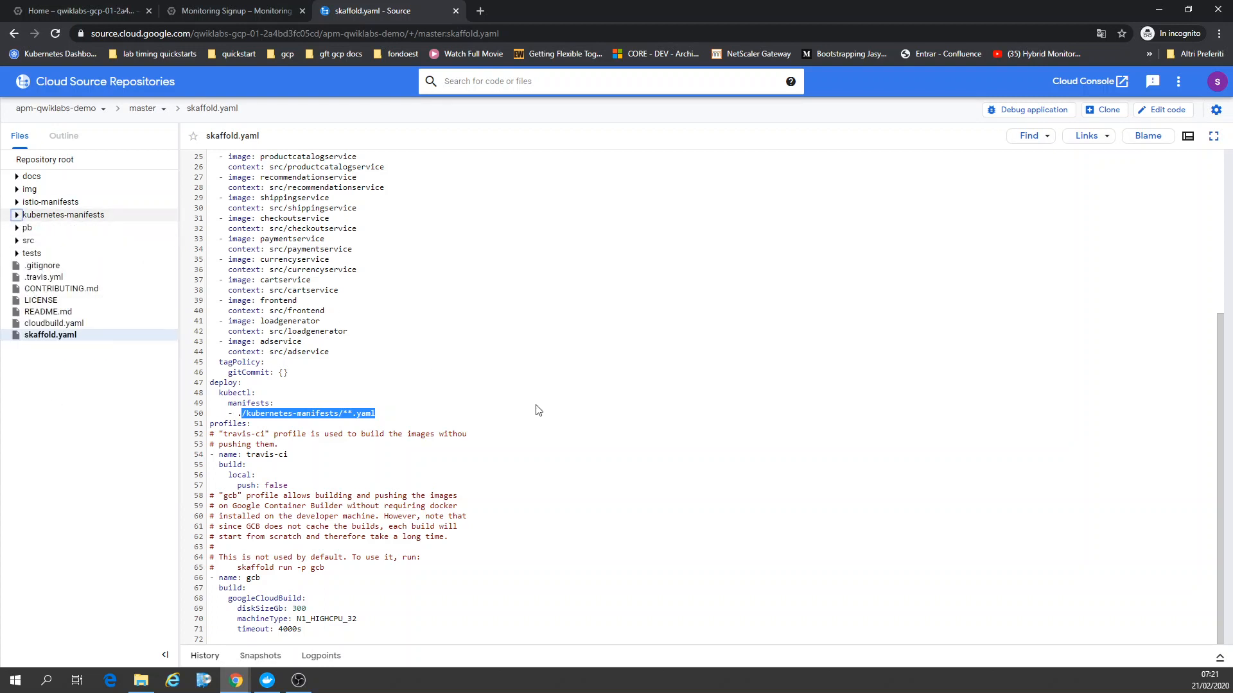
click(17, 214)
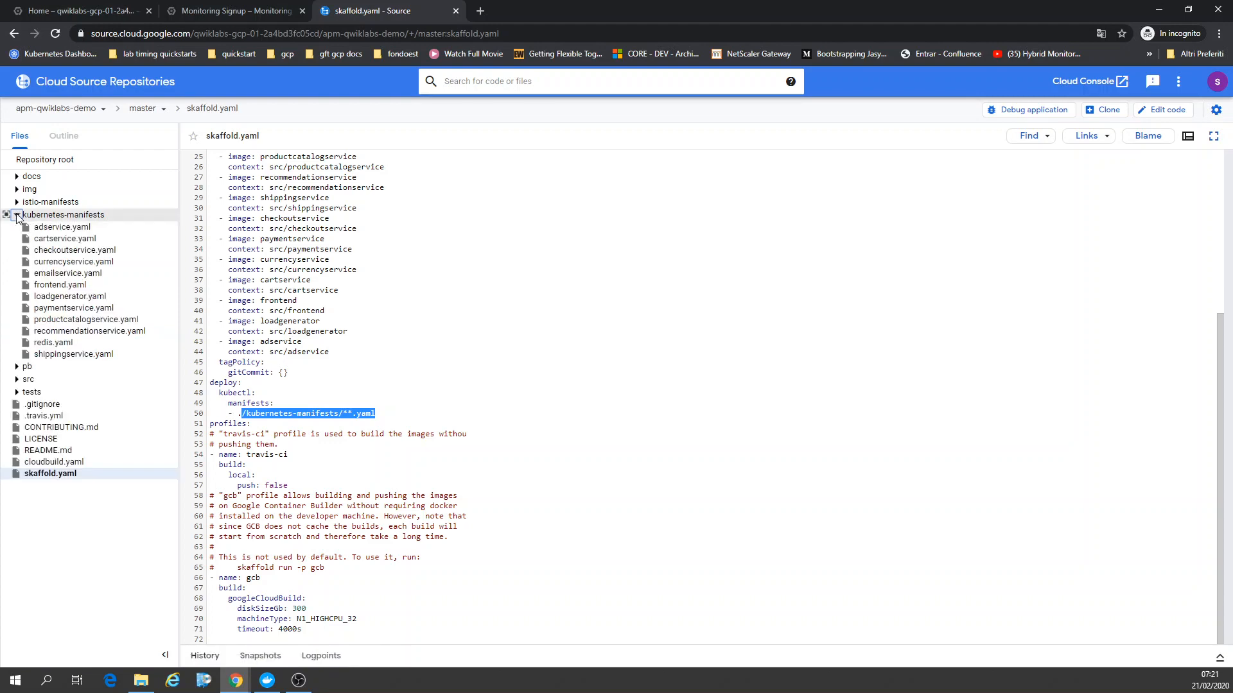
View the adservice.yaml manifest, then open emailservice.yaml.
click(62, 227)
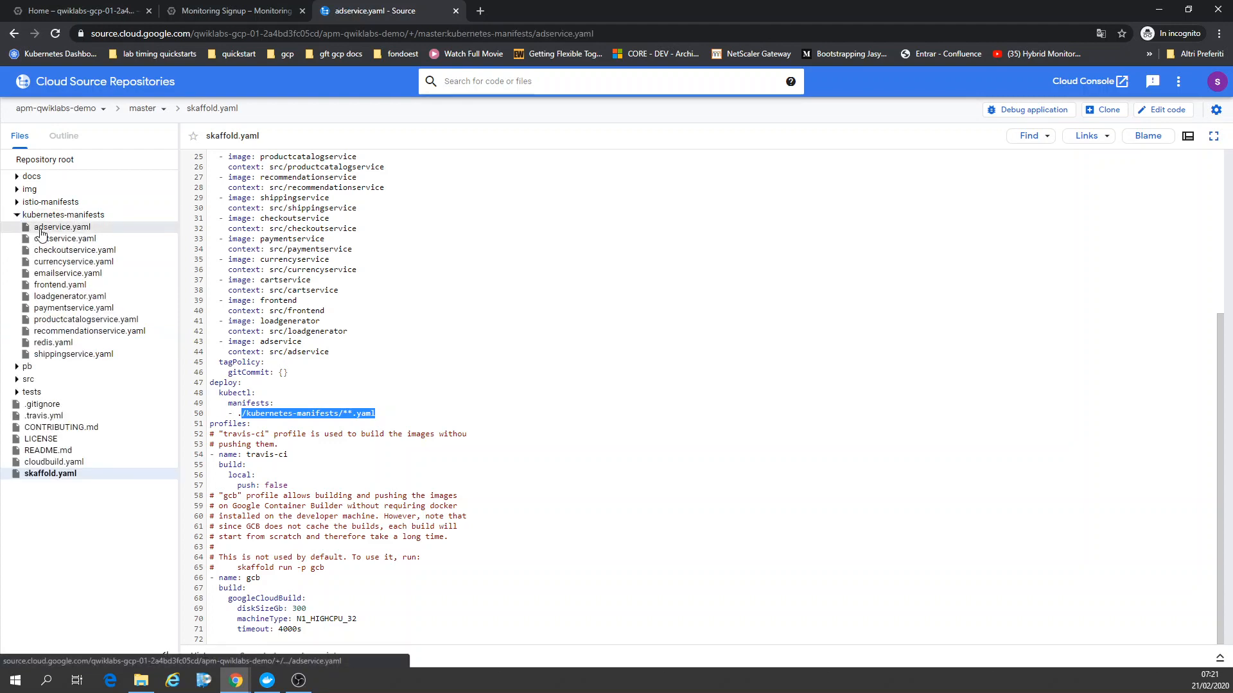
click(62, 227)
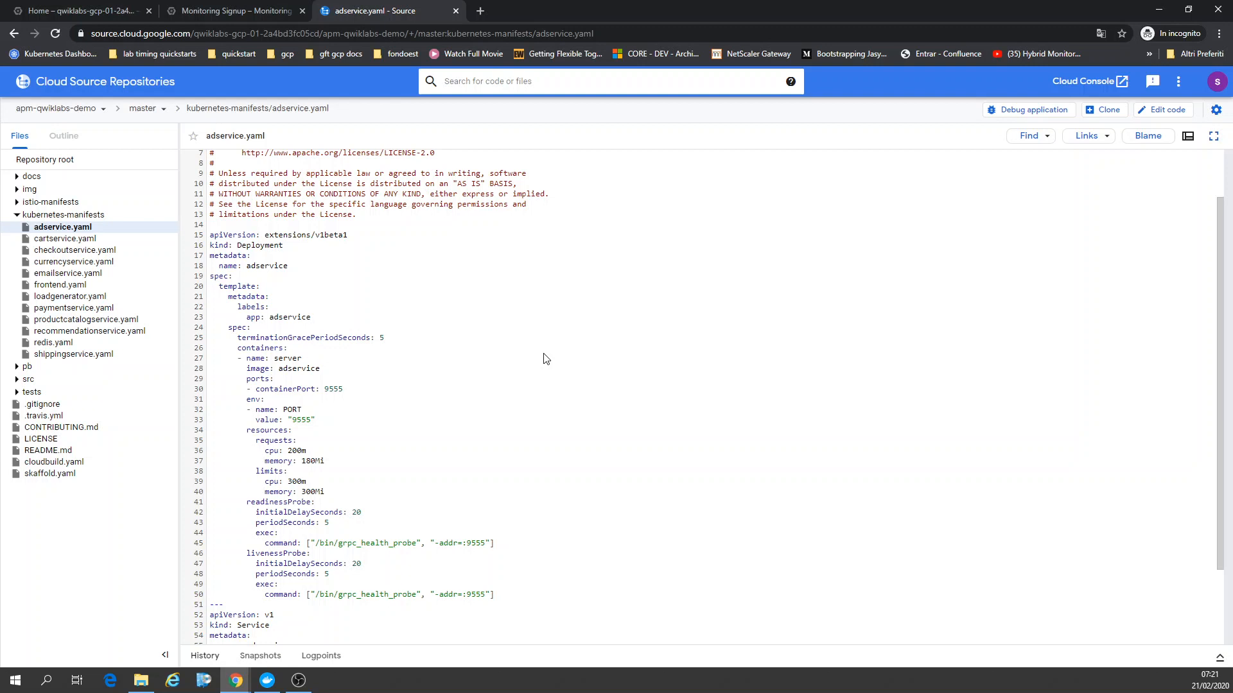
scroll(down, 3)
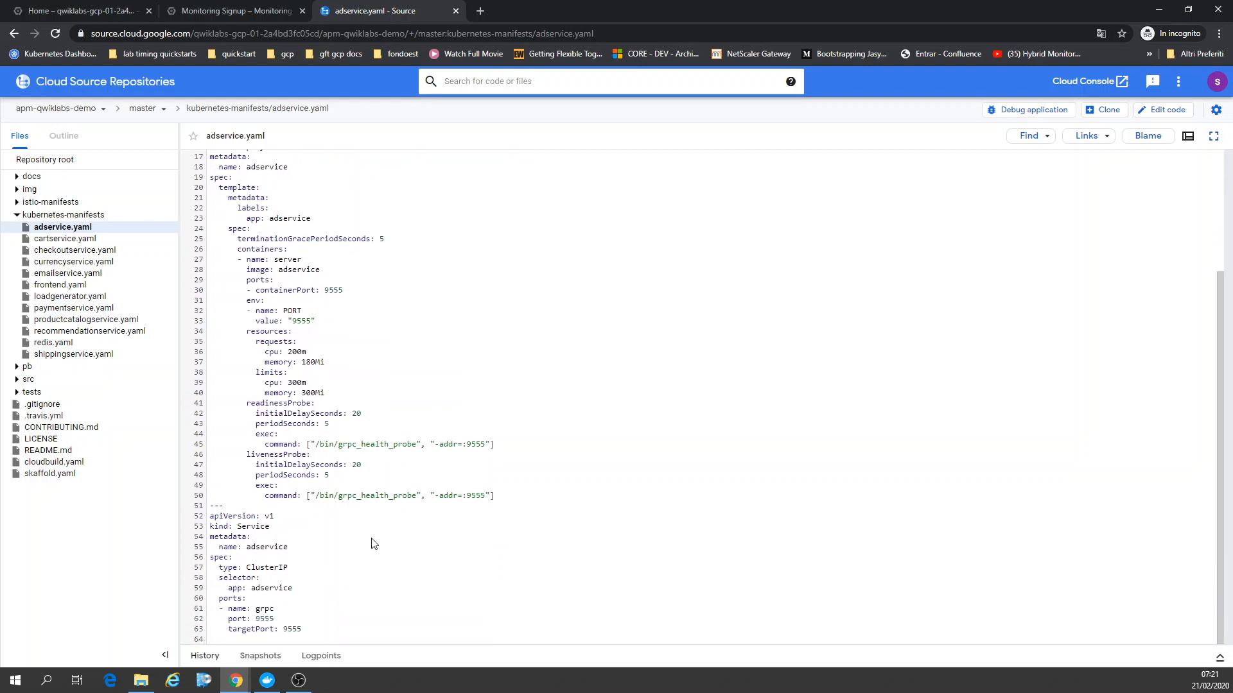
mouse_move(265, 567)
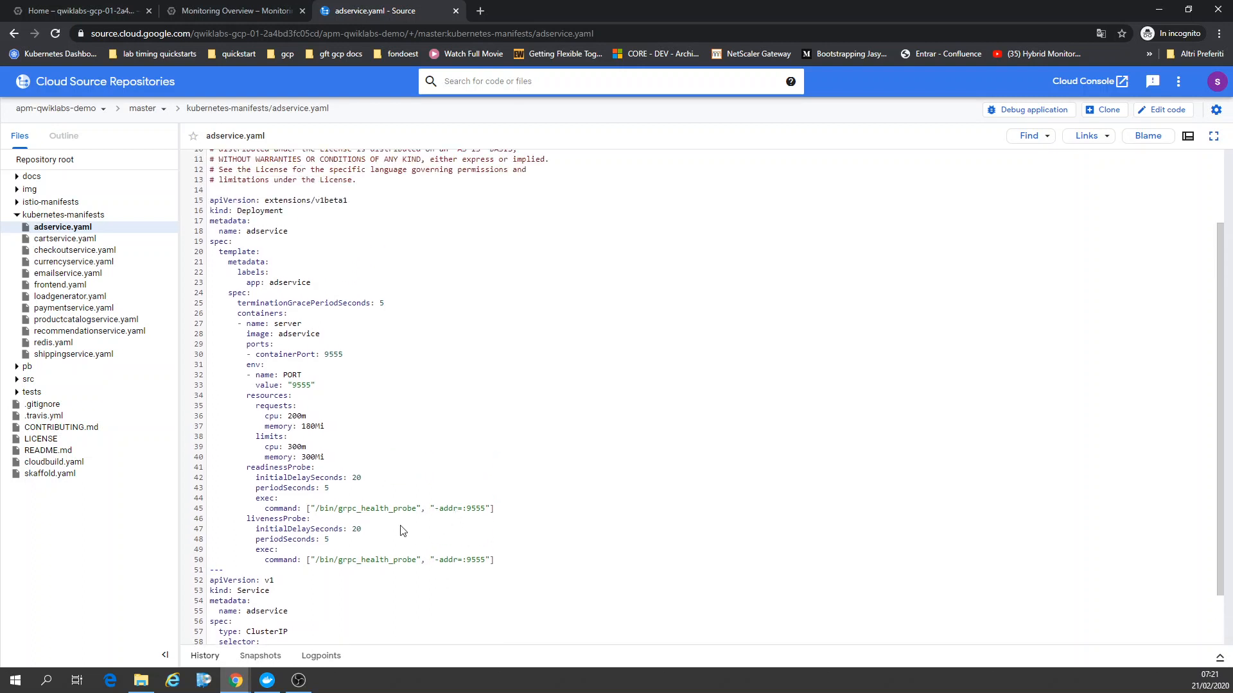
mouse_move(389, 532)
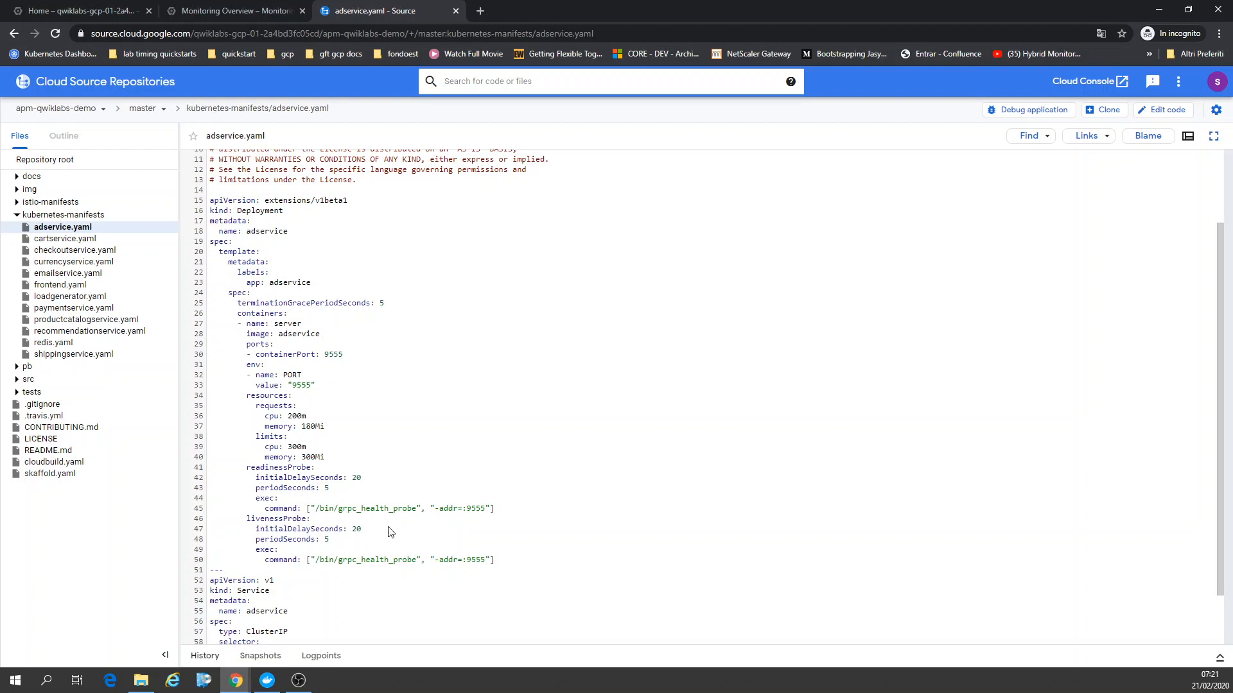
mouse_move(510, 485)
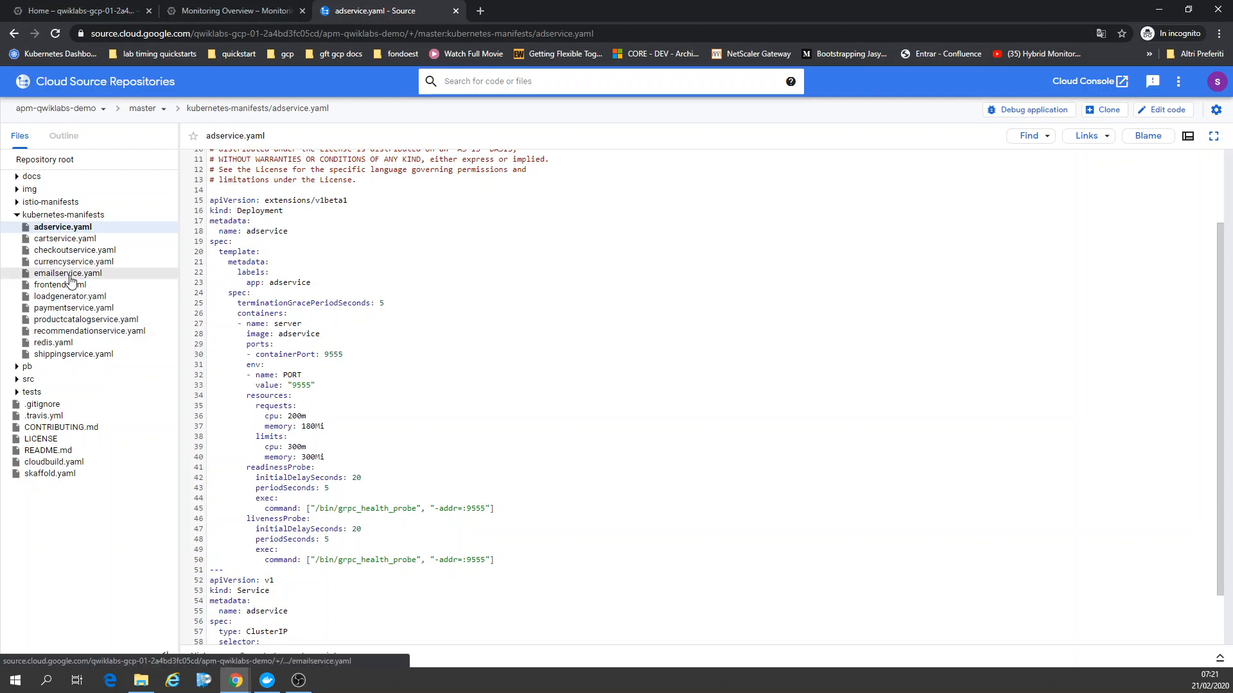
click(68, 273)
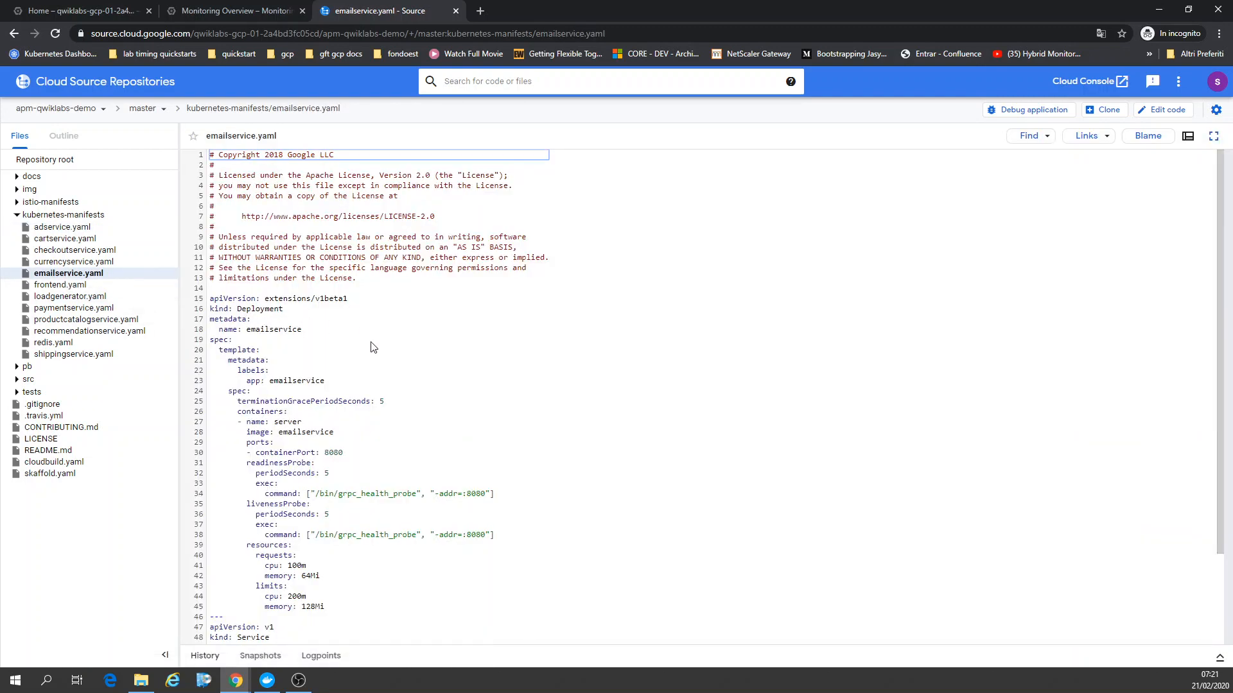
View the paymentservice.yaml manifest, then open frontend.yaml.
scroll(down, 3)
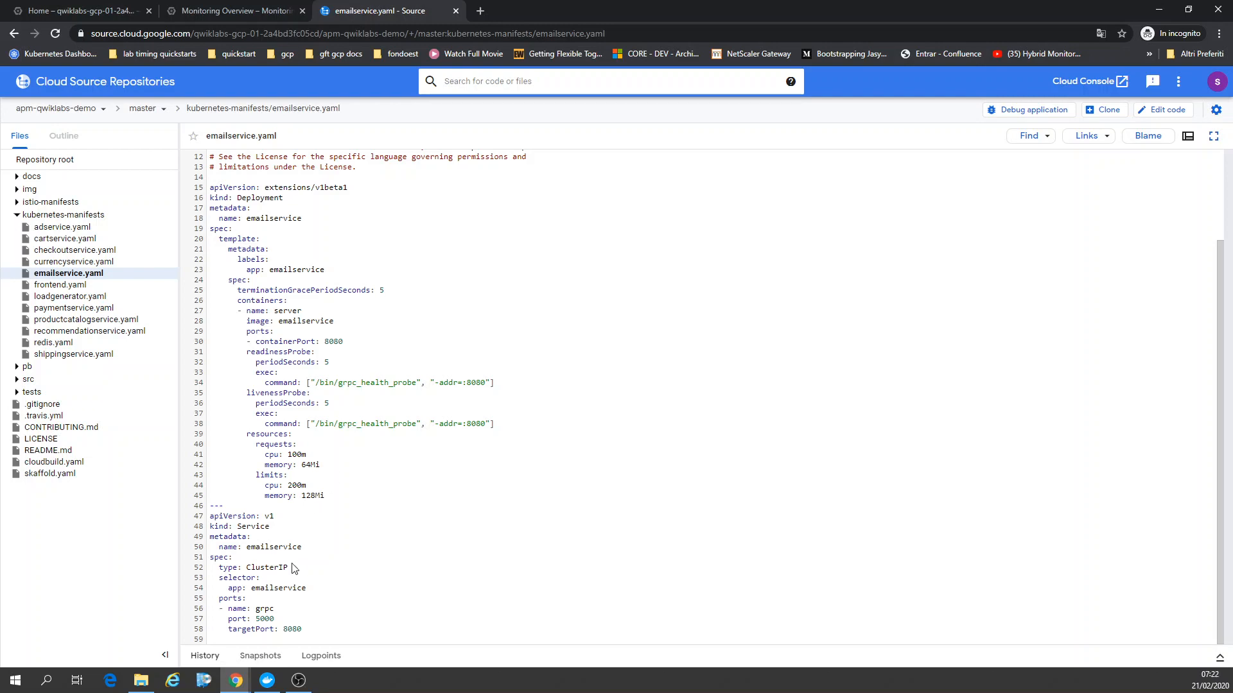
click(74, 307)
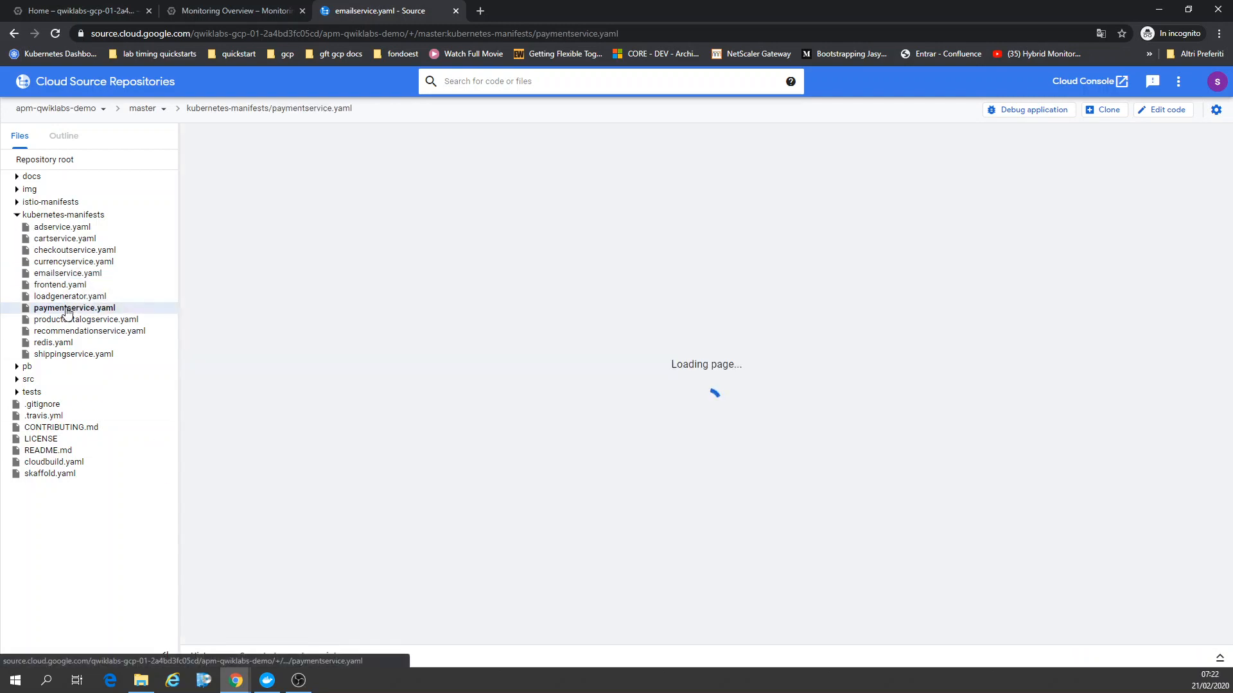
click(75, 308)
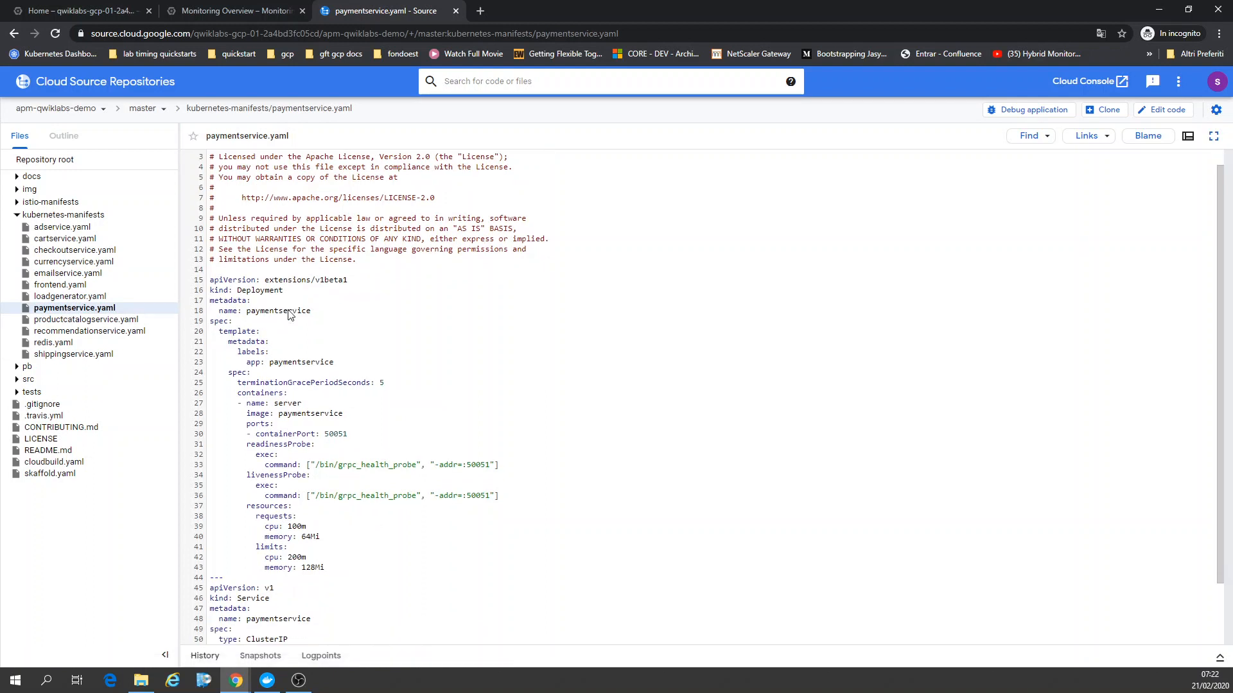
scroll(down, 3)
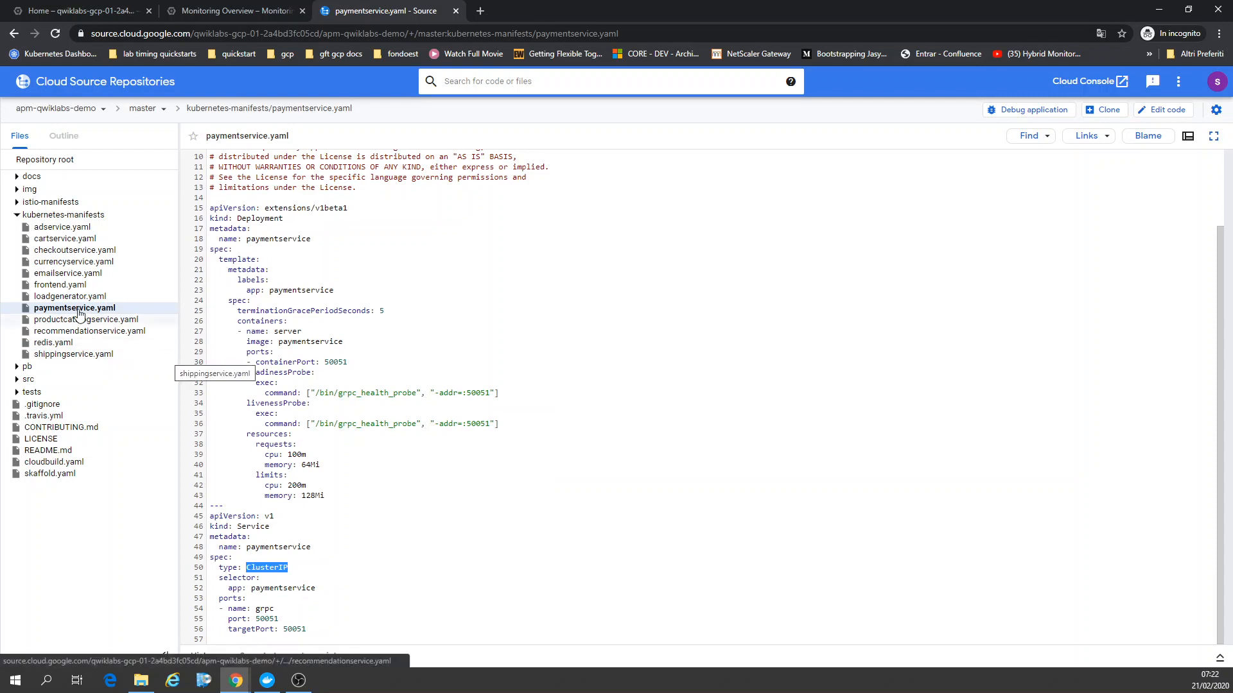
click(60, 284)
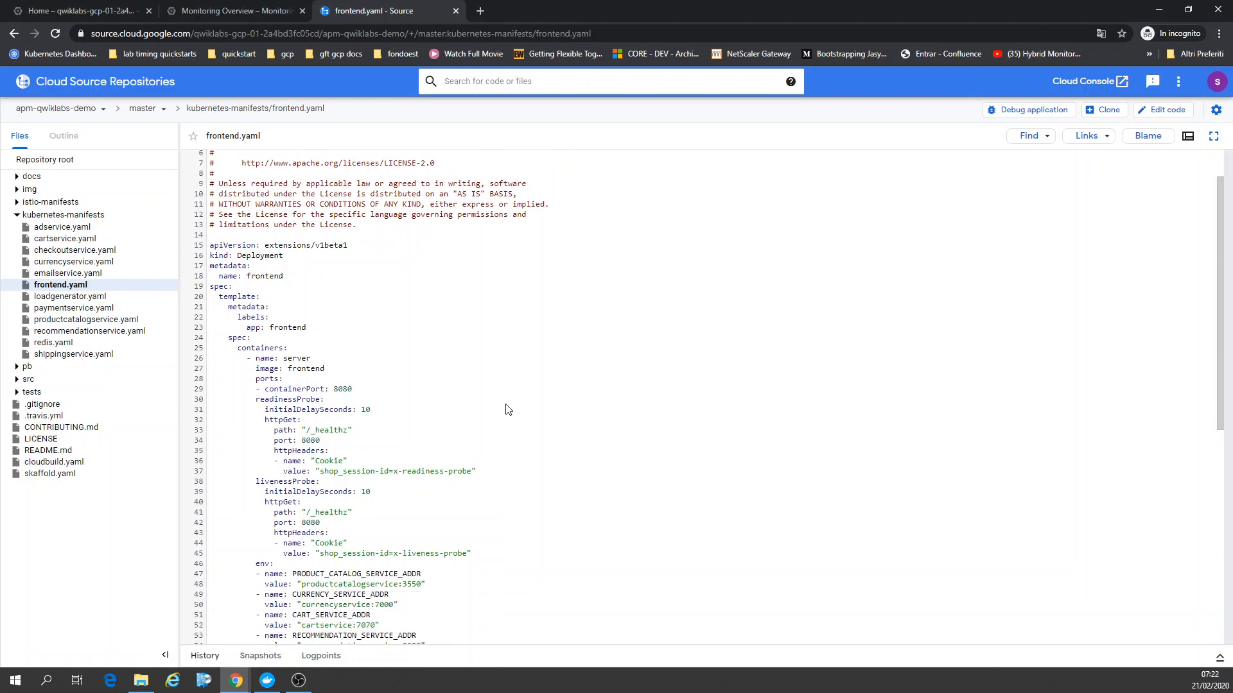
Highlight frontend.yaml's service address environment variables and collapse kubernetes-manifests.
scroll(down, 3)
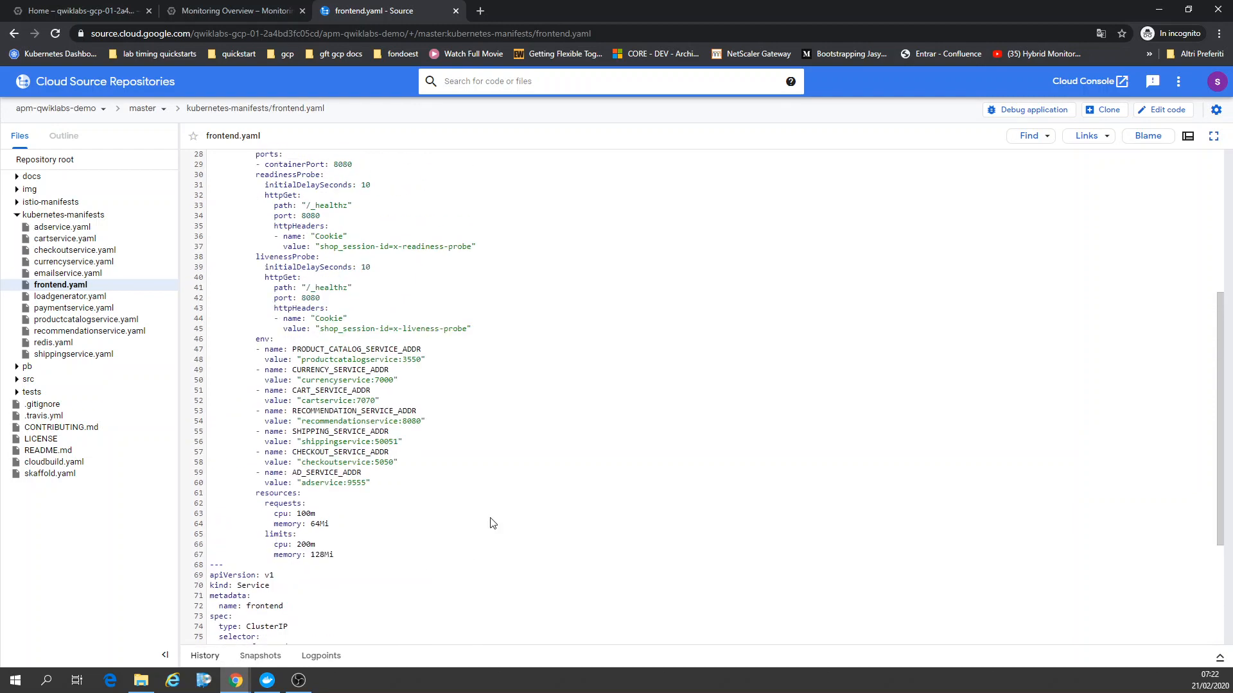
mouse_move(400, 508)
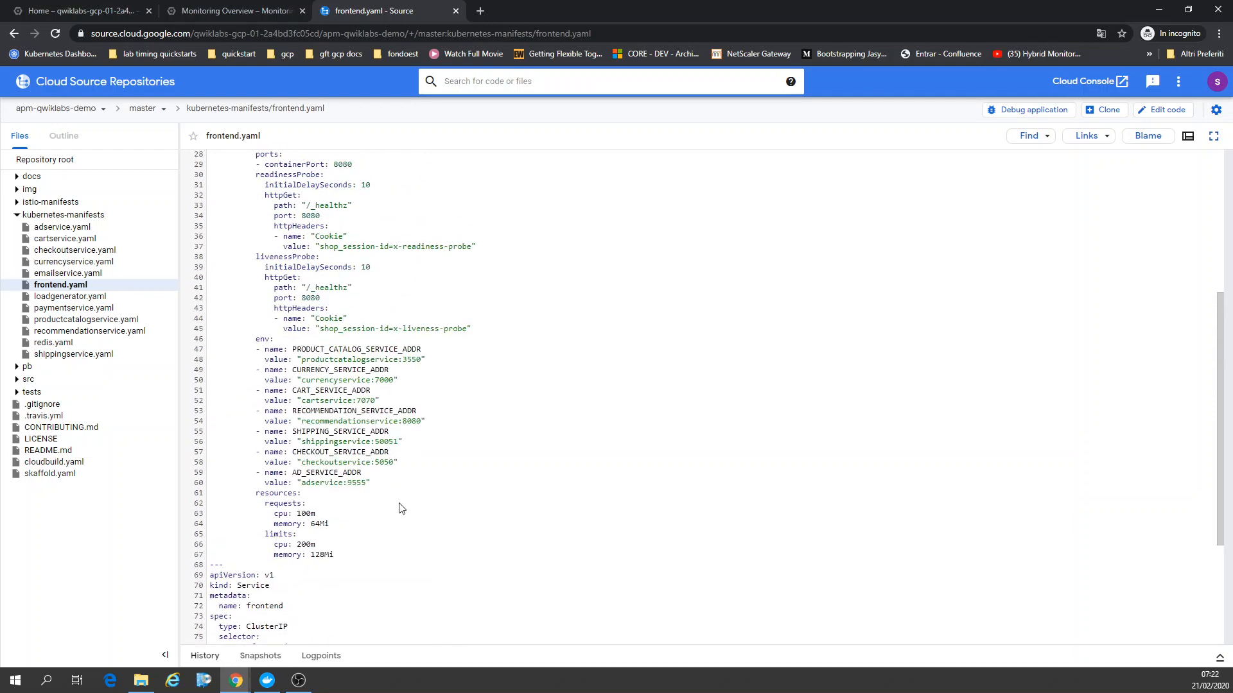
drag(287, 349, 370, 482)
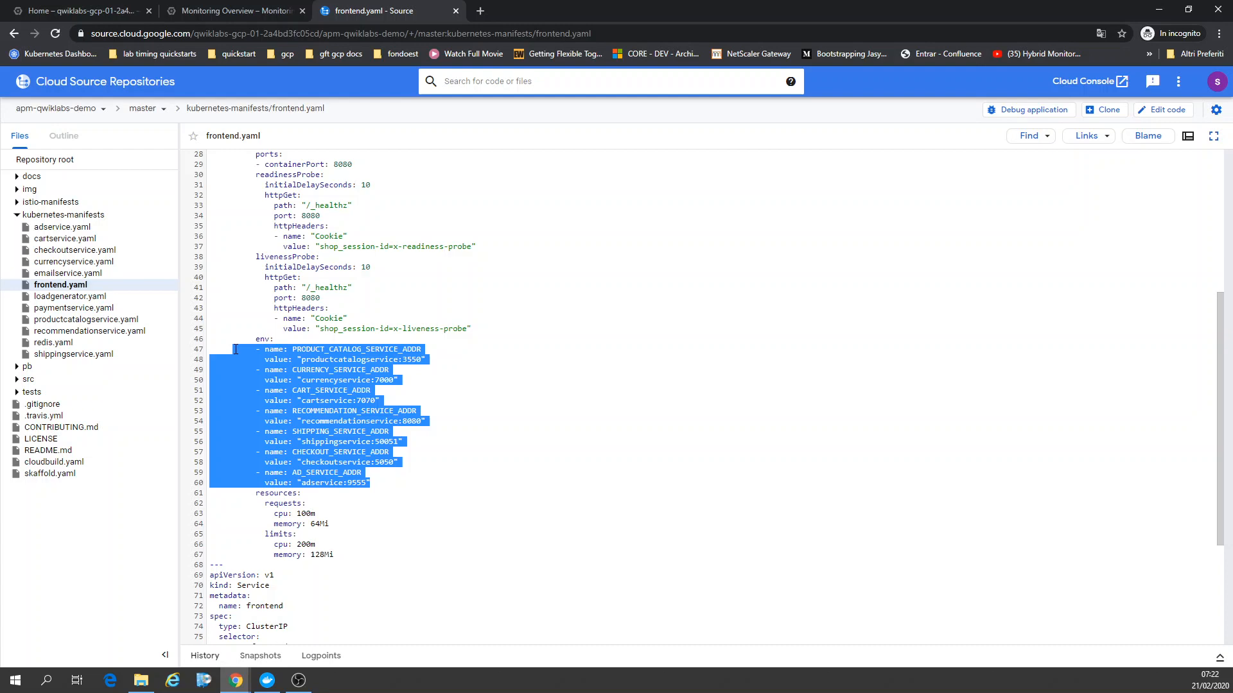
mouse_move(538, 357)
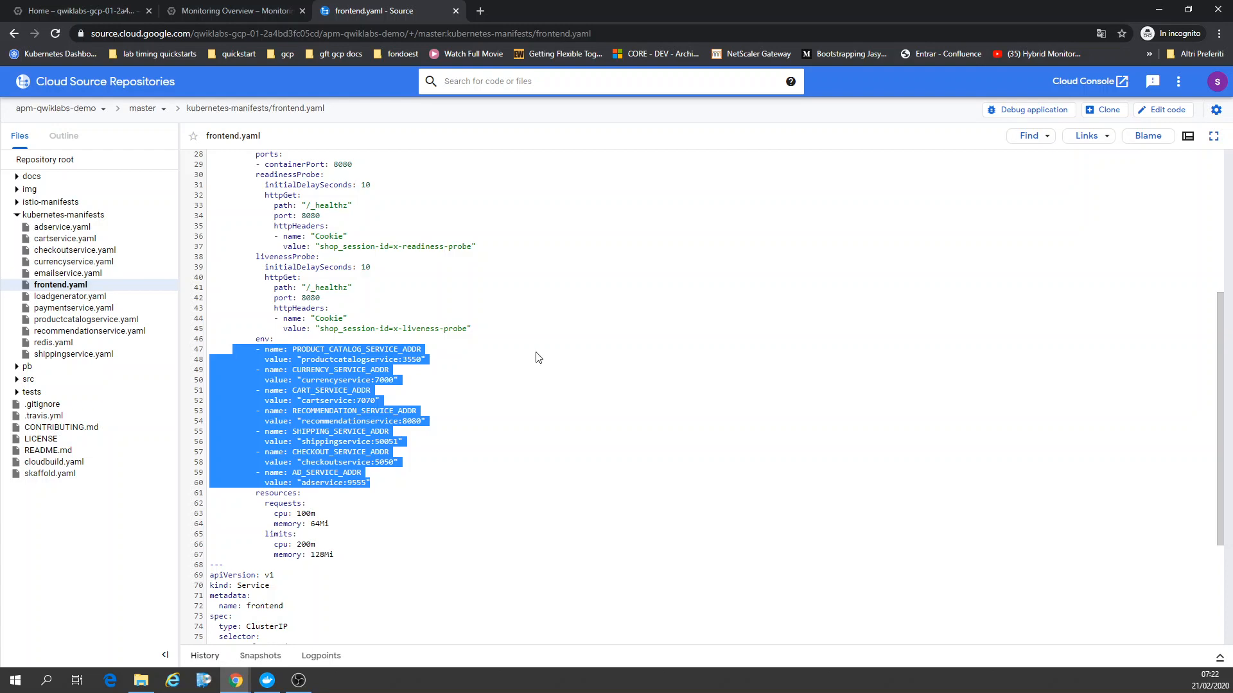
mouse_move(482, 376)
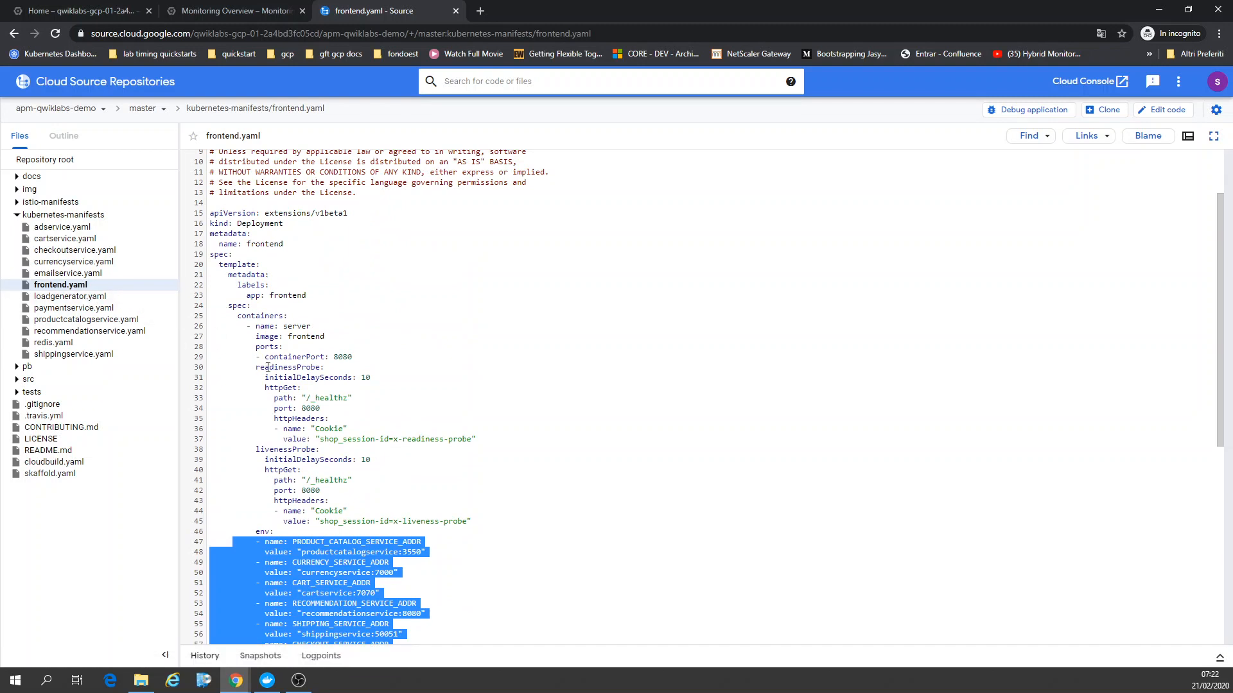
click(15, 215)
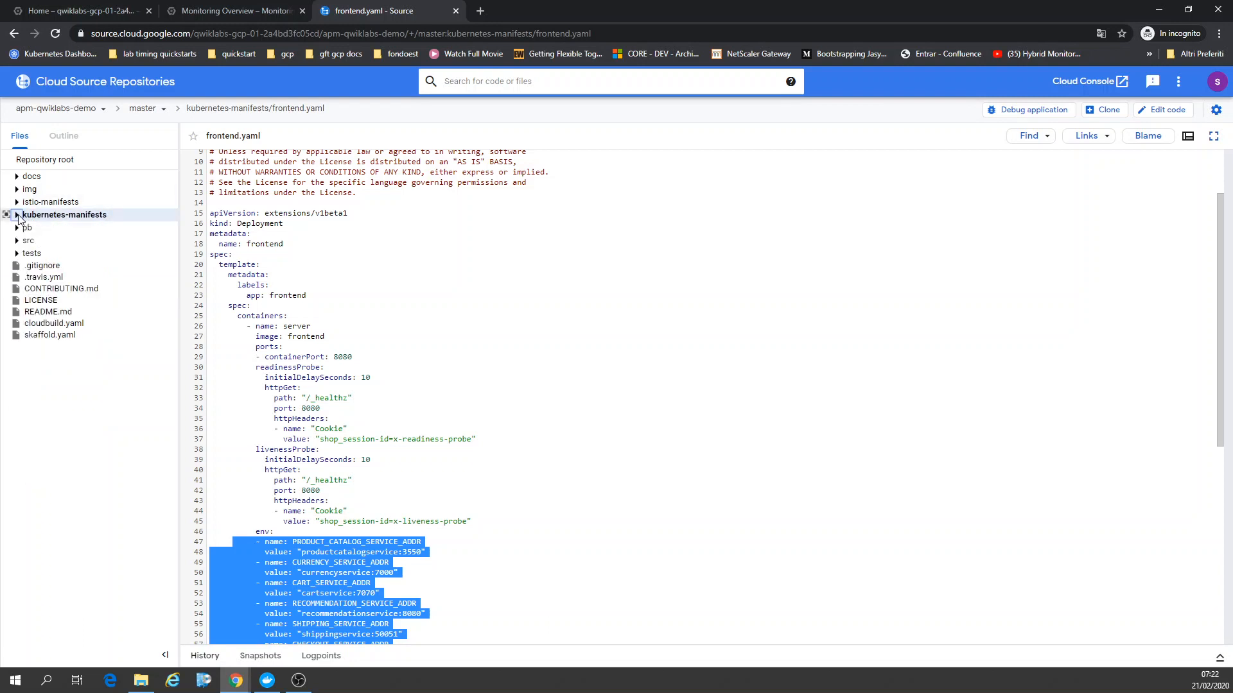
Peek inside istio-manifests, then switch to the Monitoring Overview browser tab.
click(17, 201)
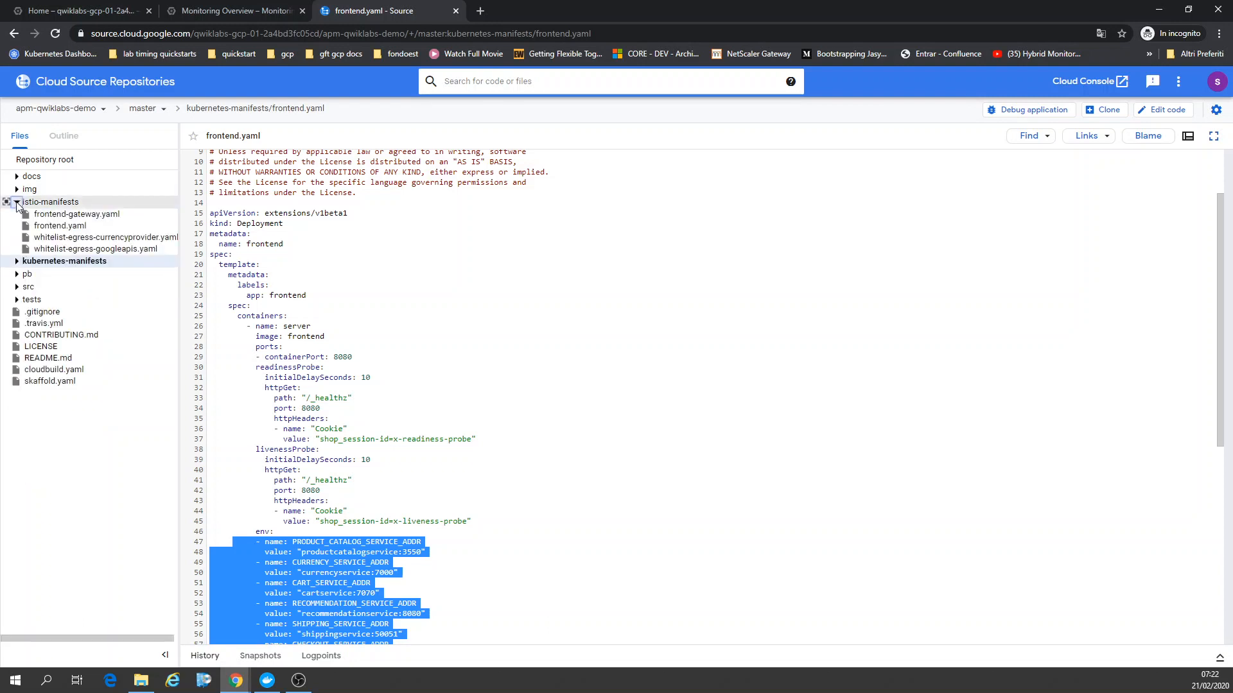
click(7, 201)
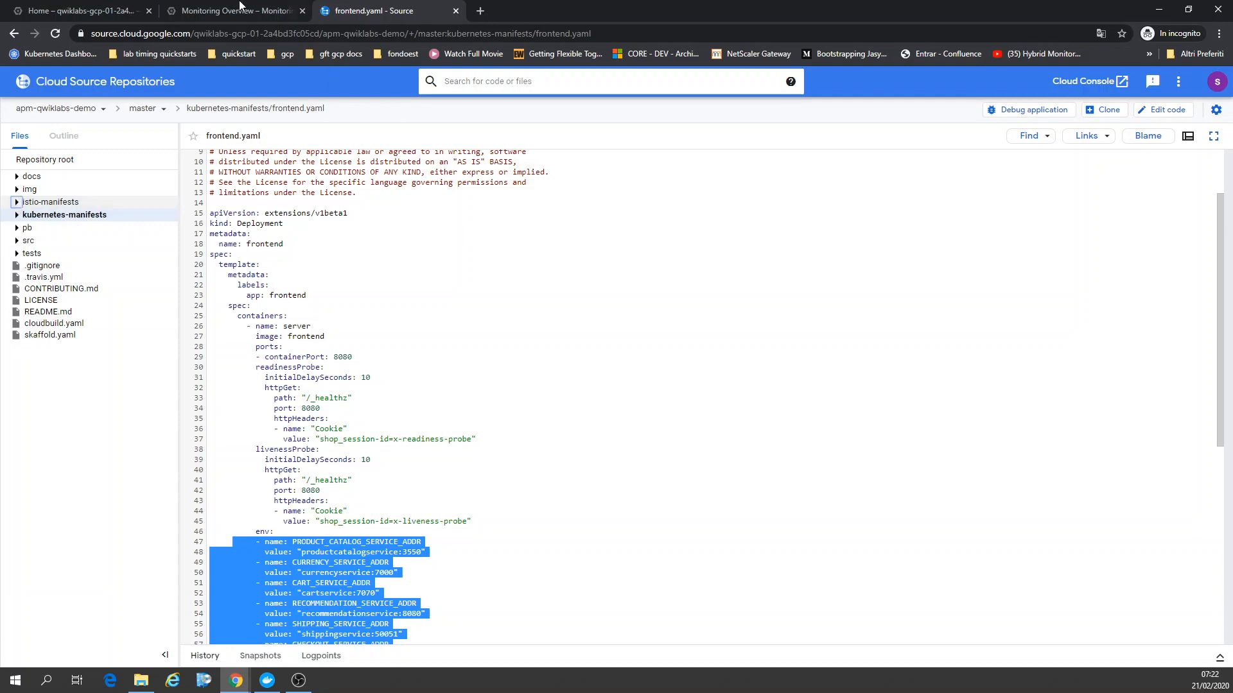
click(234, 11)
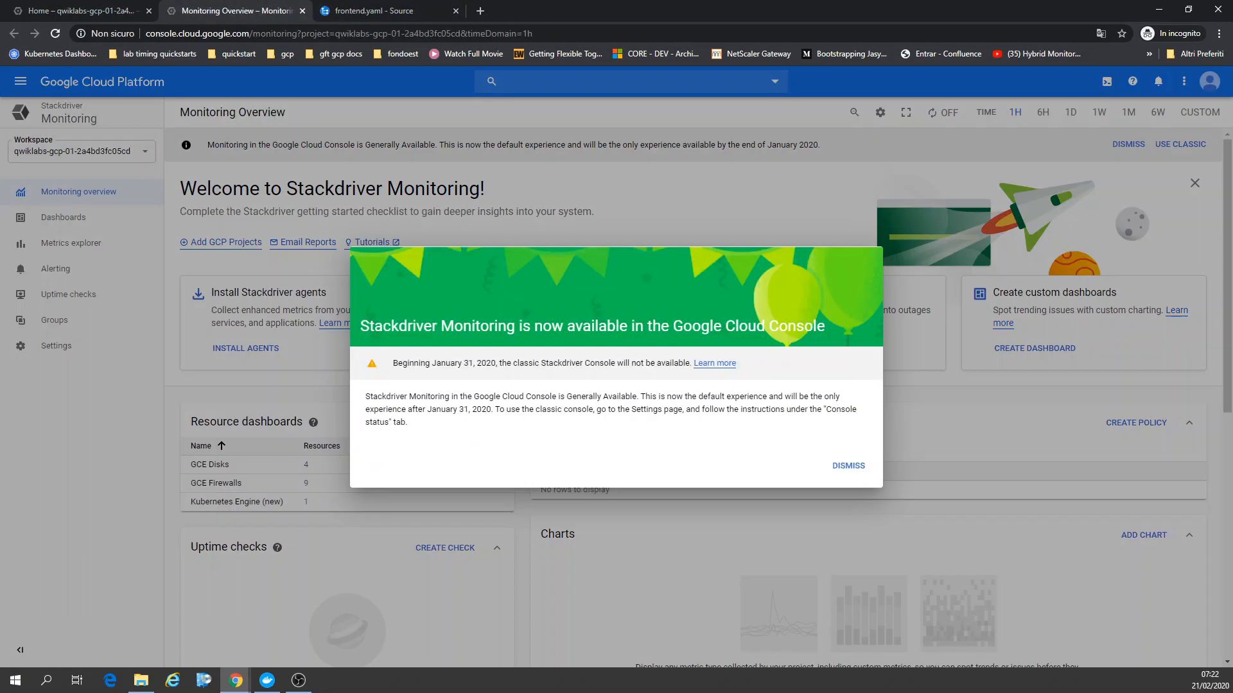
Opt out to the classic Stackdriver console, giving 'I was only testing' as the reason.
click(848, 465)
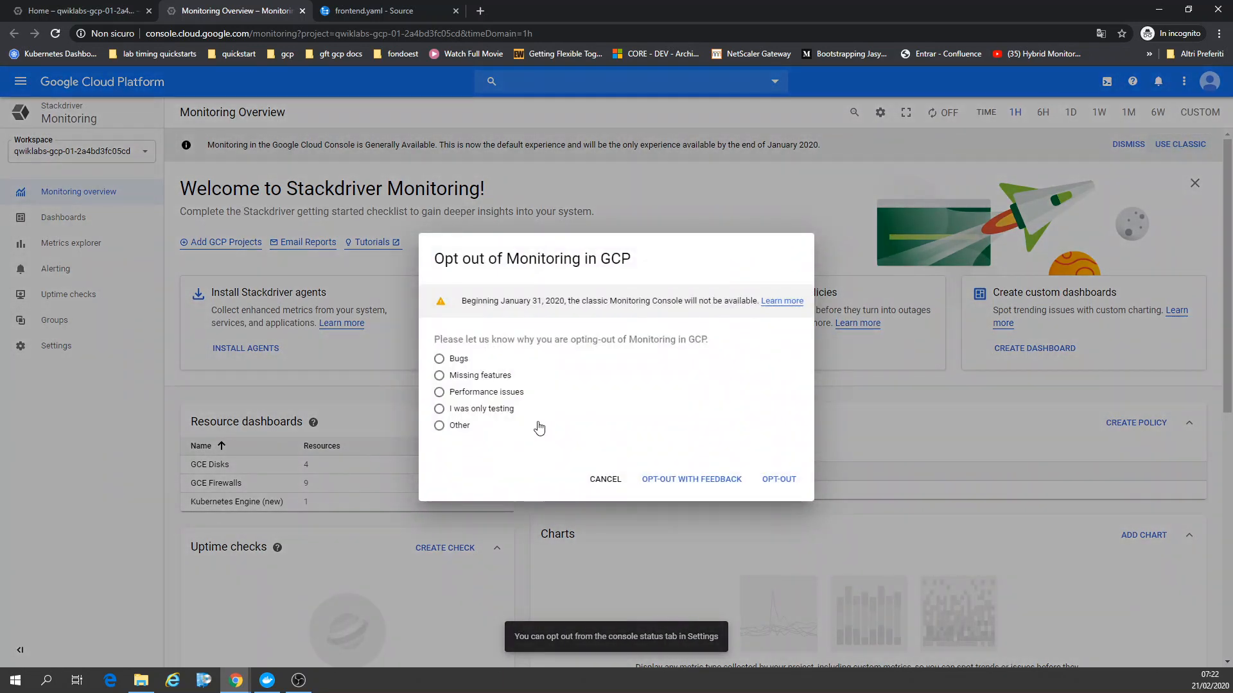
click(438, 409)
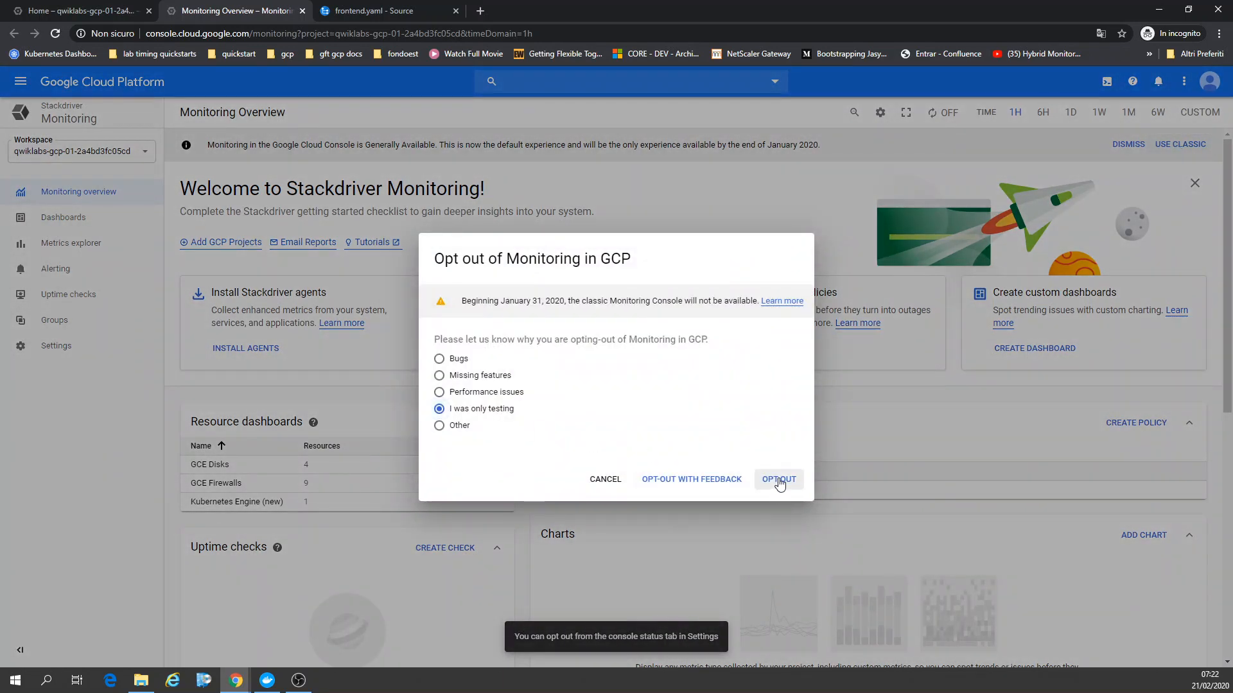
click(778, 480)
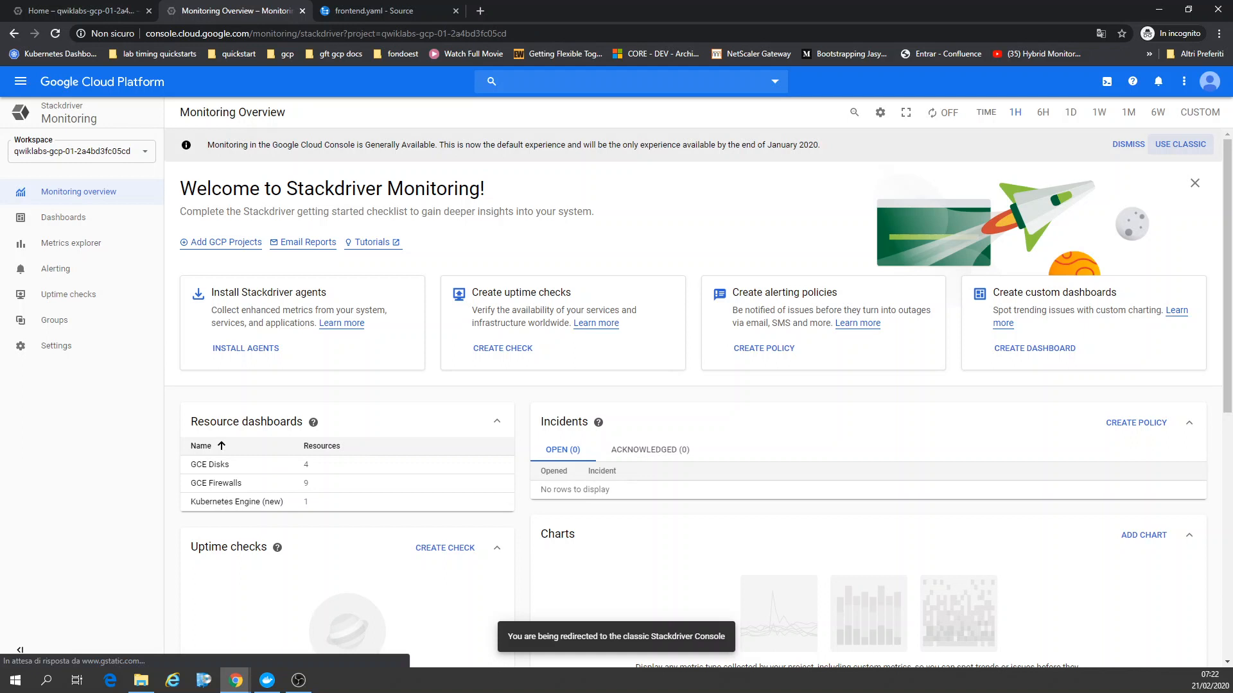
click(1179, 144)
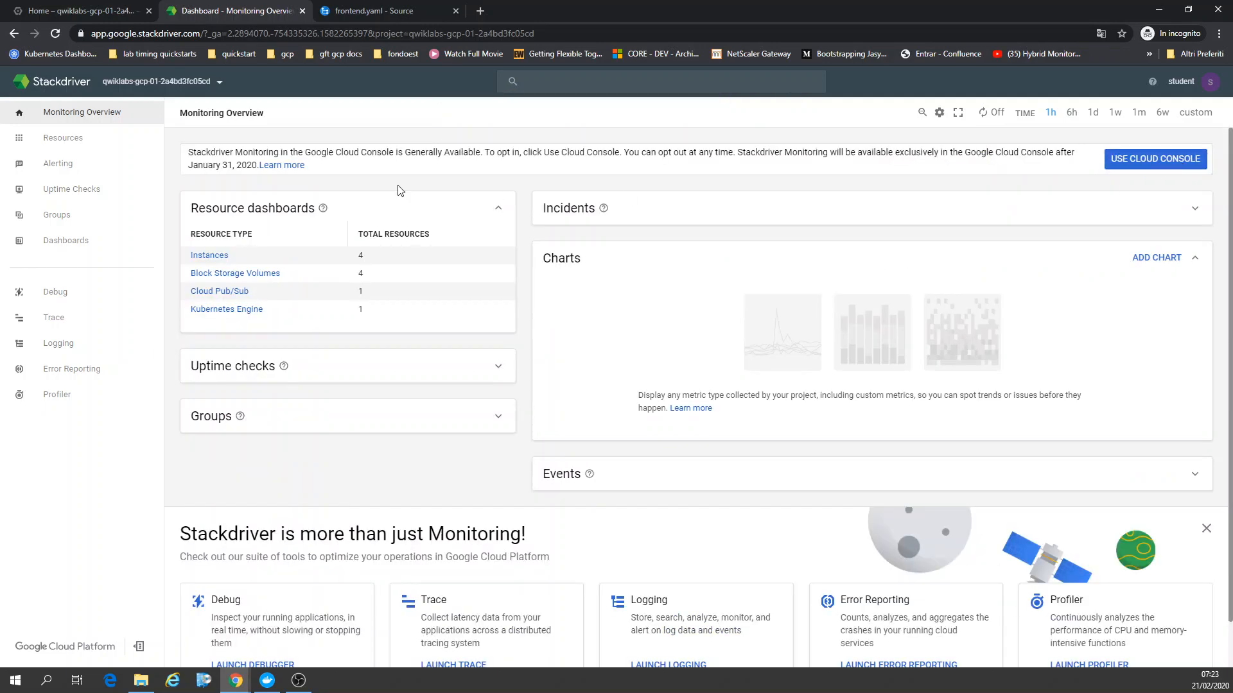
Dismiss the welcome banner and open the Kubernetes Engine resource dashboard.
click(62, 136)
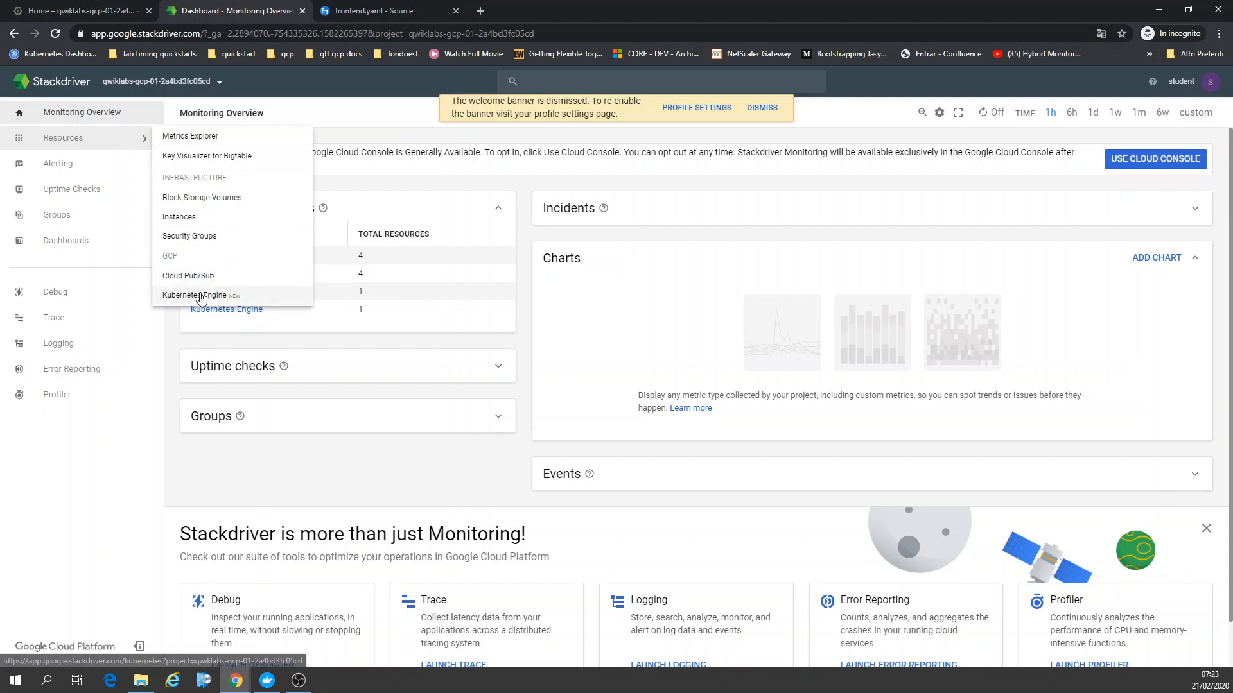
click(194, 295)
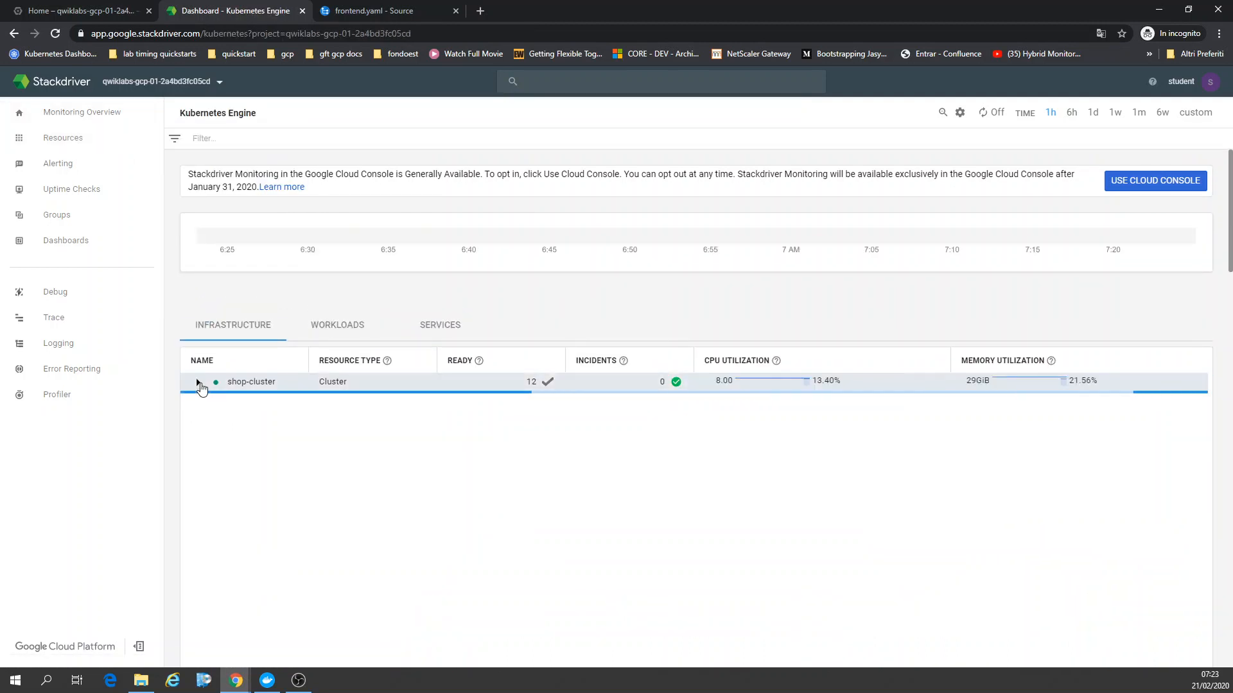
Expand shop-cluster into its nodes, and expand the first, second and third nodes to list pods.
click(198, 382)
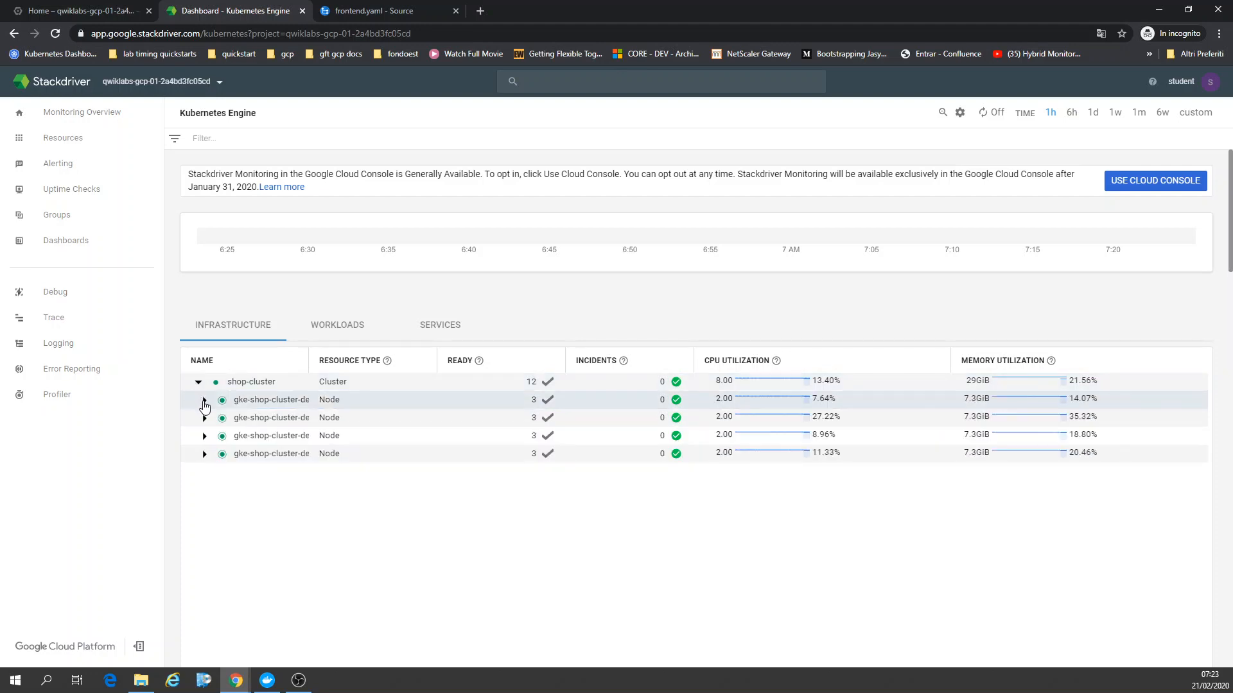
click(204, 399)
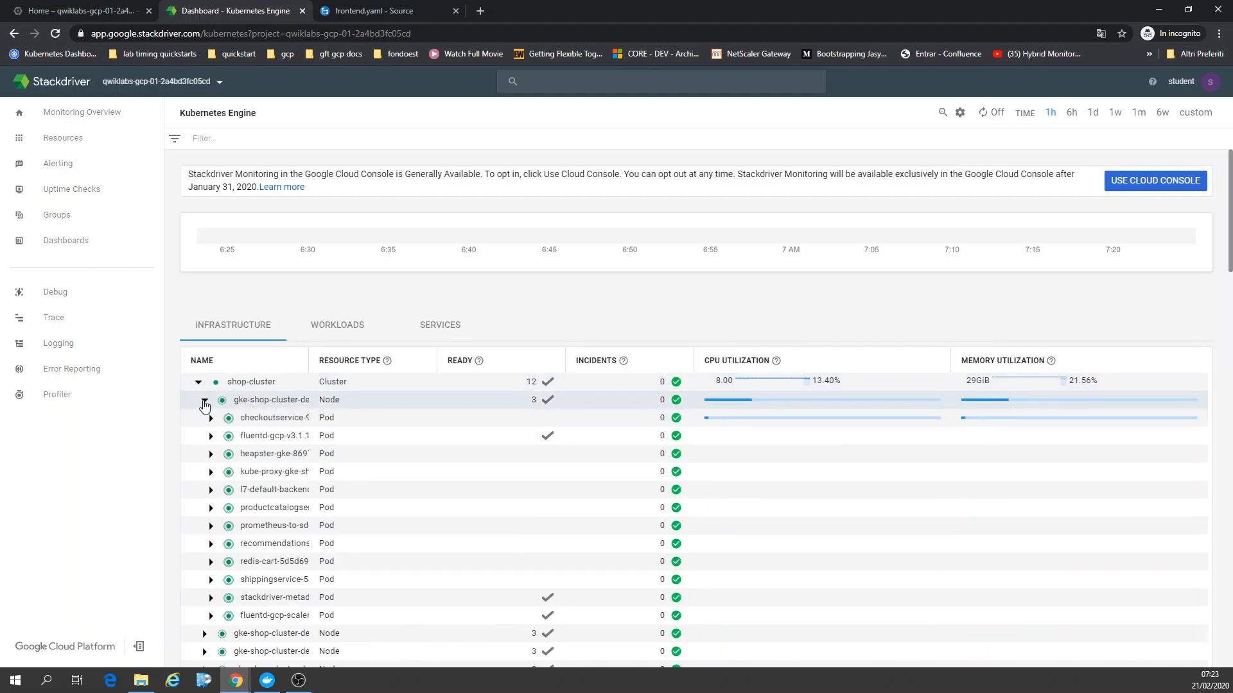
click(204, 399)
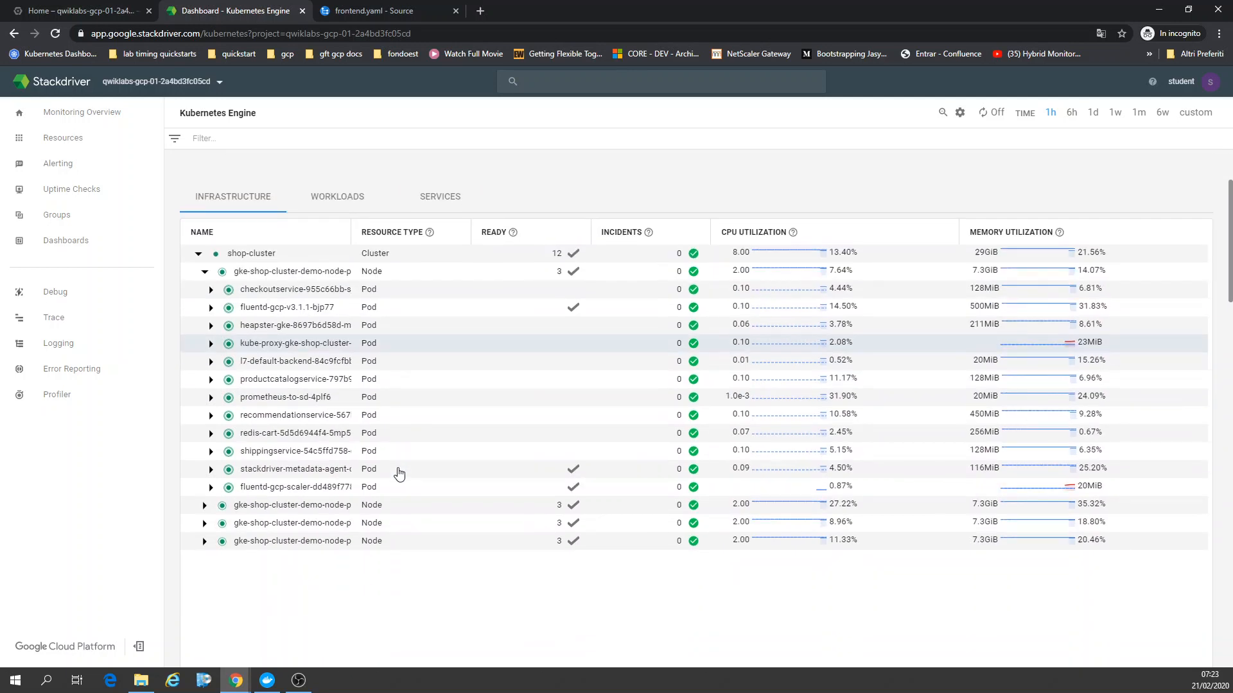
mouse_move(255, 497)
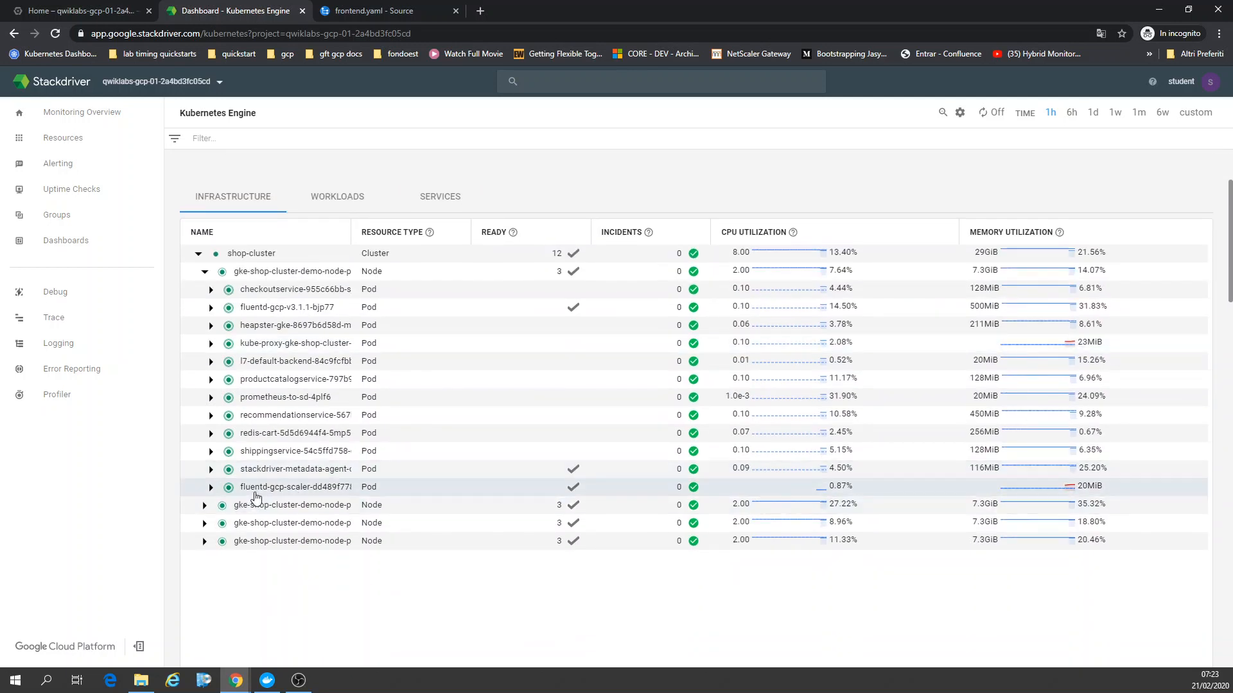
mouse_move(295, 451)
text(service)
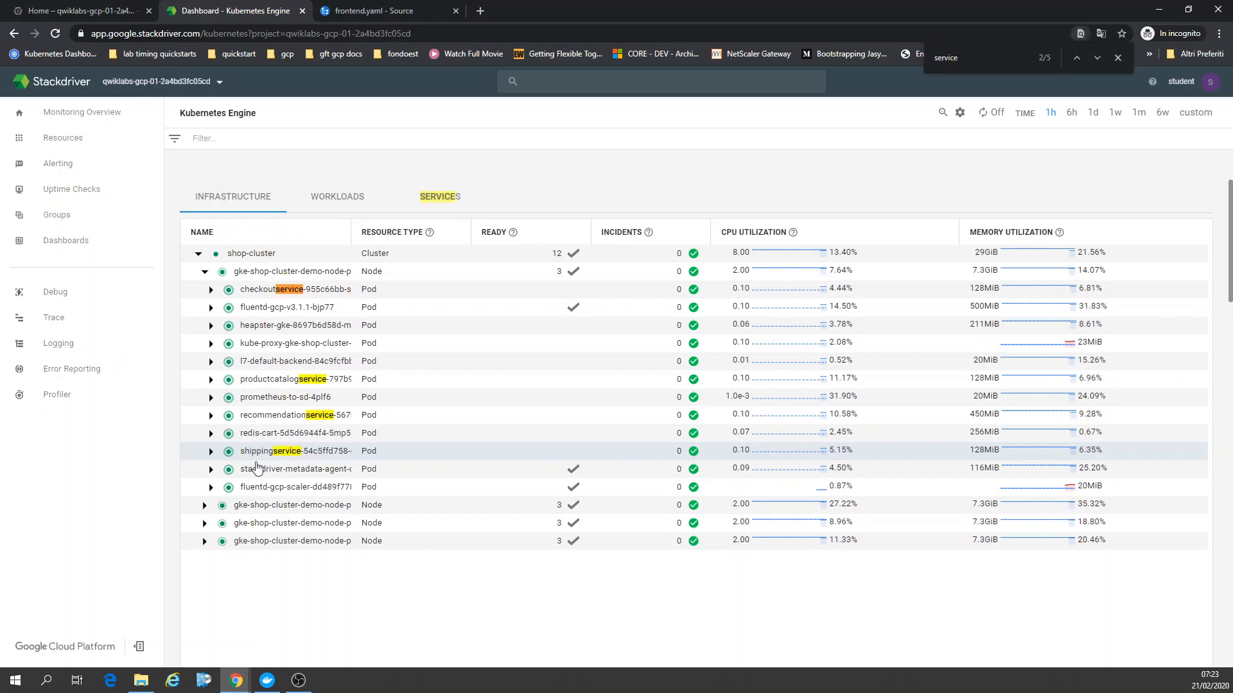
click(204, 505)
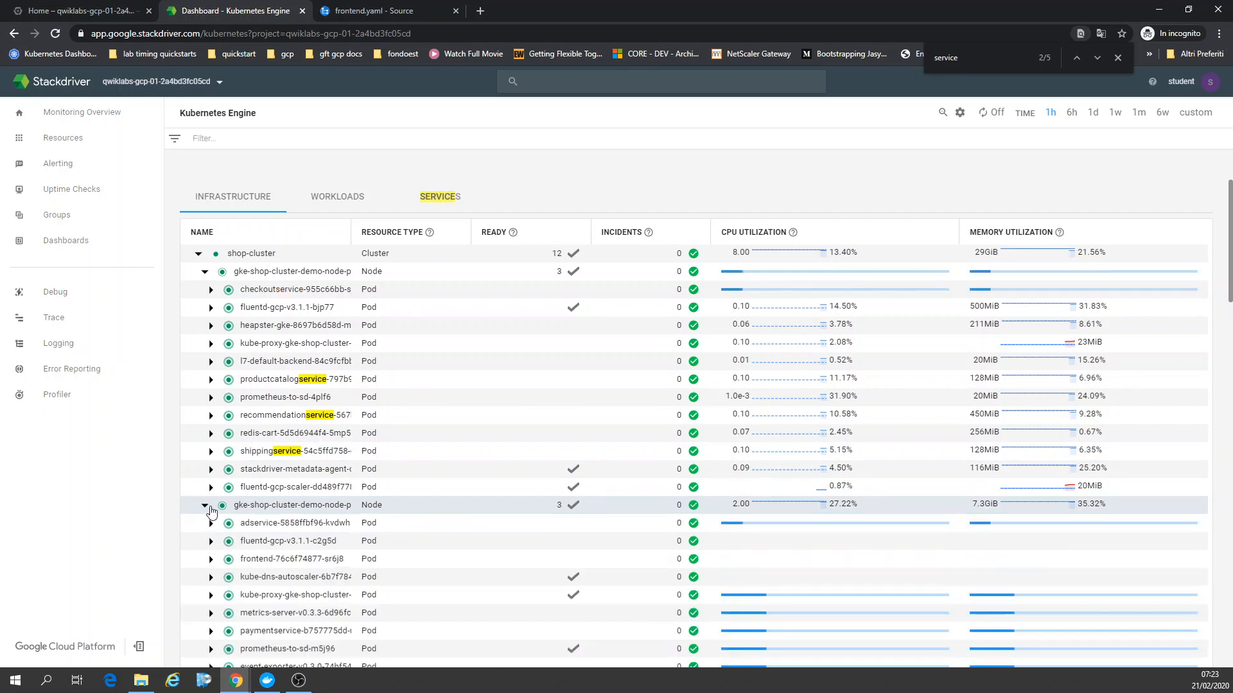
scroll(down, 3)
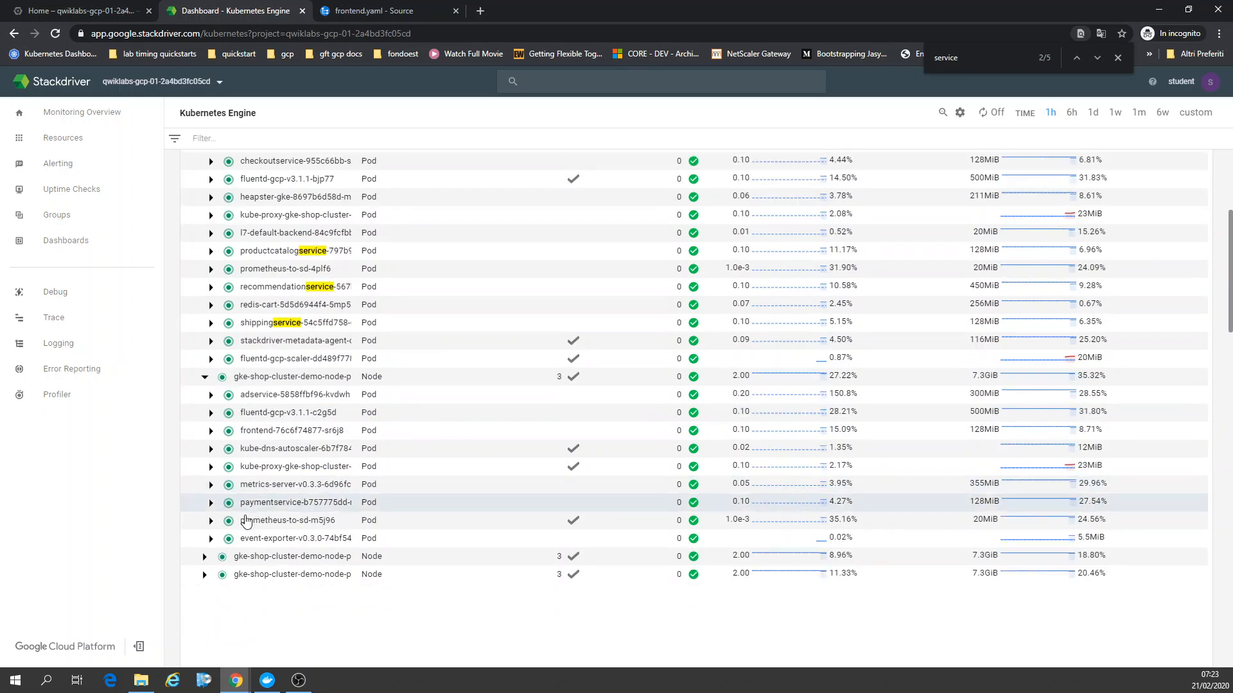
click(204, 561)
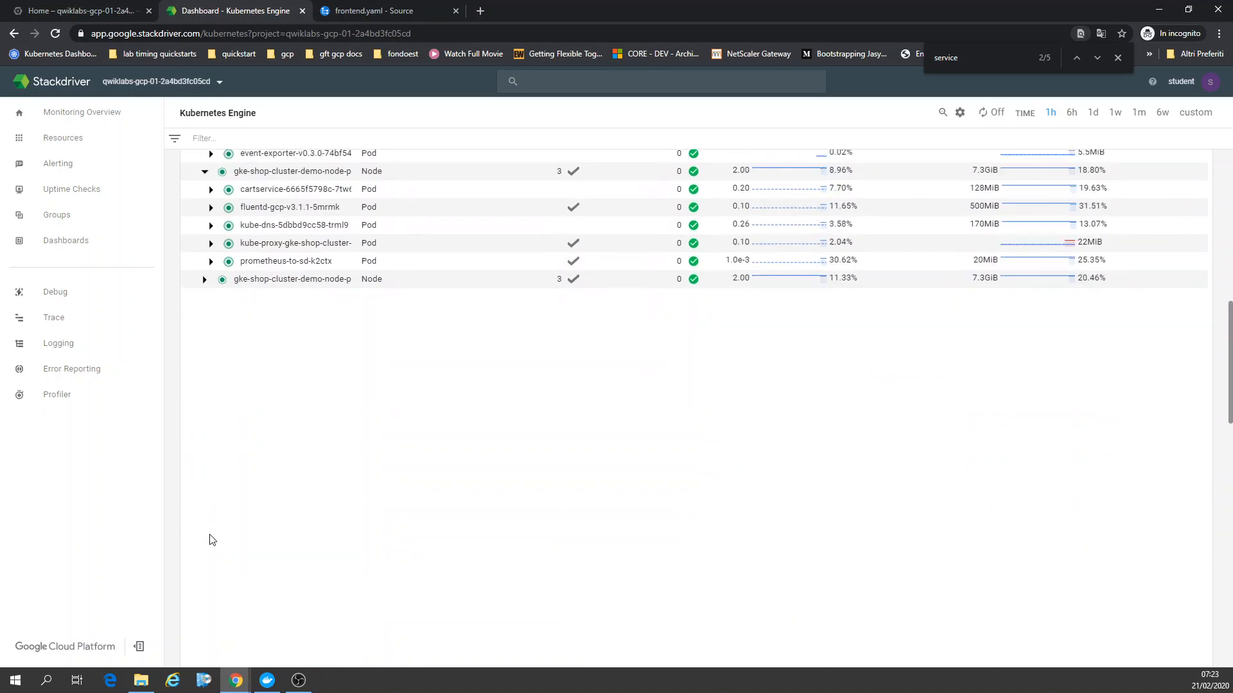
click(205, 279)
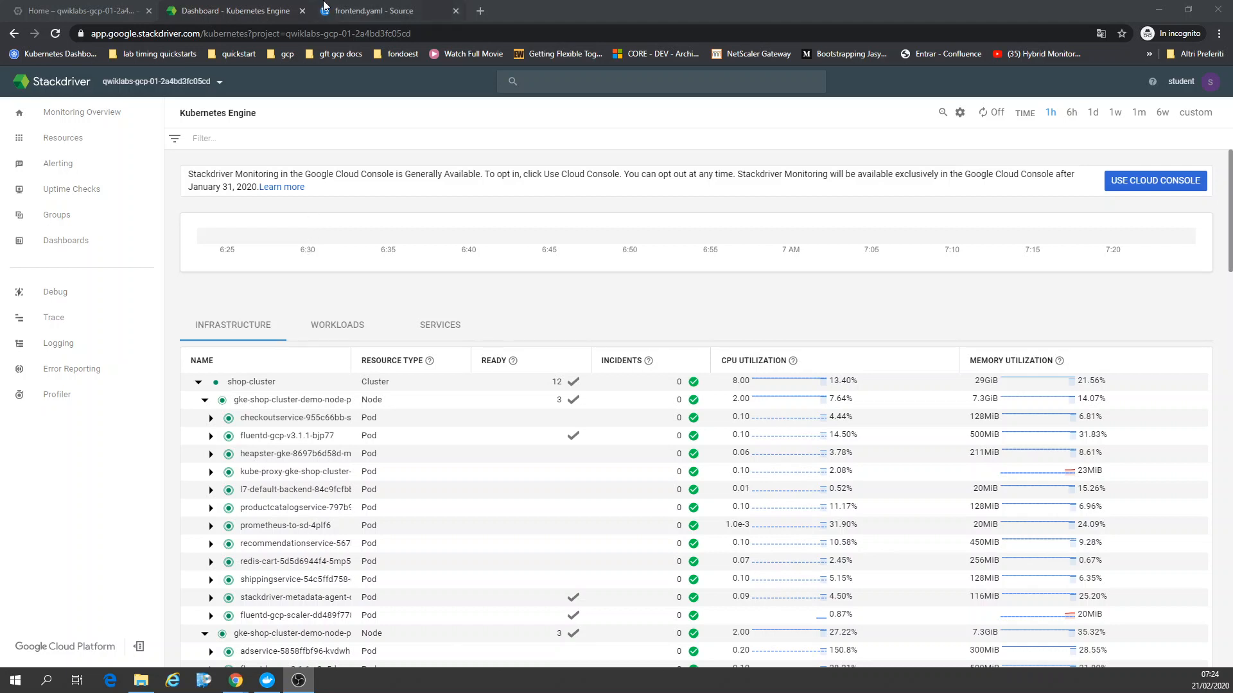
mouse_move(75, 10)
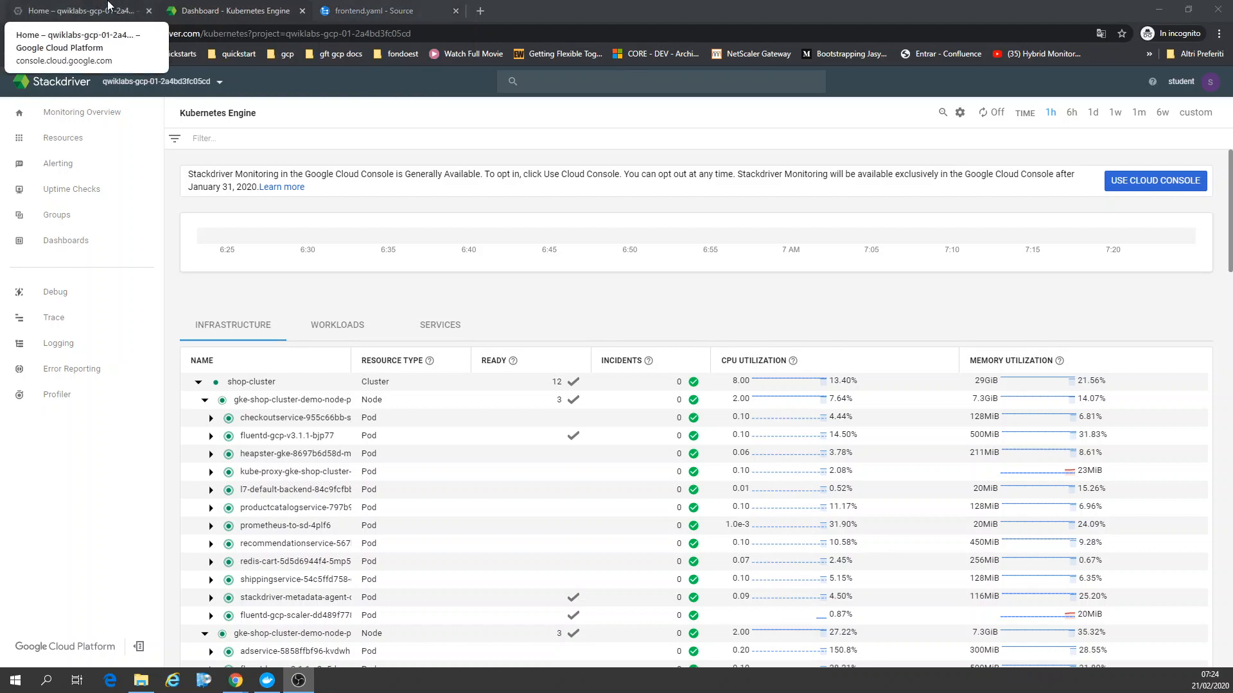